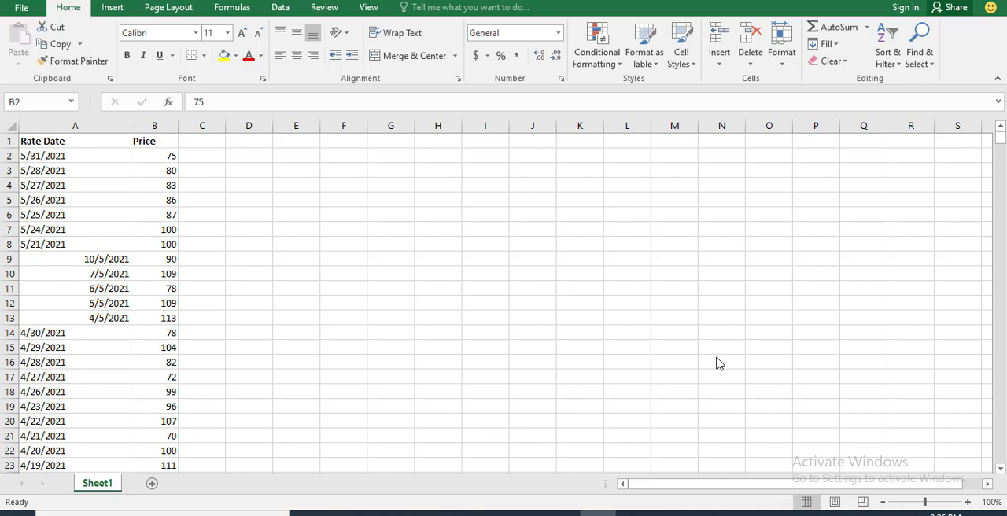
{"action": "mouse_move", "coordinate": [608, 352]}
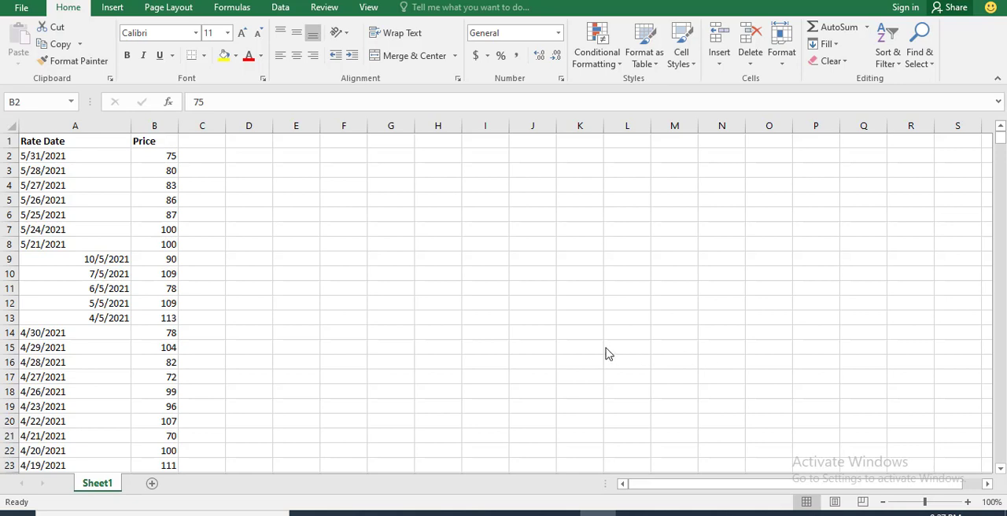
Step: Inspect the first Rate Date in A2 before starting a formula beside it
{"action": "left_click", "coordinate": [154, 154]}
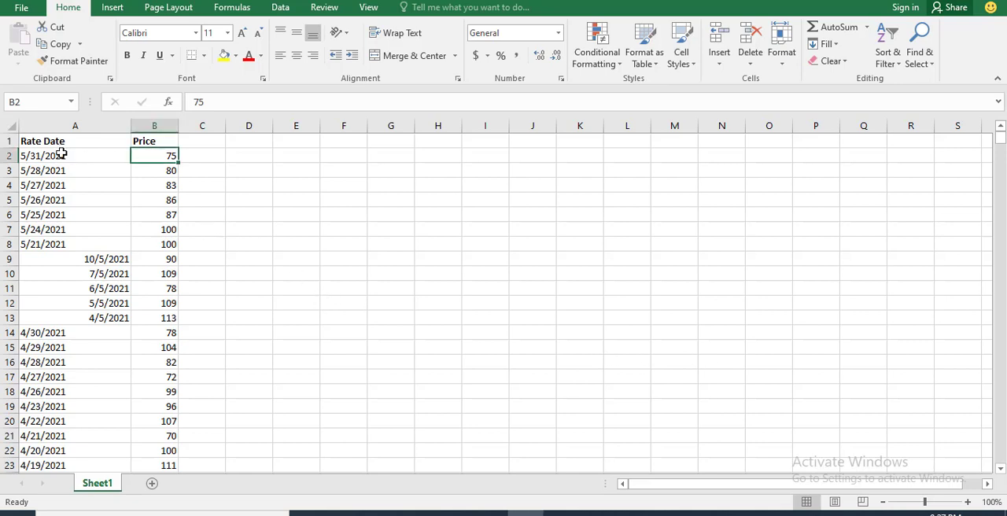
{"action": "left_click", "coordinate": [48, 154]}
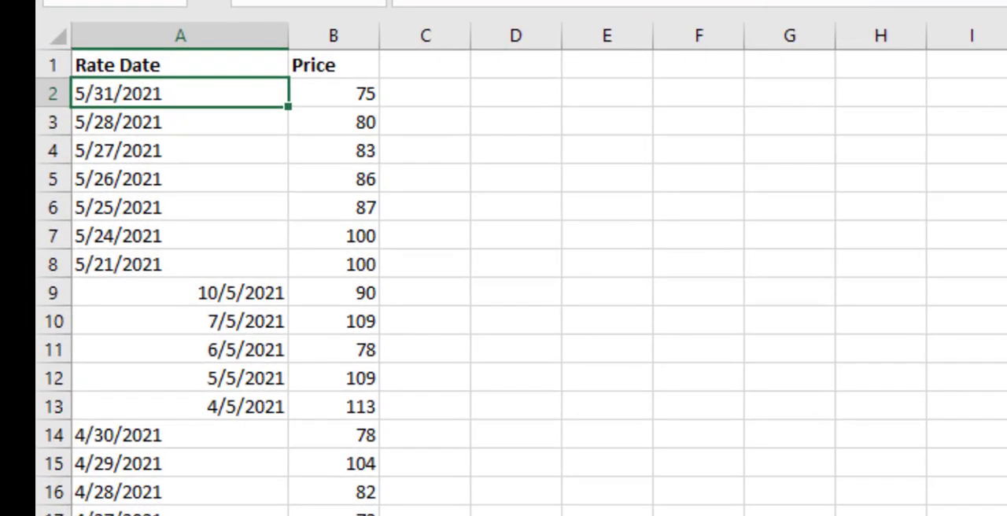
{"action": "mouse_move", "coordinate": [130, 135]}
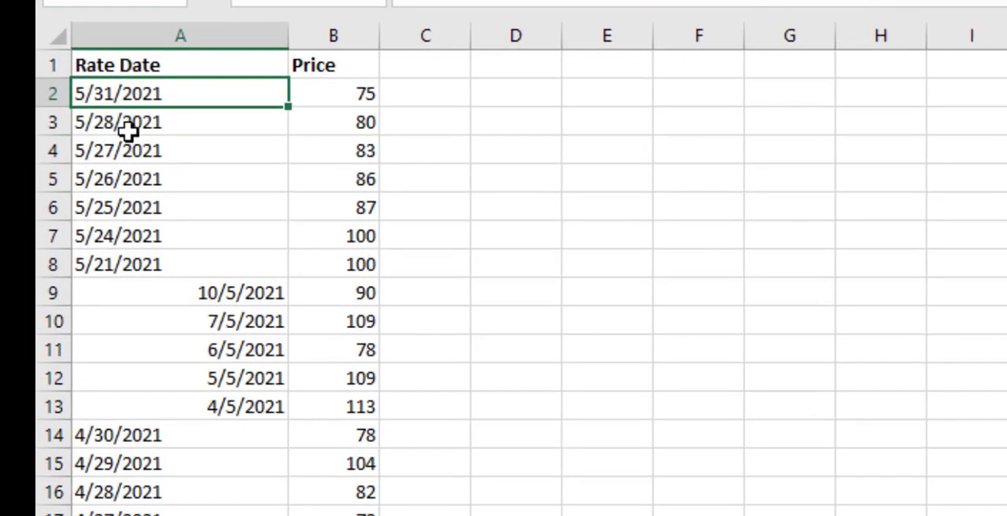
{"action": "mouse_move", "coordinate": [242, 315]}
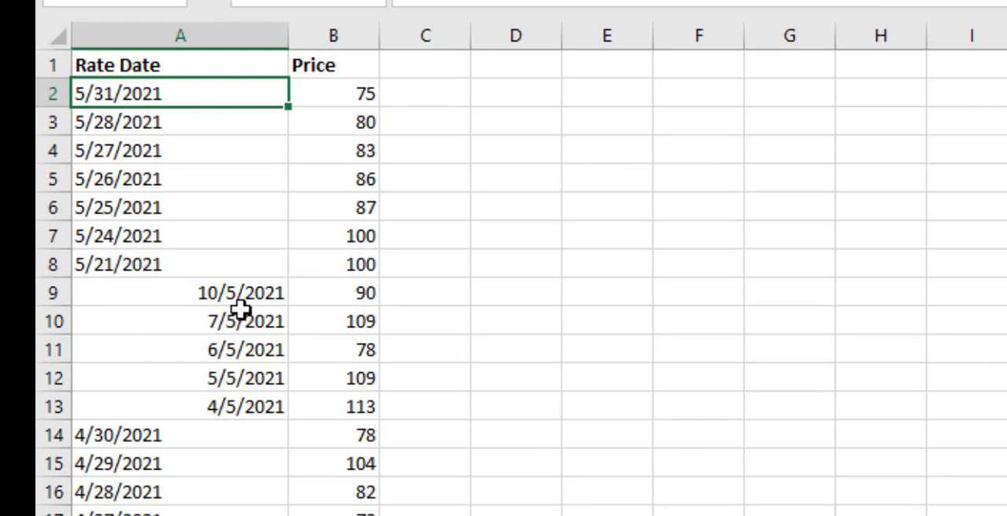
{"action": "mouse_move", "coordinate": [133, 101]}
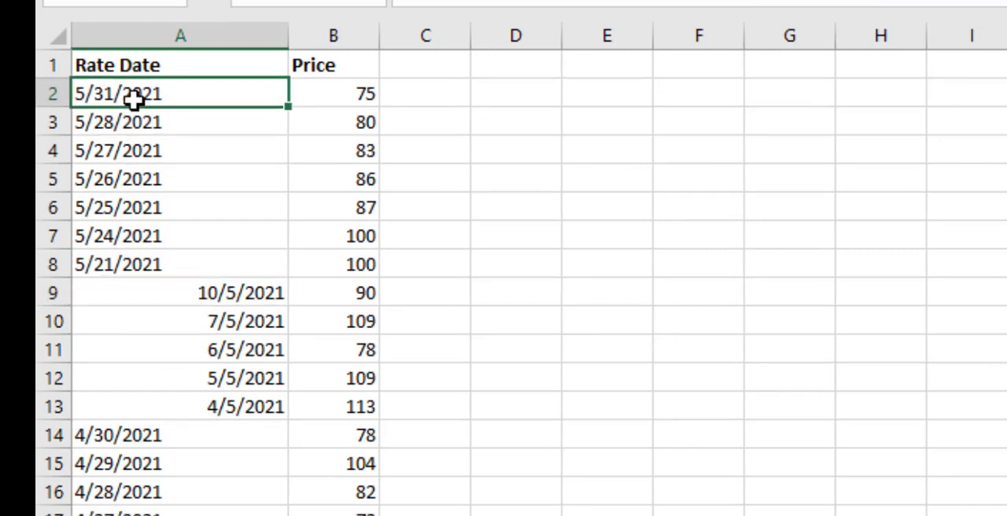
{"action": "mouse_move", "coordinate": [157, 97]}
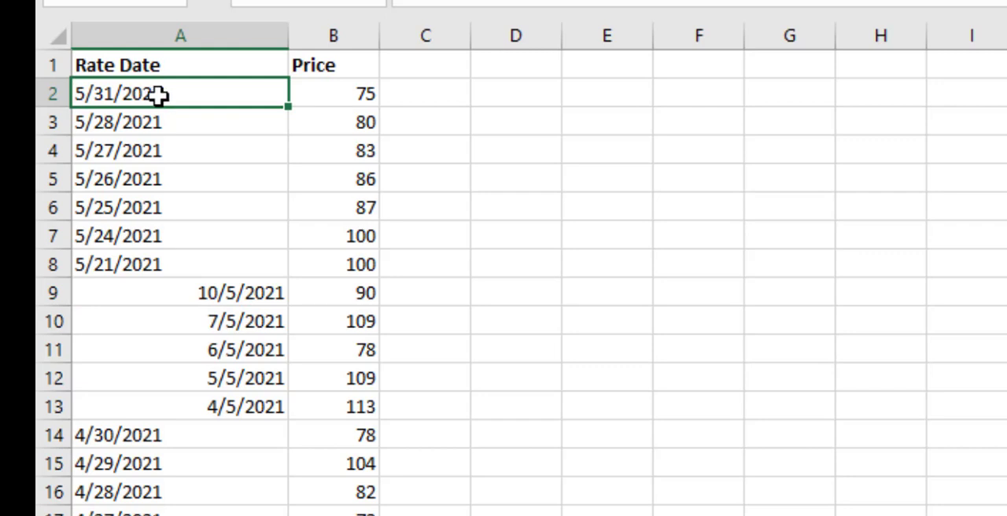
{"action": "mouse_move", "coordinate": [140, 98]}
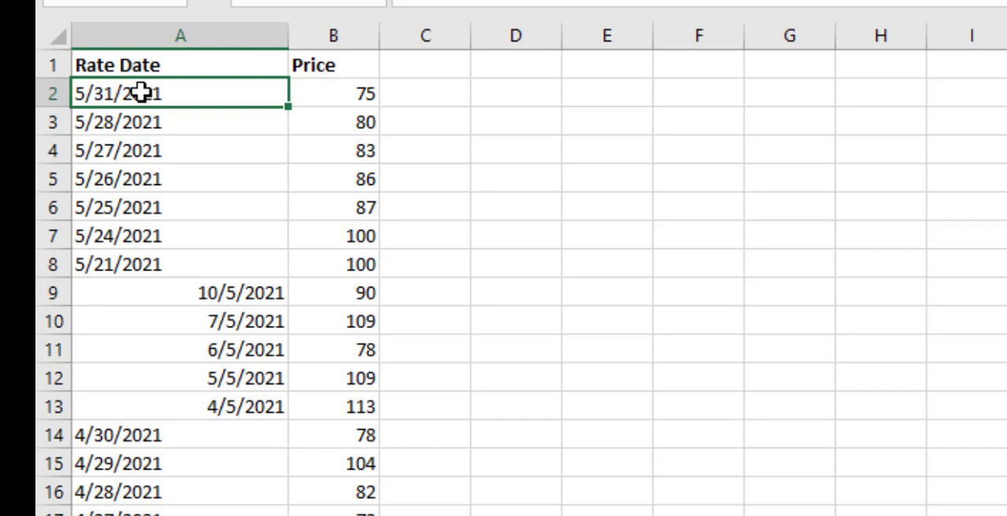
{"action": "mouse_move", "coordinate": [416, 129]}
{"action": "type", "text": "="}
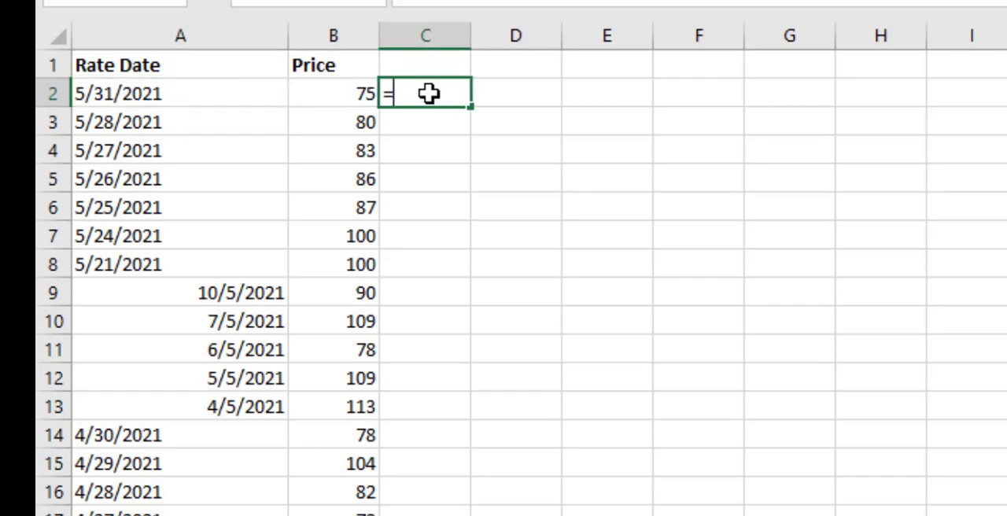
Step: Enter =MONTH(A2) in C2 and fill it down to C13
{"action": "type", "text": "m"}
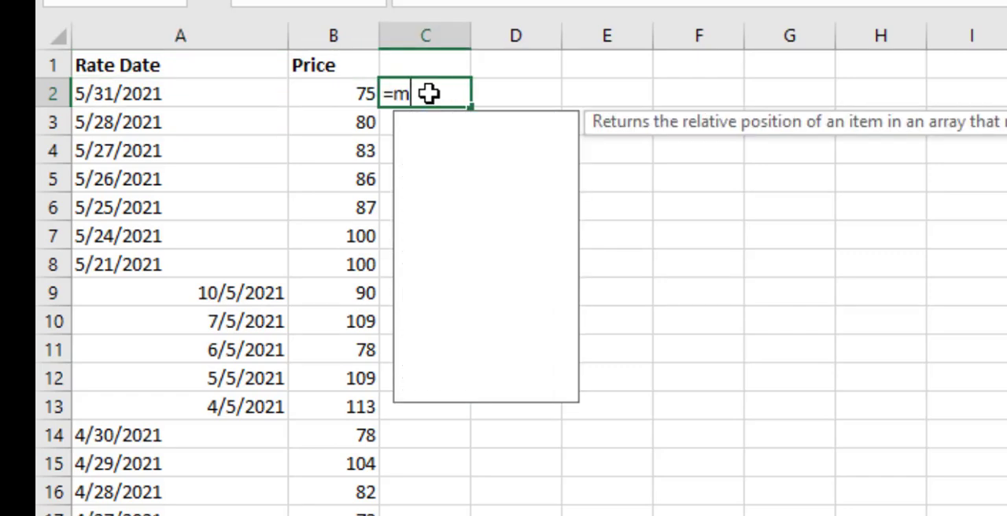
{"action": "type", "text": "onth("}
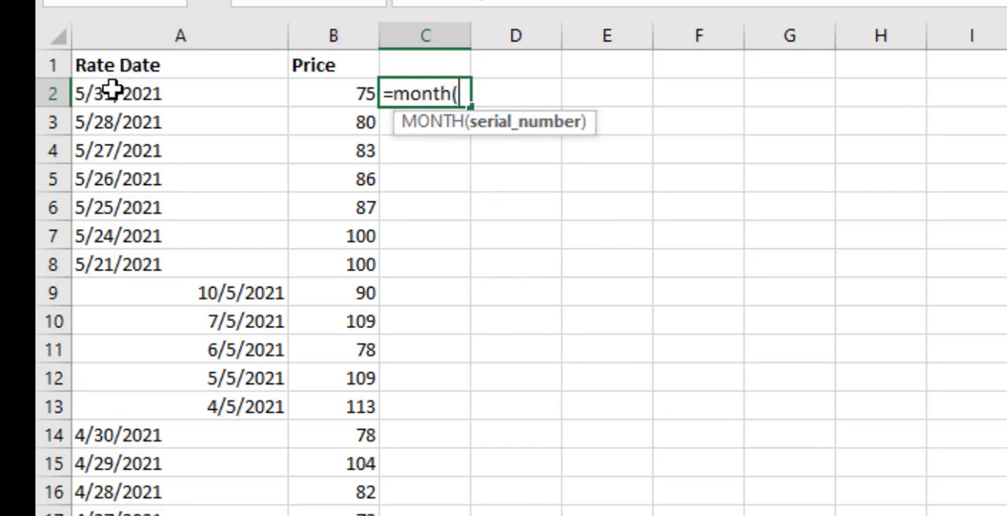
{"action": "left_click", "coordinate": [141, 94]}
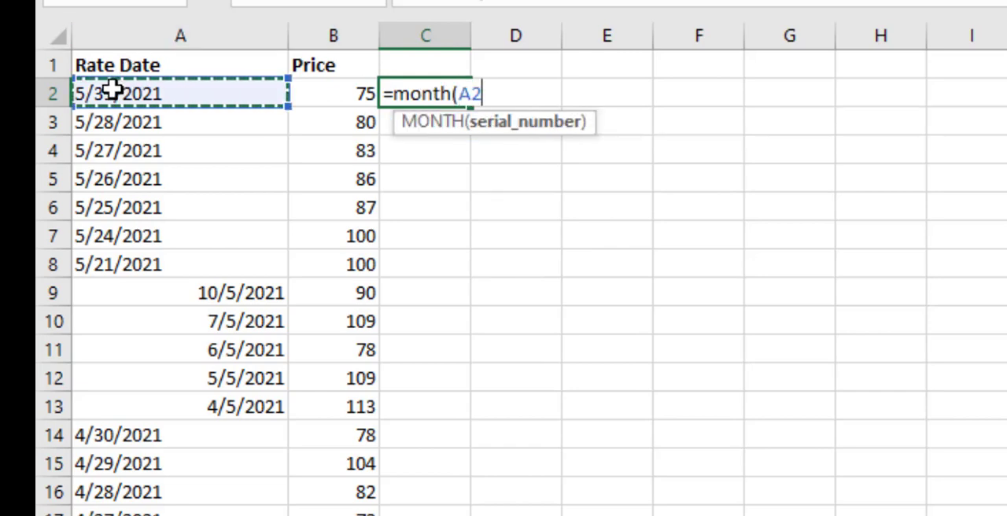
{"action": "key", "text": "Enter"}
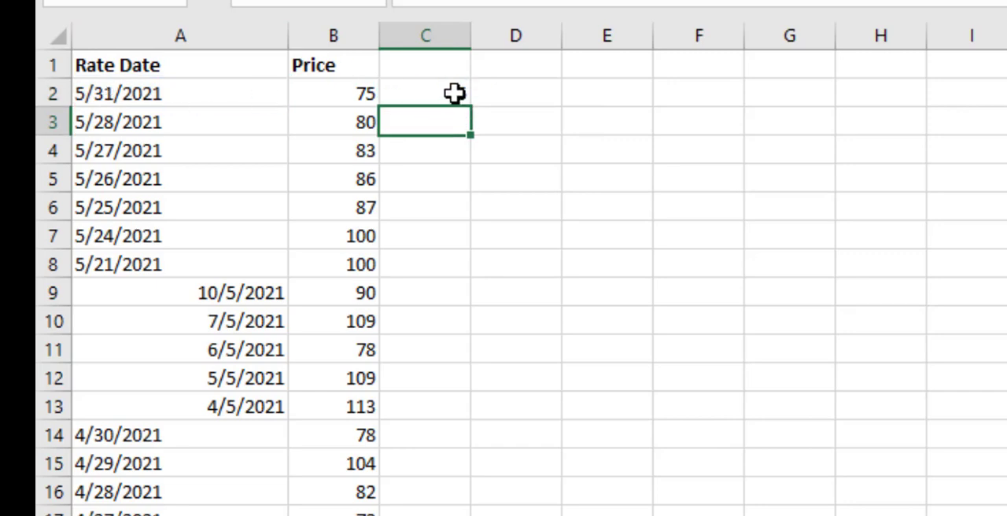
{"action": "left_click", "coordinate": [425, 93]}
{"action": "type", "text": "5"}
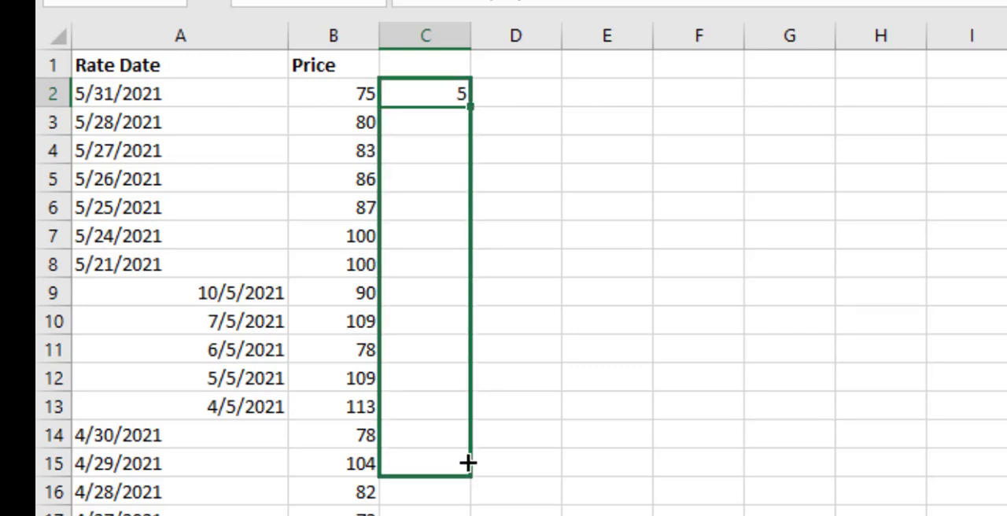
{"action": "left_click_drag", "start_coordinate": [472, 107], "coordinate": [462, 406]}
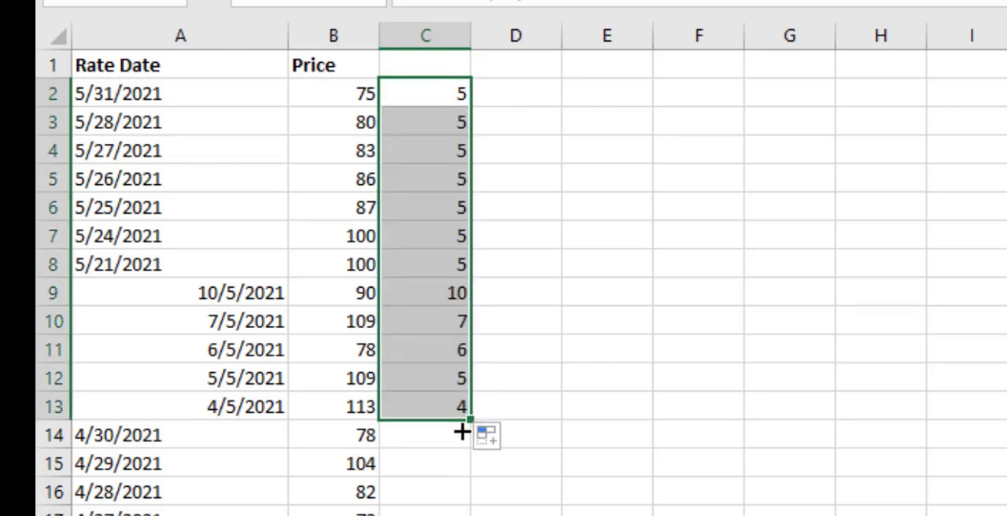
{"action": "left_click", "coordinate": [517, 293]}
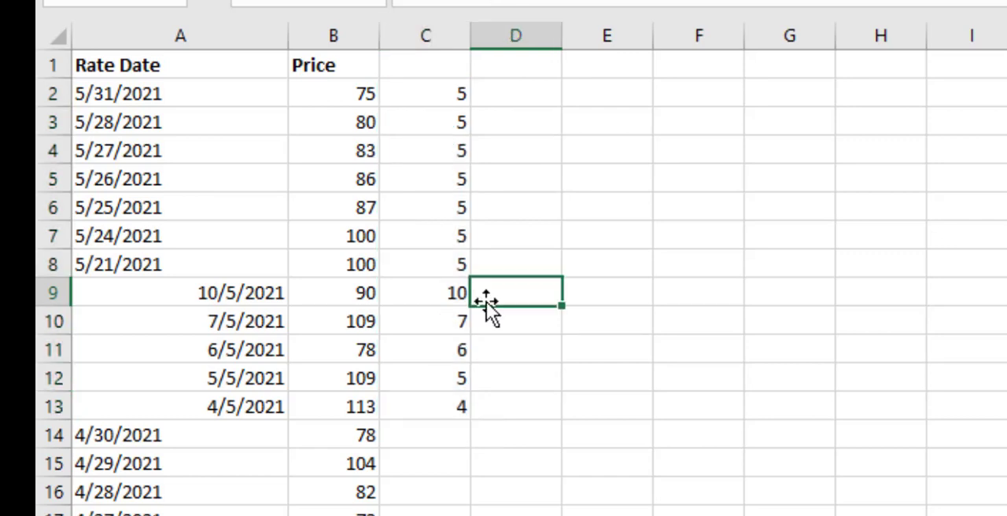
{"action": "mouse_move", "coordinate": [485, 309]}
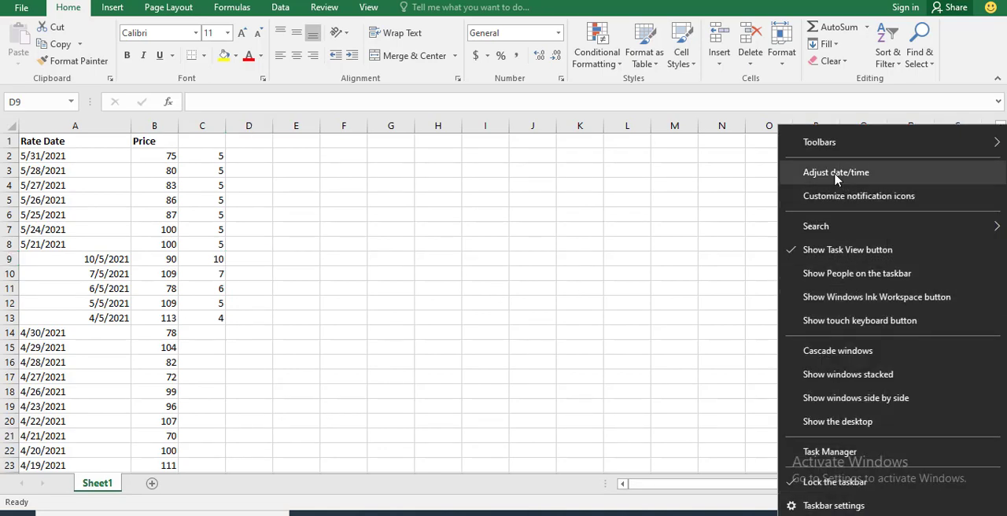
Step: Reach the Windows regional formatting settings from the date and time page
{"action": "left_click", "coordinate": [836, 171]}
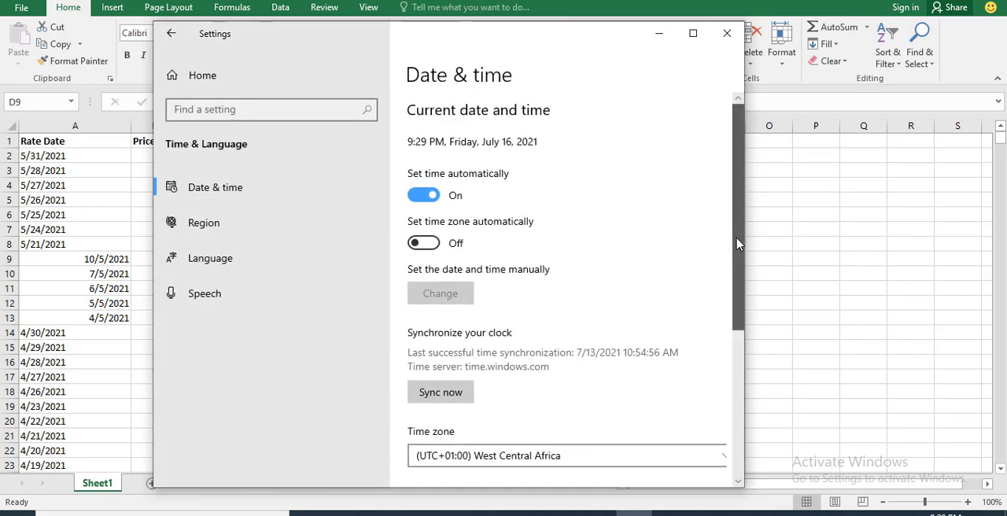
{"action": "scroll", "scroll_direction": "down", "scroll_amount": 3}
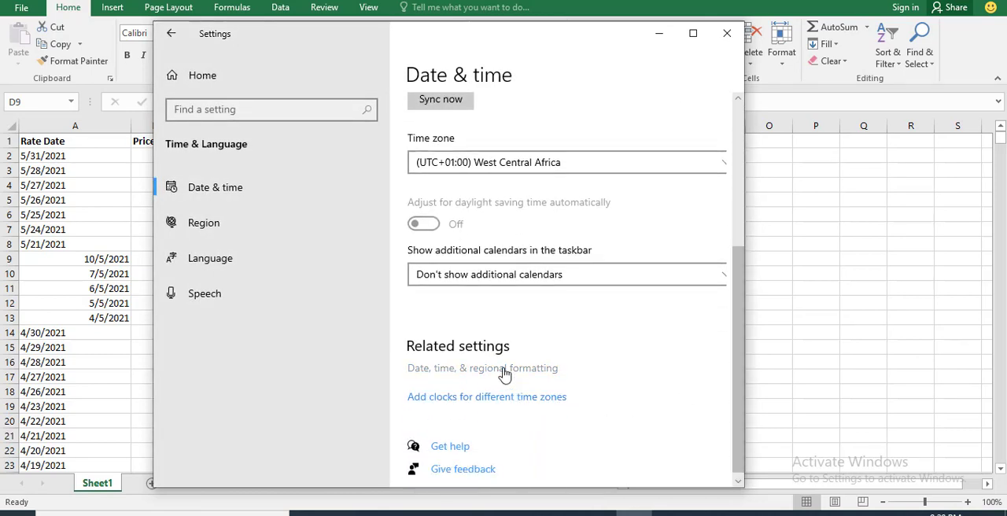
{"action": "left_click", "coordinate": [203, 223]}
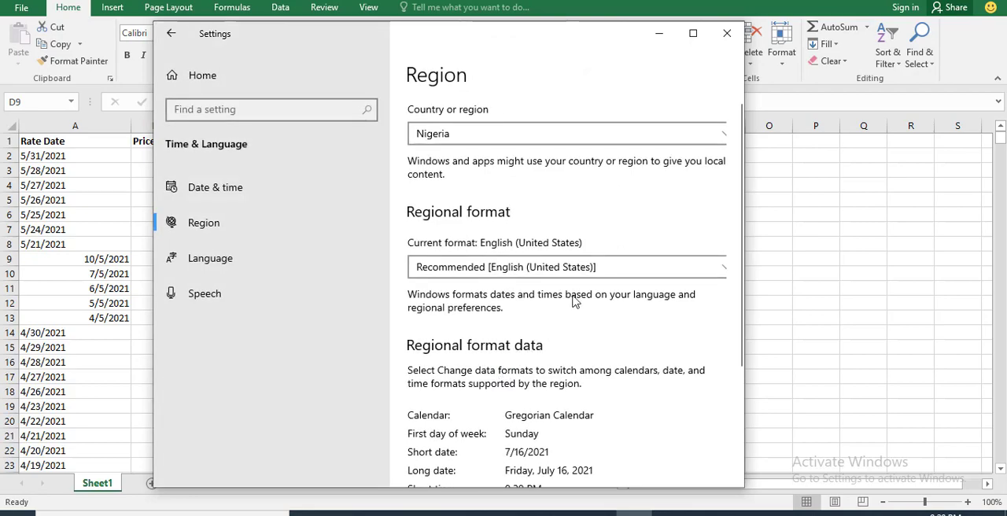
{"action": "mouse_move", "coordinate": [601, 273]}
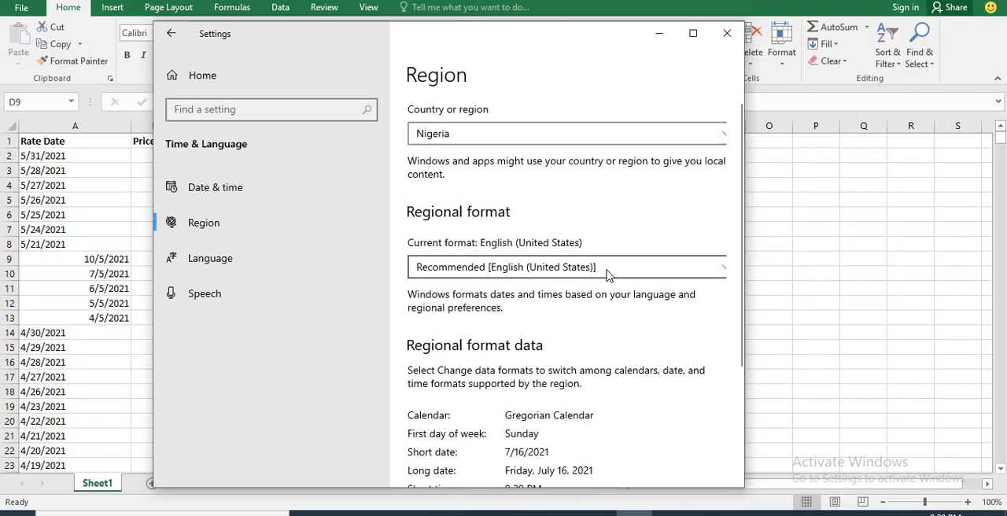
Step: Set the regional format to English (United Kingdom)
{"action": "left_click", "coordinate": [567, 268]}
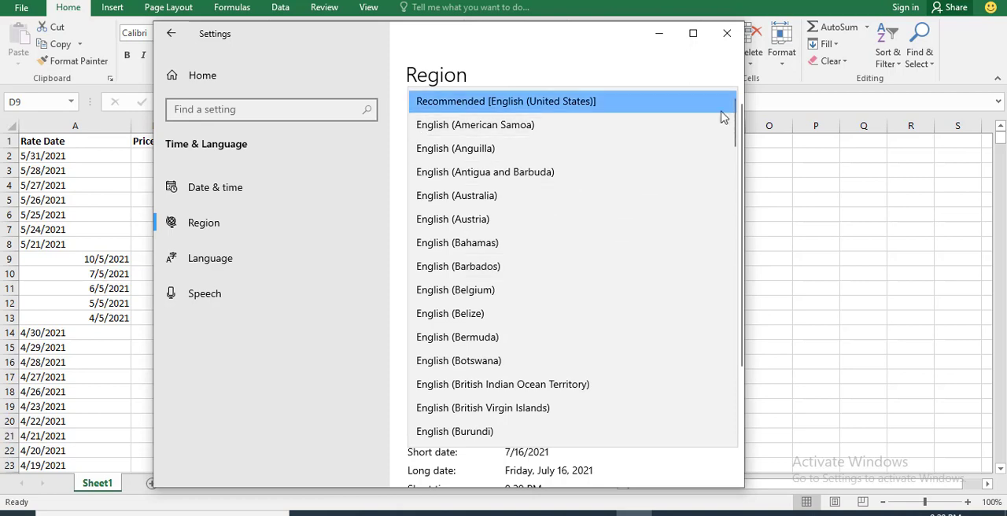
{"action": "scroll", "scroll_direction": "down", "scroll_amount": 3}
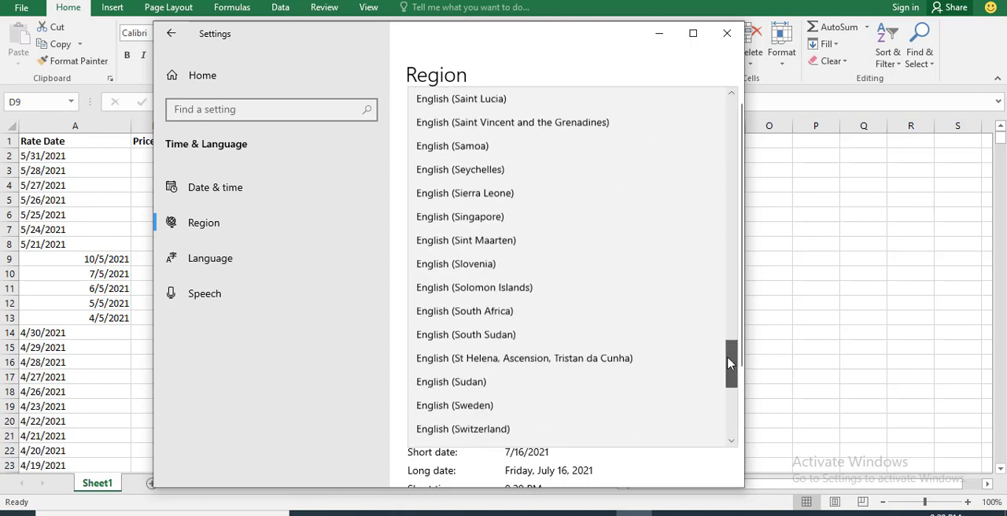
{"action": "scroll", "scroll_direction": "down", "scroll_amount": 3}
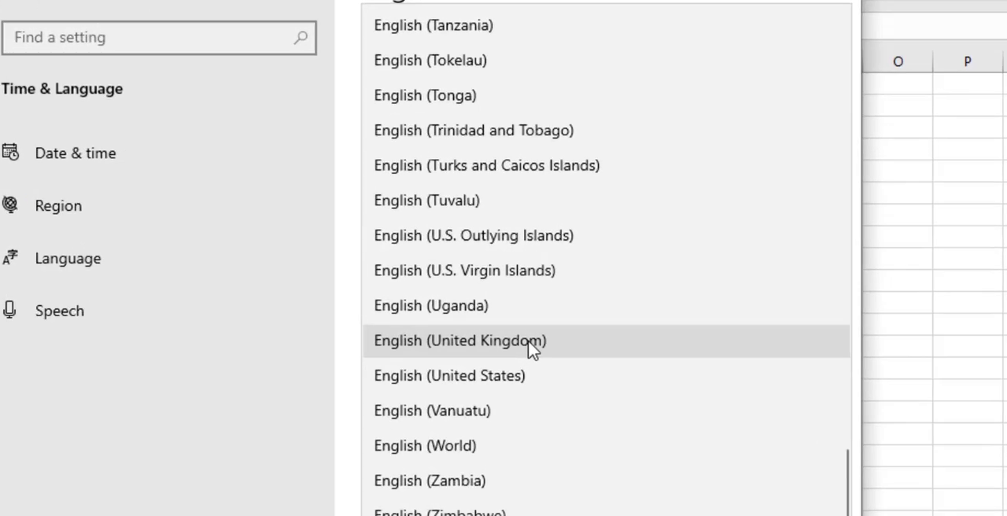
{"action": "left_click", "coordinate": [459, 340]}
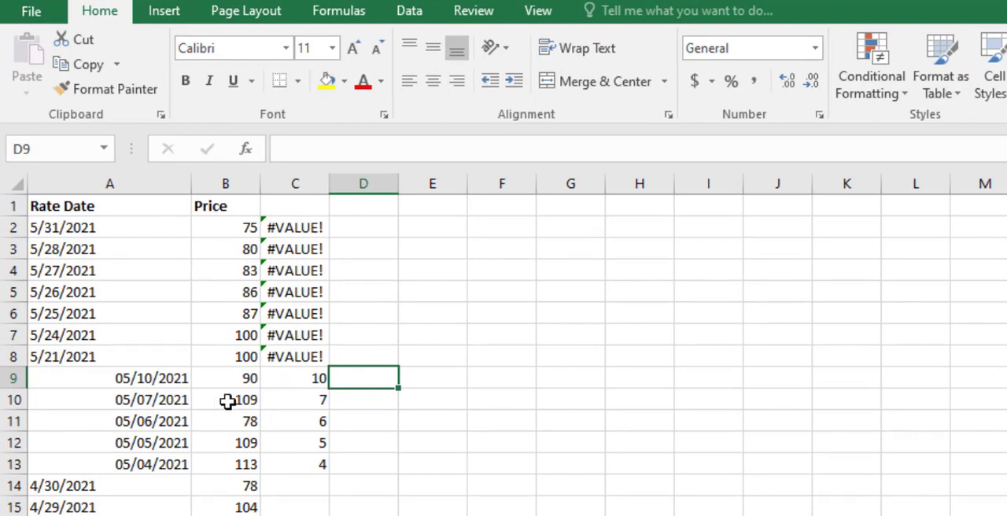
Step: Compare the MONTH formulas in C9 (returns 10) and C2 (#VALUE!), leaving C9 unchanged
{"action": "left_click", "coordinate": [296, 378]}
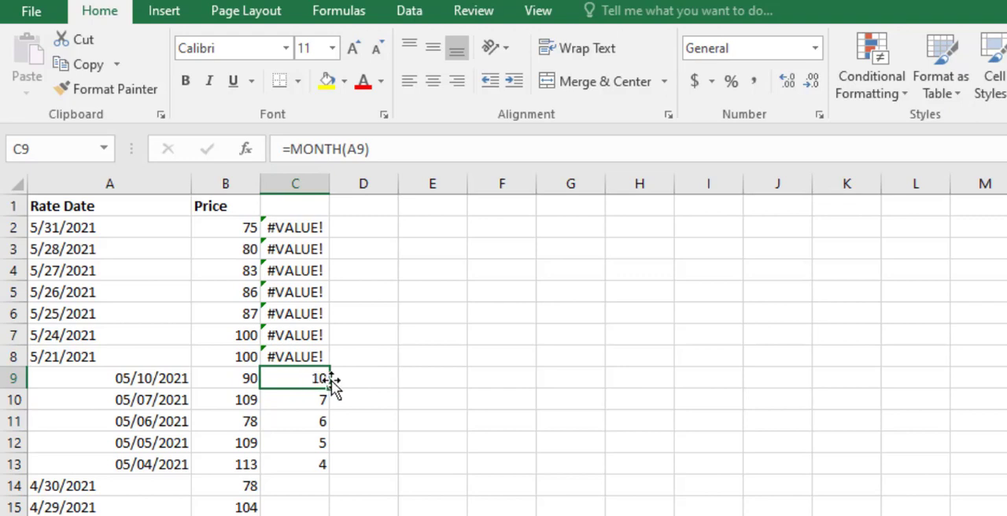
{"action": "left_click", "coordinate": [296, 227]}
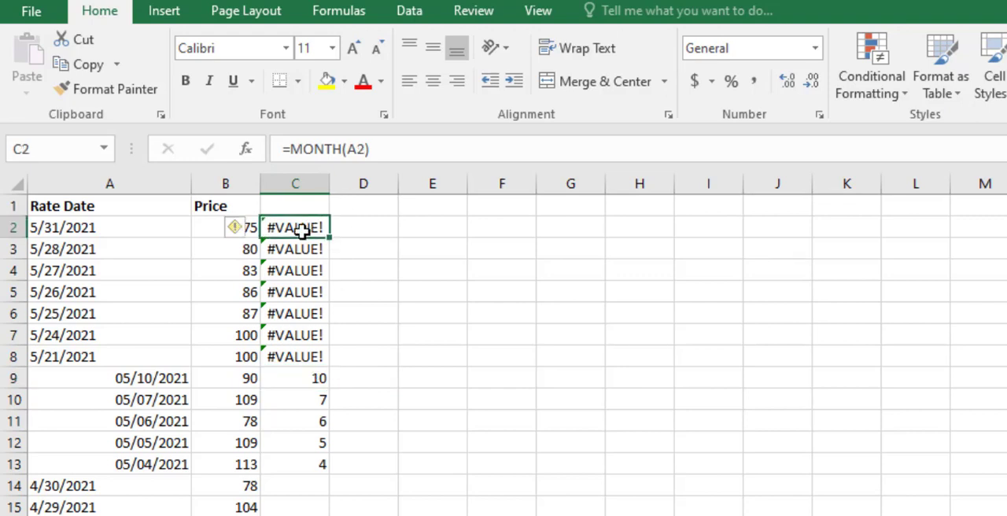
{"action": "mouse_move", "coordinate": [352, 234]}
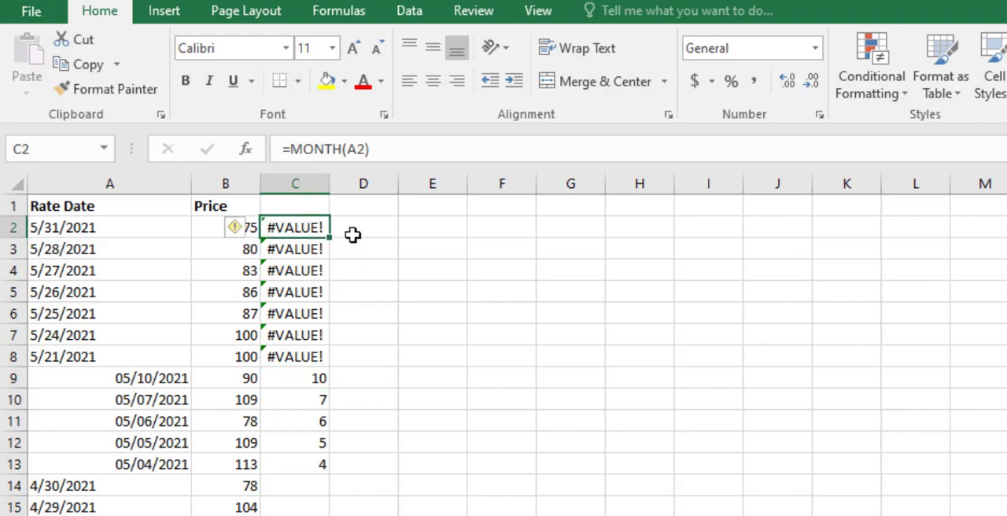
{"action": "mouse_move", "coordinate": [311, 227]}
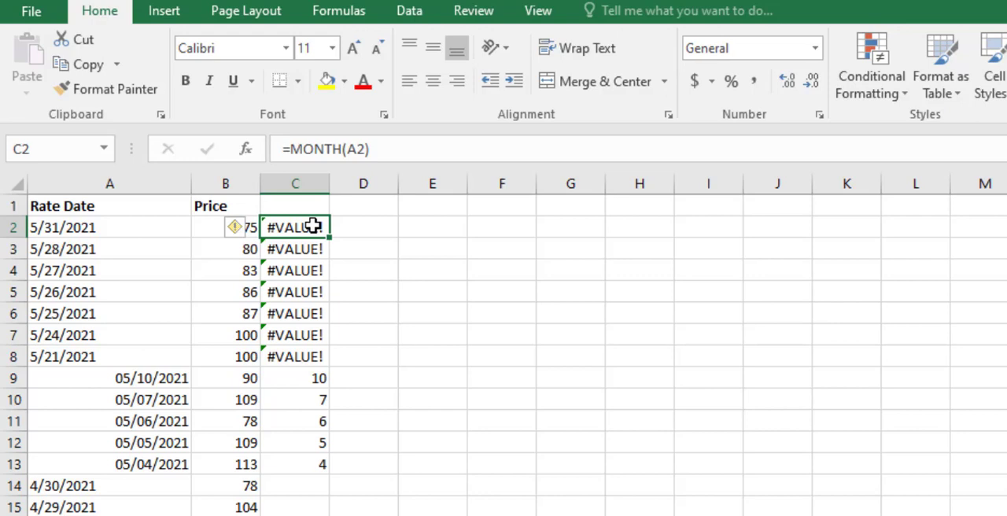
{"action": "mouse_move", "coordinate": [324, 248]}
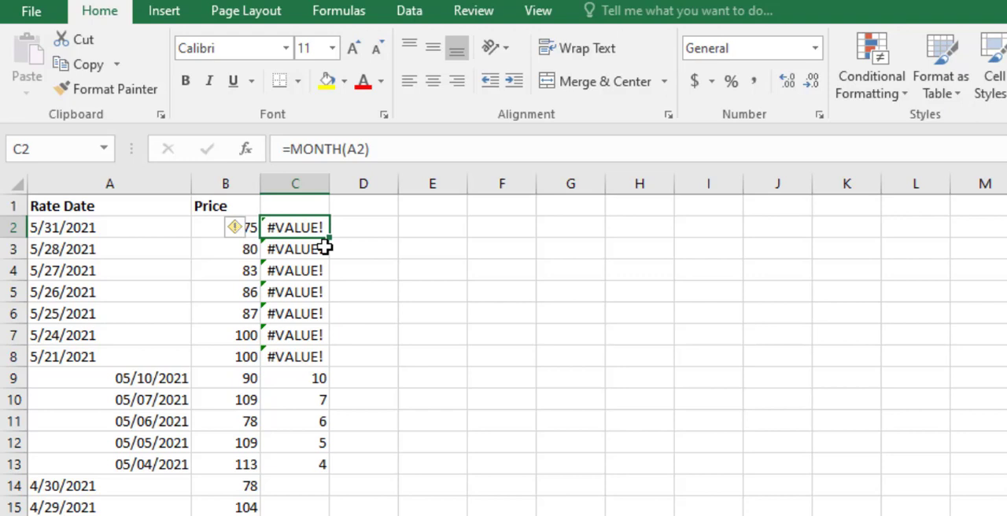
{"action": "mouse_move", "coordinate": [296, 378]}
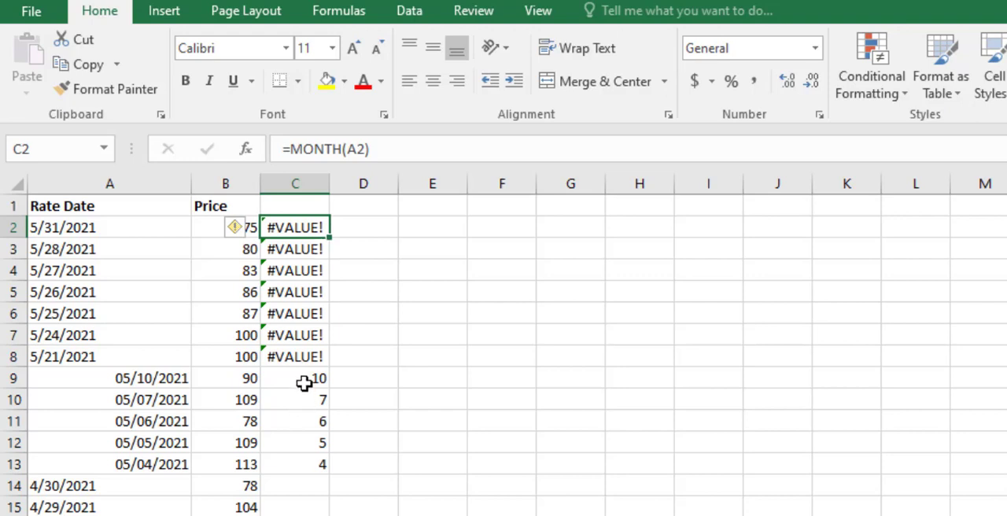
{"action": "left_click", "coordinate": [296, 377]}
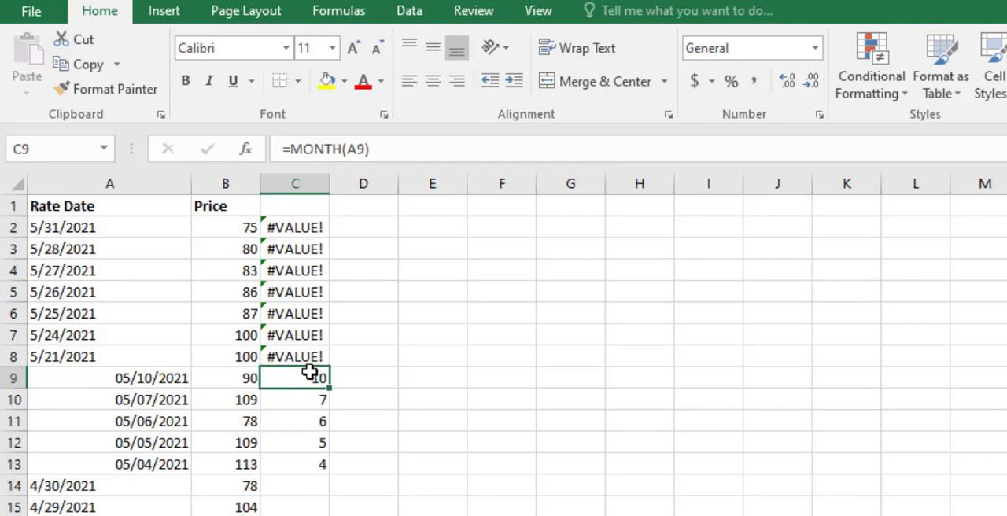
{"action": "double_click", "coordinate": [296, 378]}
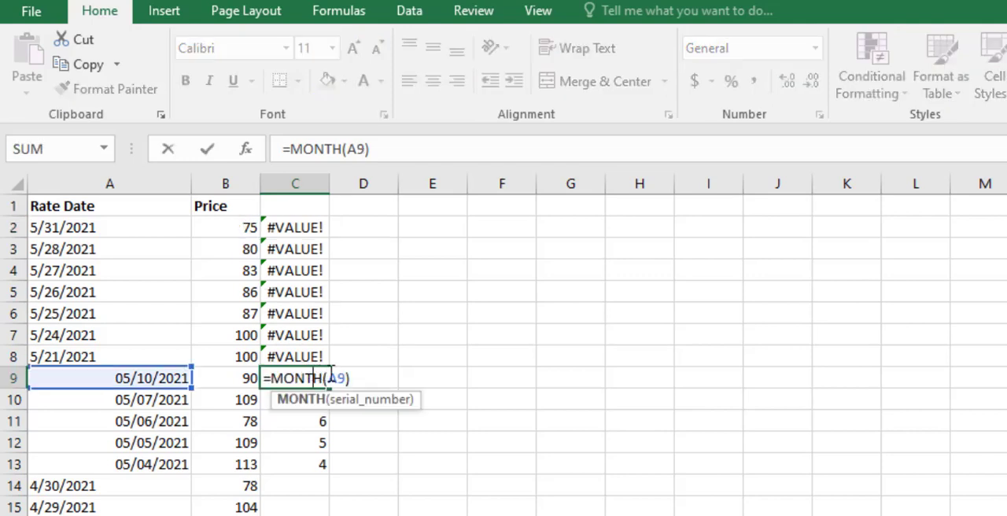
{"action": "key", "text": "Enter"}
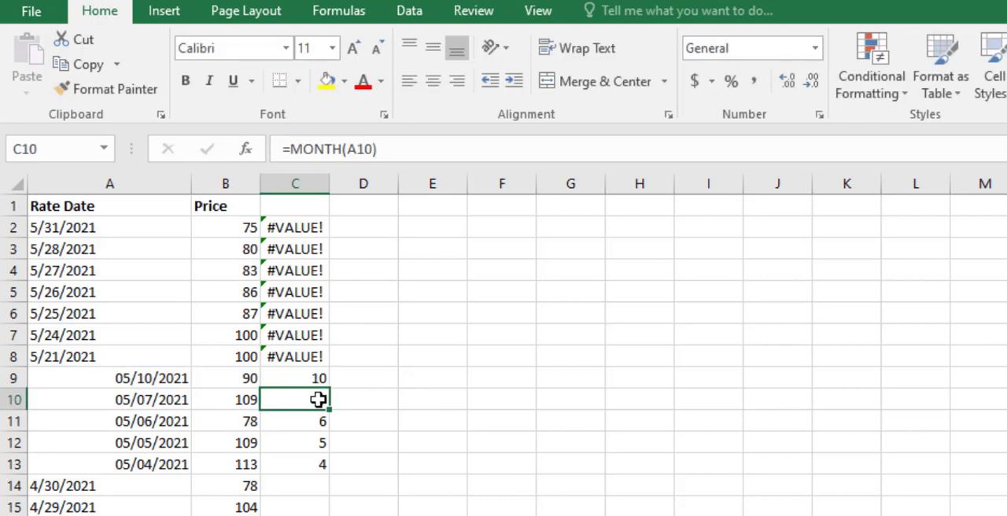
{"action": "mouse_move", "coordinate": [310, 403]}
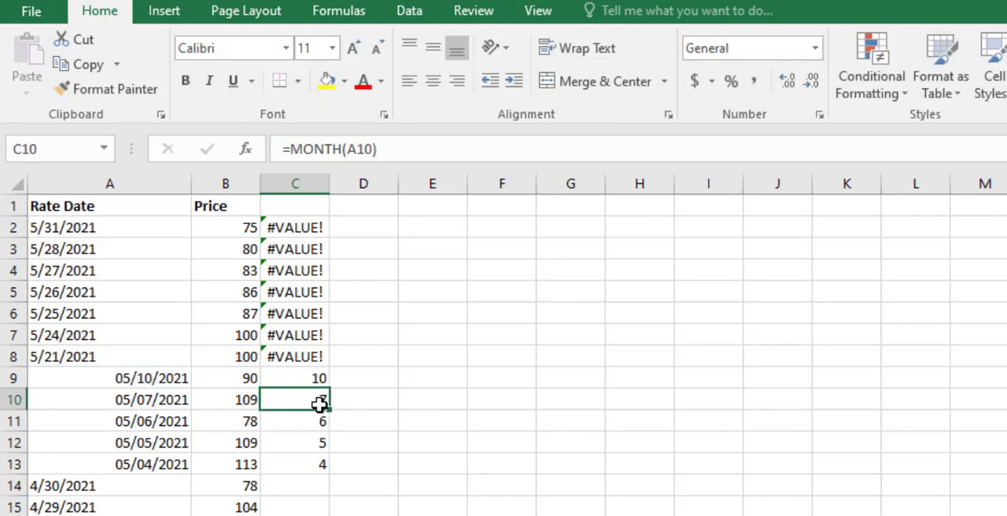
{"action": "mouse_move", "coordinate": [315, 399]}
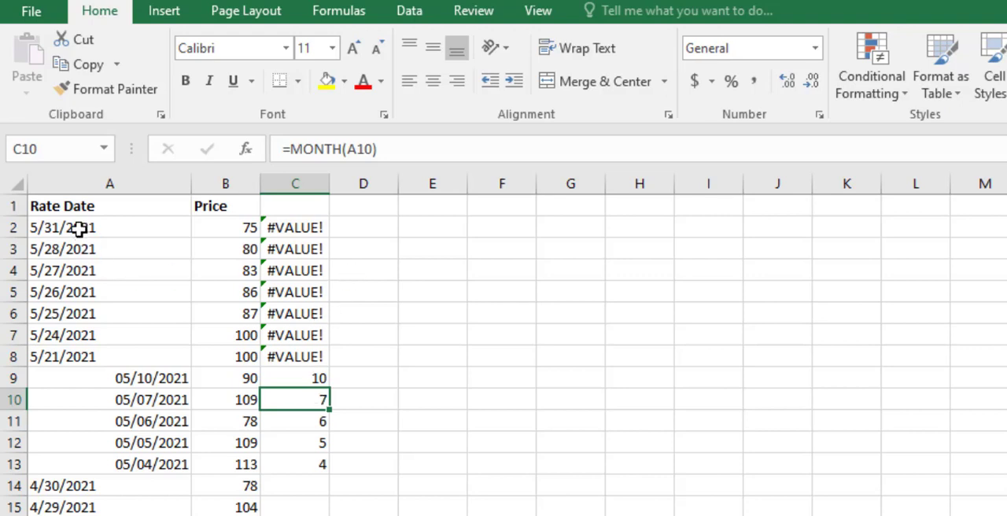
{"action": "mouse_move", "coordinate": [378, 228]}
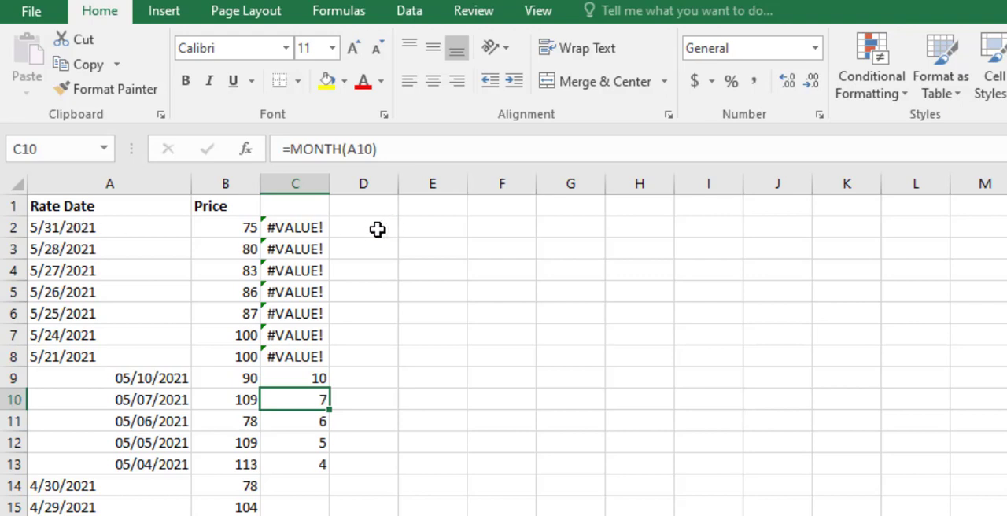
{"action": "mouse_move", "coordinate": [140, 232]}
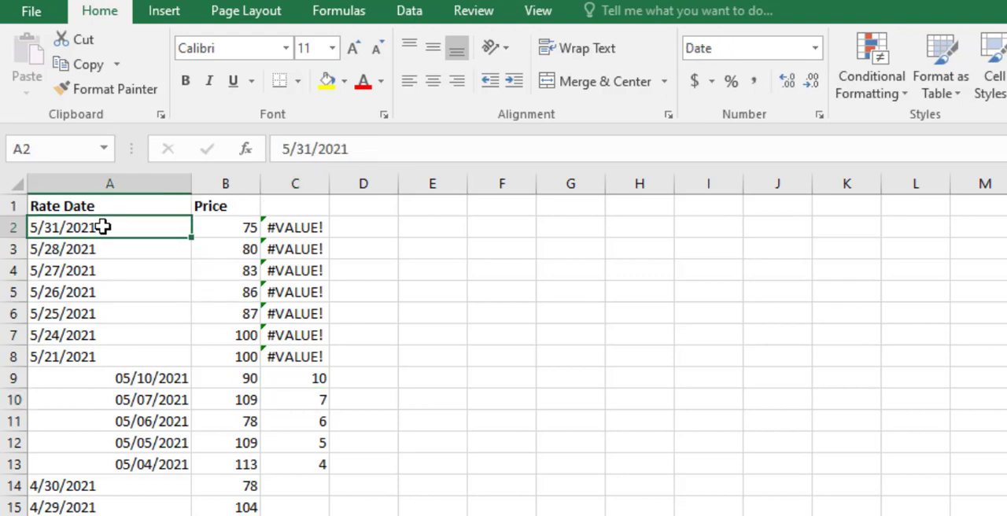
Step: Start Text to Columns on the selected Rate Date column from the Data tools
{"action": "scroll", "scroll_direction": "down", "scroll_amount": 3}
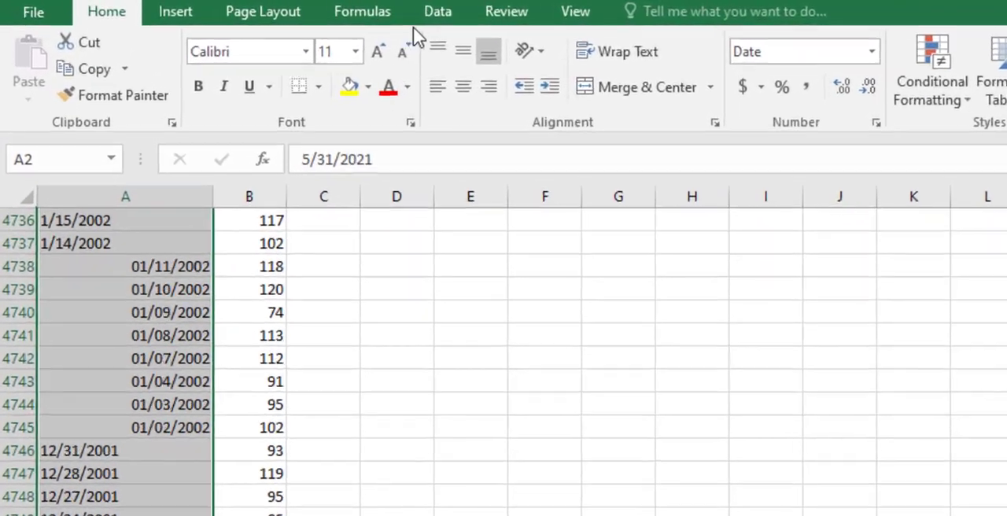
{"action": "left_click", "coordinate": [437, 11]}
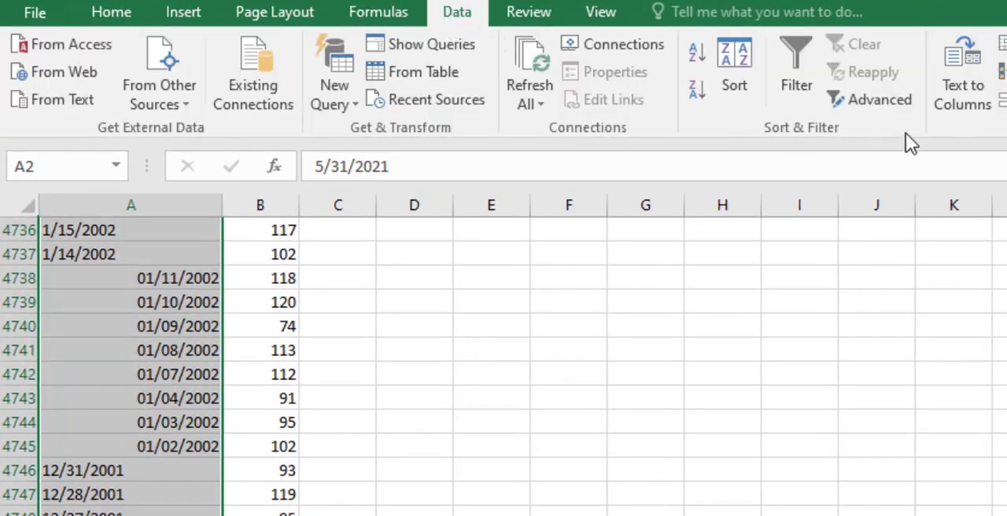
{"action": "left_click", "coordinate": [963, 71]}
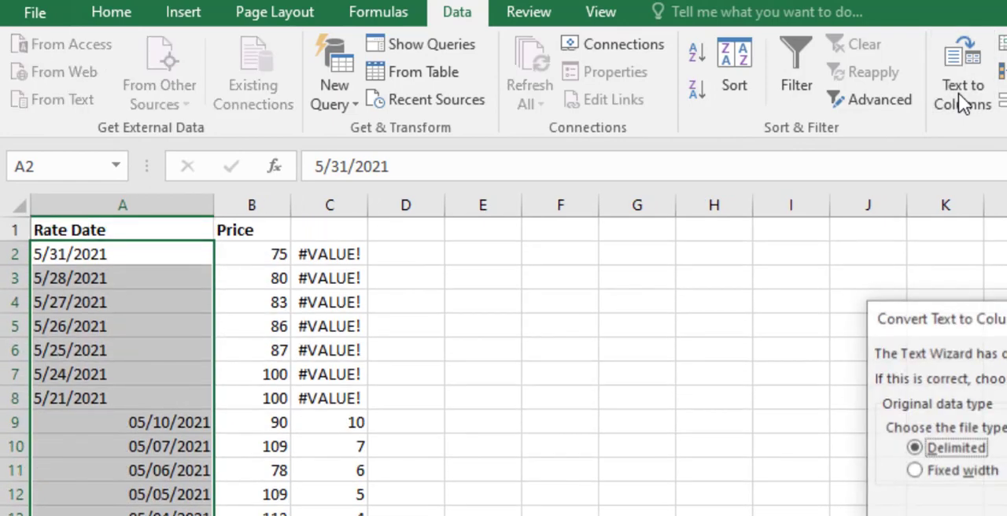
Step: Choose Delimited splitting on a custom / character instead of tabs
{"action": "left_click", "coordinate": [960, 75]}
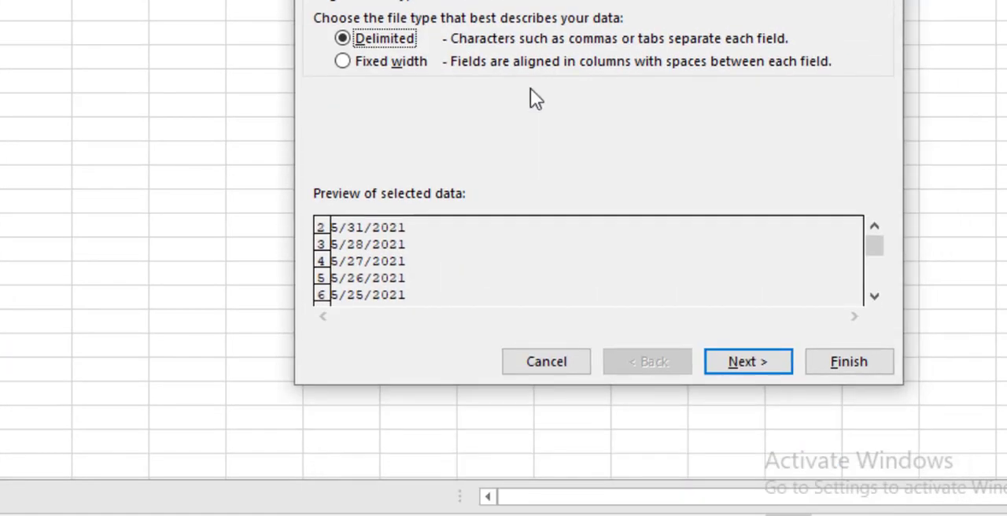
{"action": "left_click", "coordinate": [747, 362]}
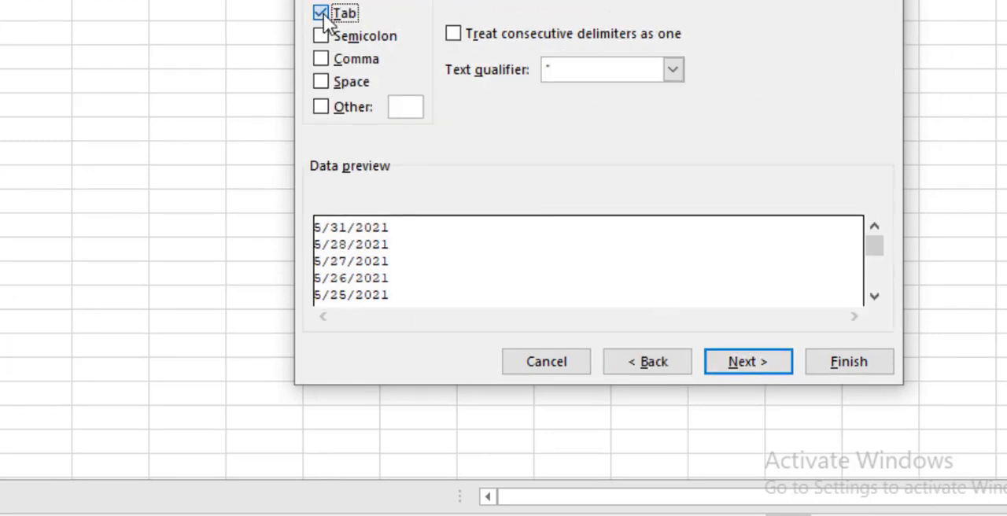
{"action": "left_click", "coordinate": [321, 107]}
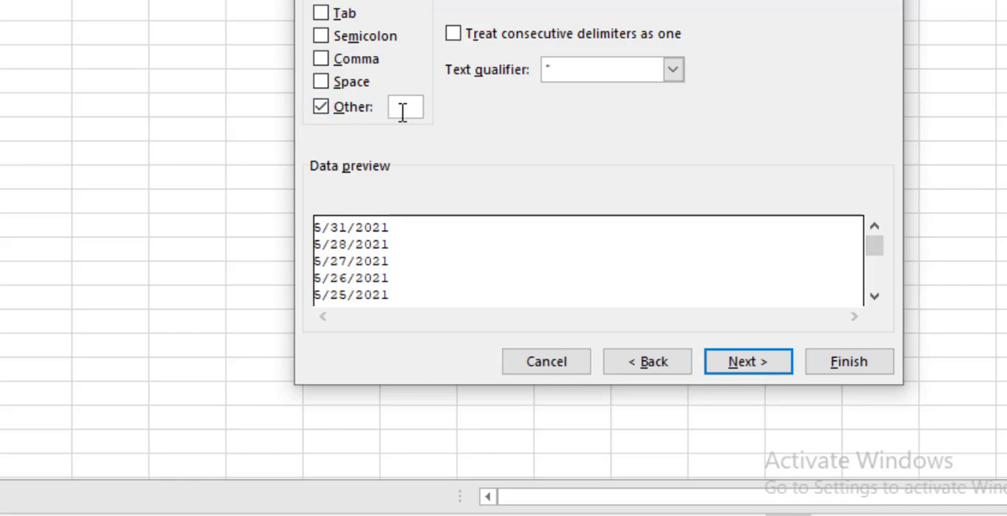
{"action": "type", "text": "/"}
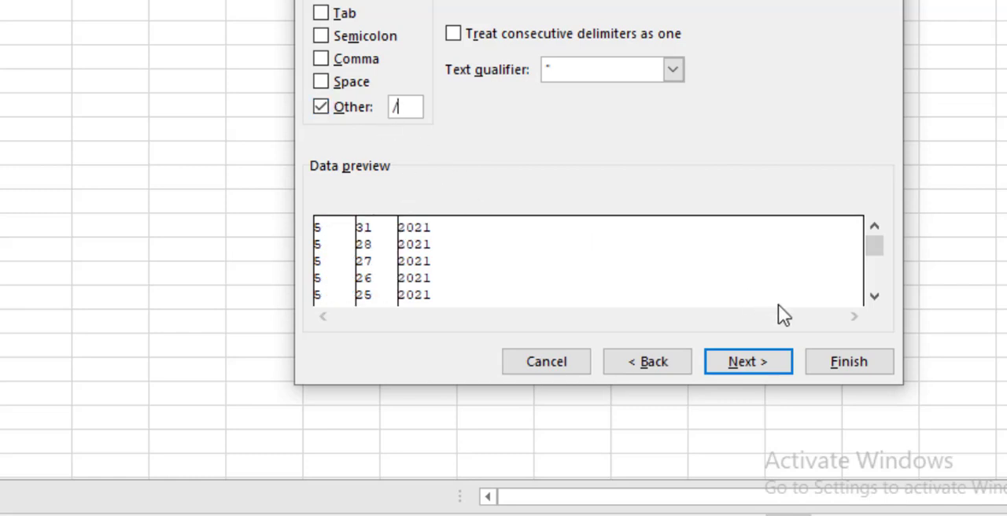
Step: Check later rows in the split preview and move on to the output settings
{"action": "left_click", "coordinate": [878, 296]}
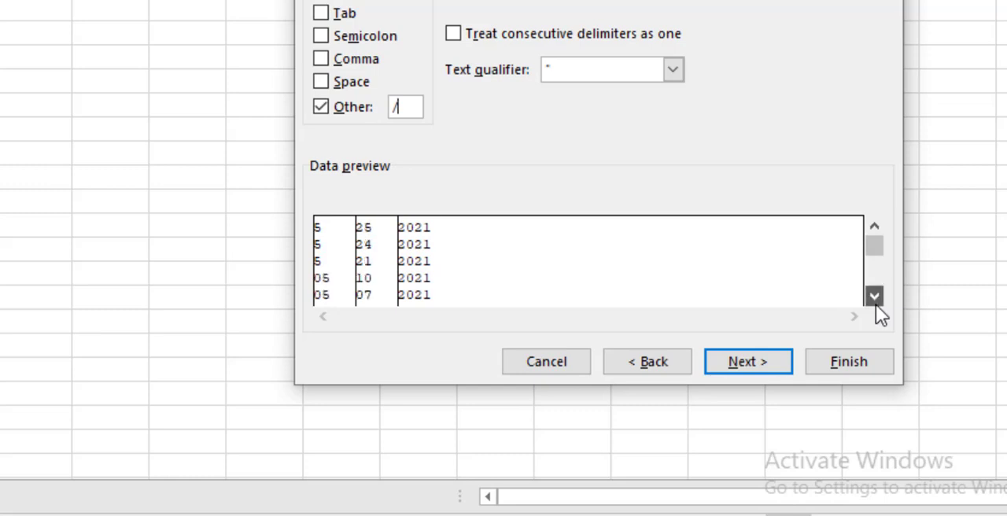
{"action": "left_click", "coordinate": [879, 294]}
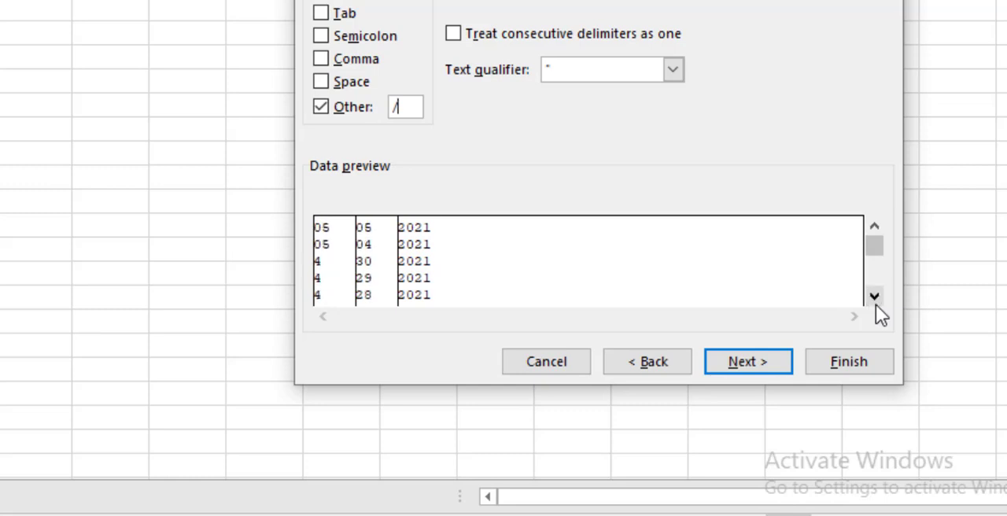
{"action": "left_click", "coordinate": [878, 296]}
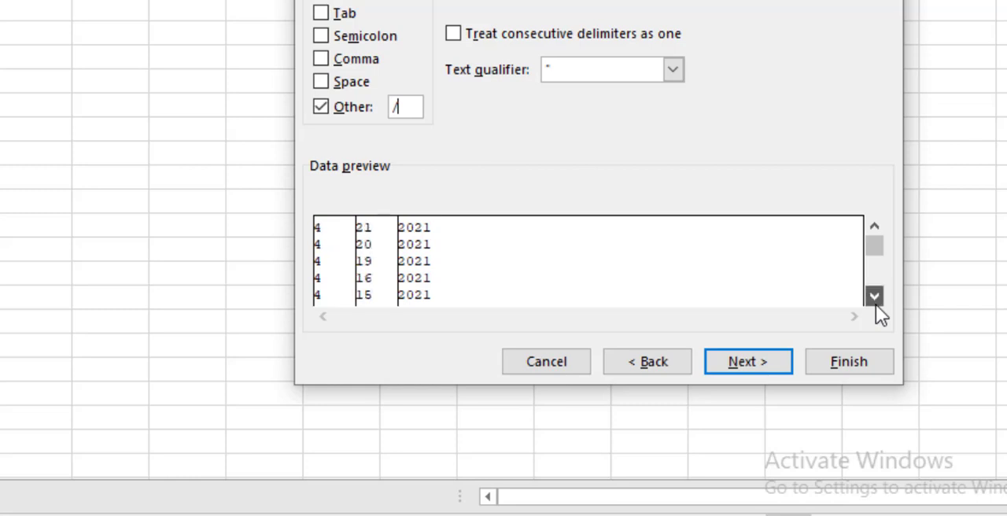
{"action": "left_click", "coordinate": [879, 293]}
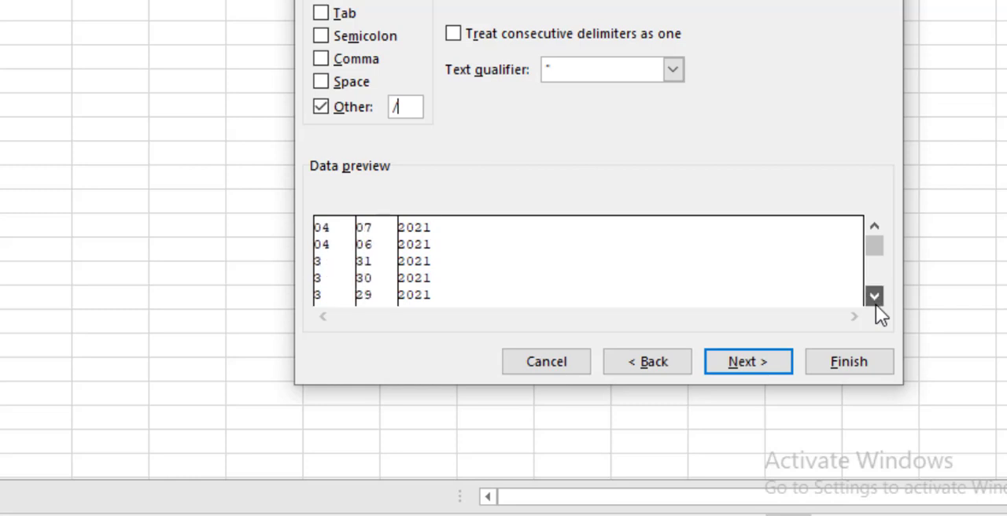
{"action": "left_click", "coordinate": [876, 293]}
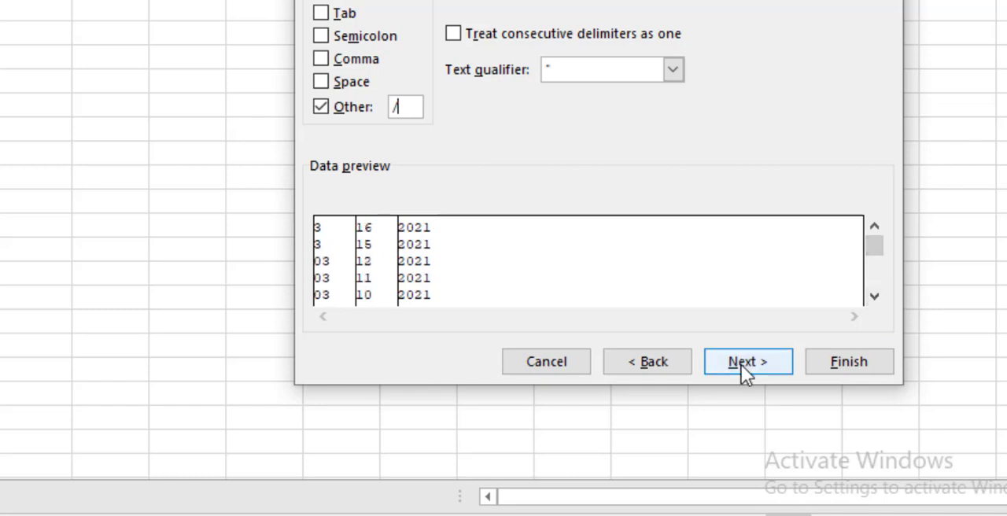
{"action": "left_click", "coordinate": [747, 362]}
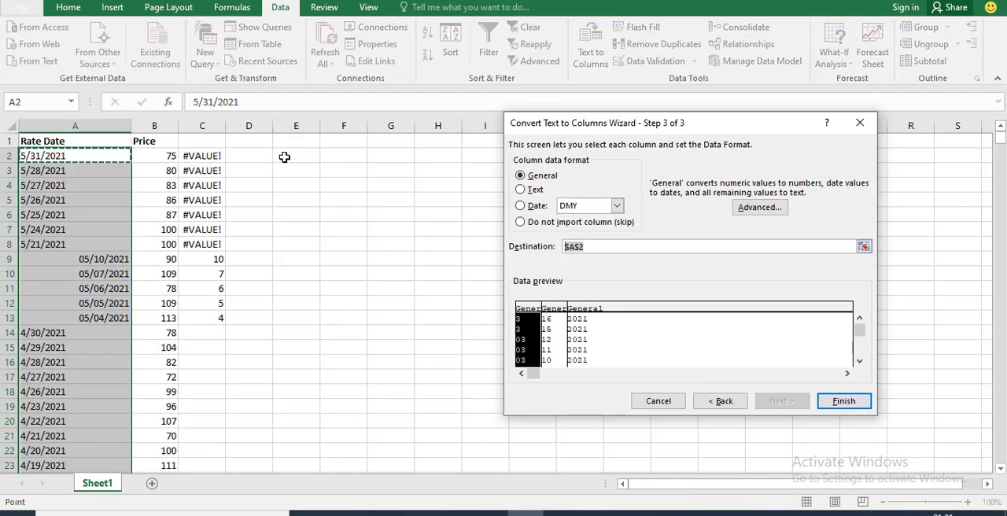
Step: Set the destination to E2 and finish splitting into month, day and year columns
{"action": "left_click", "coordinate": [296, 154]}
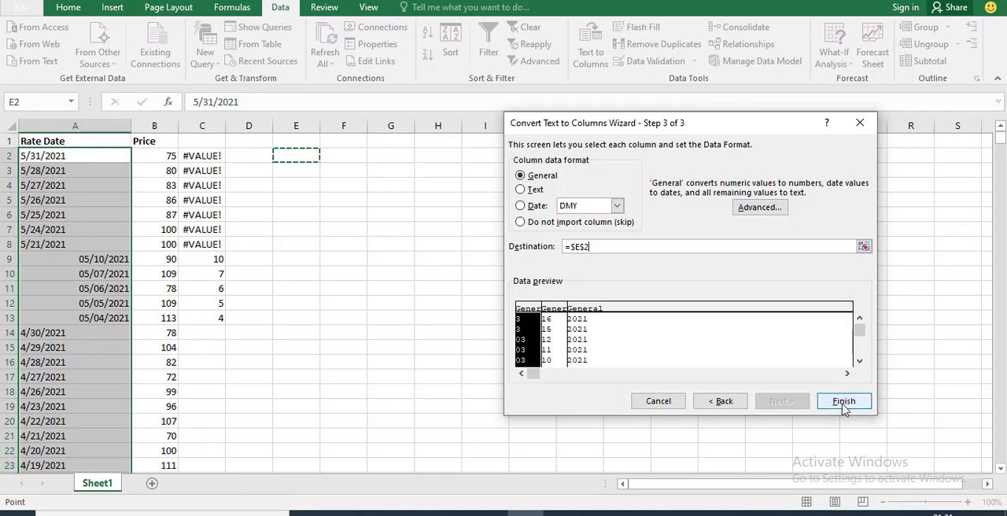
{"action": "left_click", "coordinate": [843, 400]}
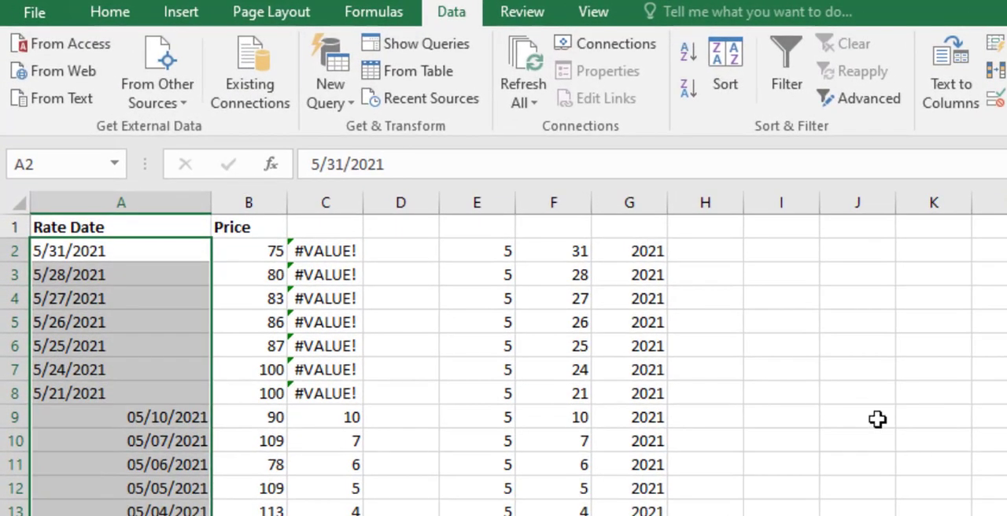
Step: Enter =DATE(G2,E2,F2) in H2, correcting a mistaken F2 reference
{"action": "left_click", "coordinate": [693, 249]}
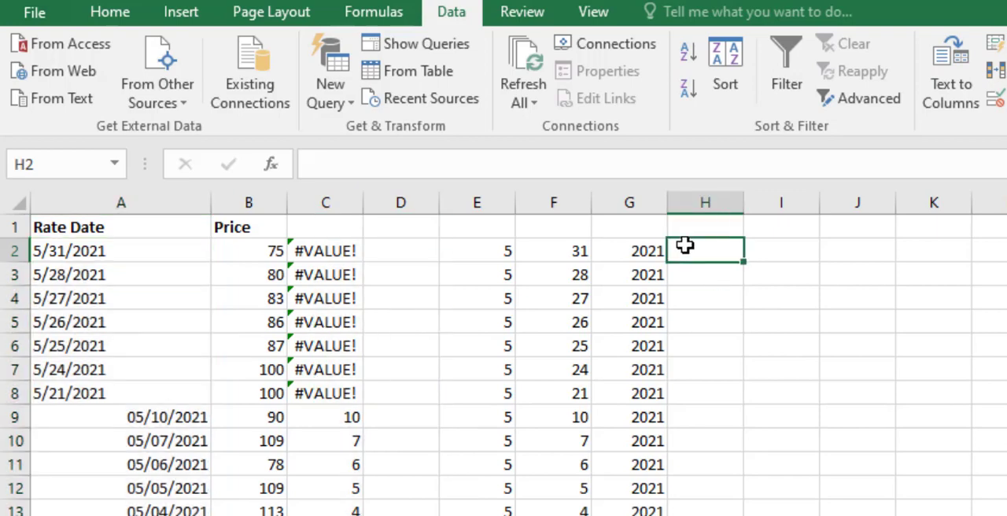
{"action": "type", "text": "=d"}
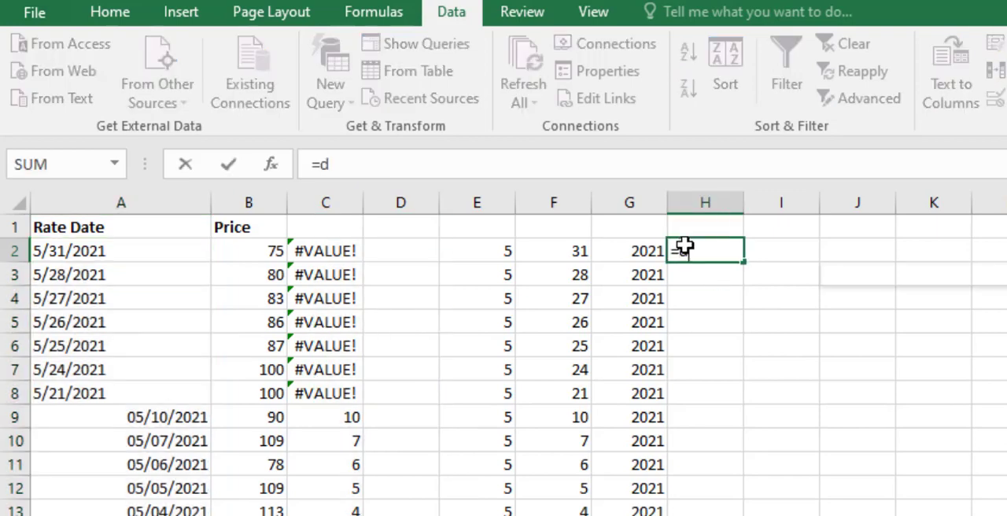
{"action": "type", "text": "ate"}
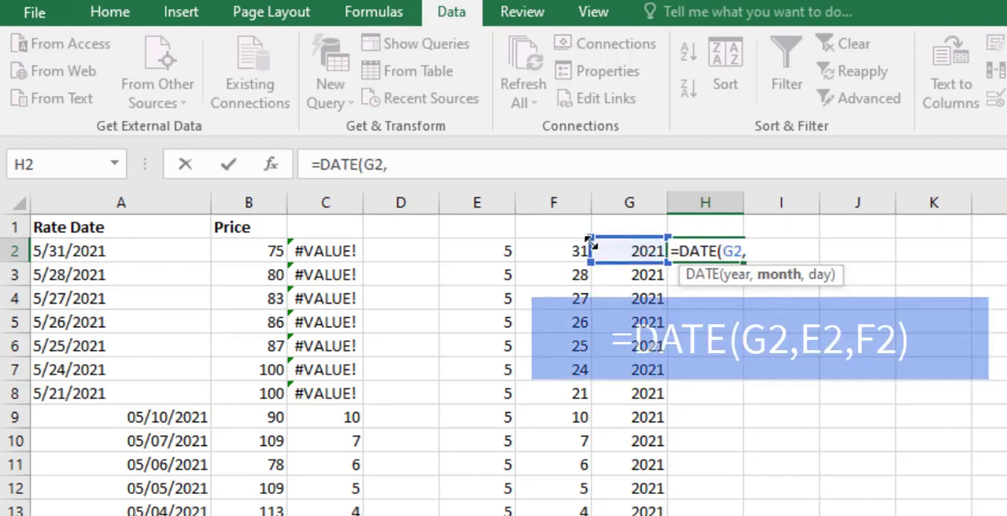
{"action": "left_click", "coordinate": [554, 250]}
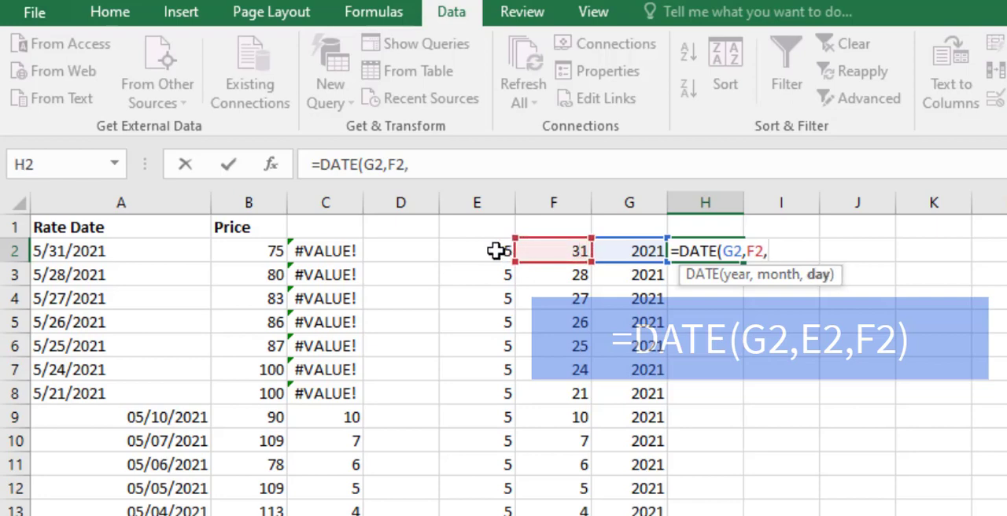
{"action": "left_click", "coordinate": [476, 250]}
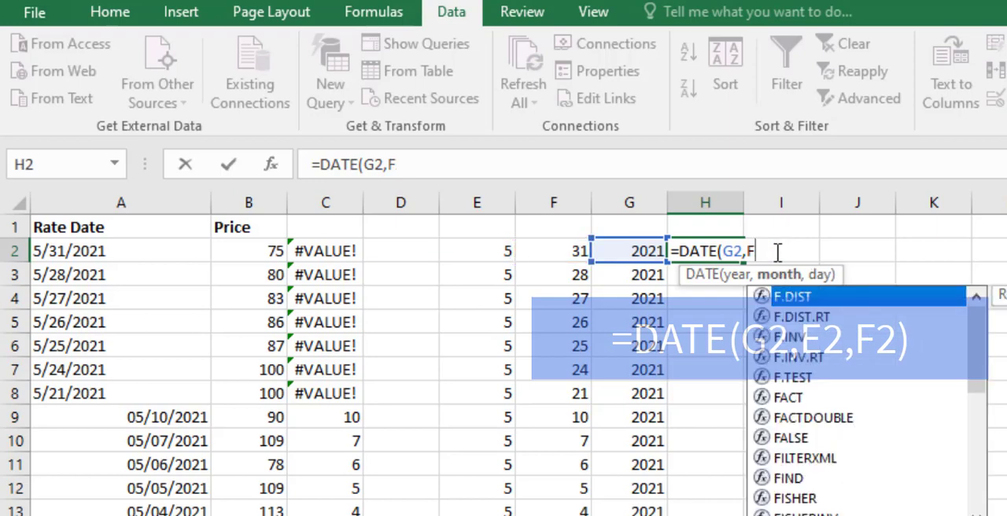
{"action": "key", "text": "Backspace"}
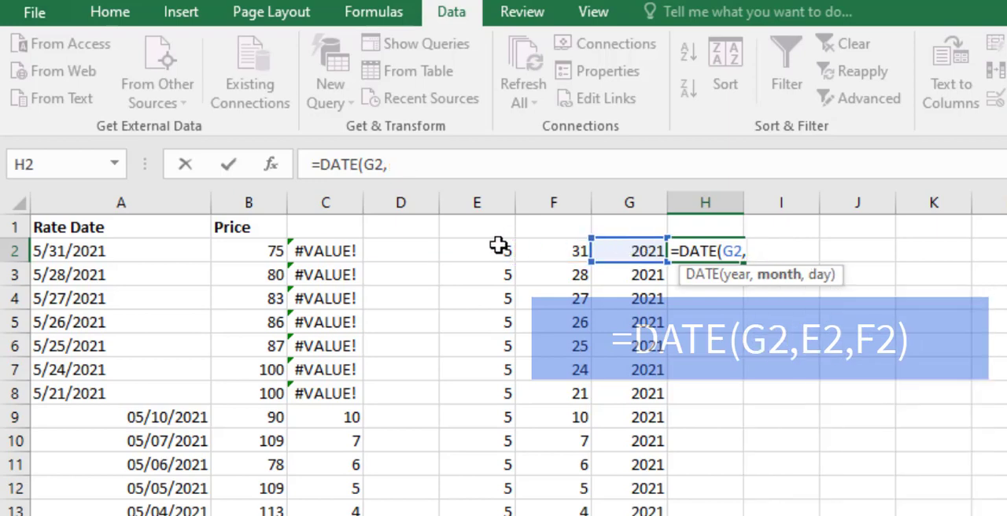
{"action": "left_click", "coordinate": [477, 251]}
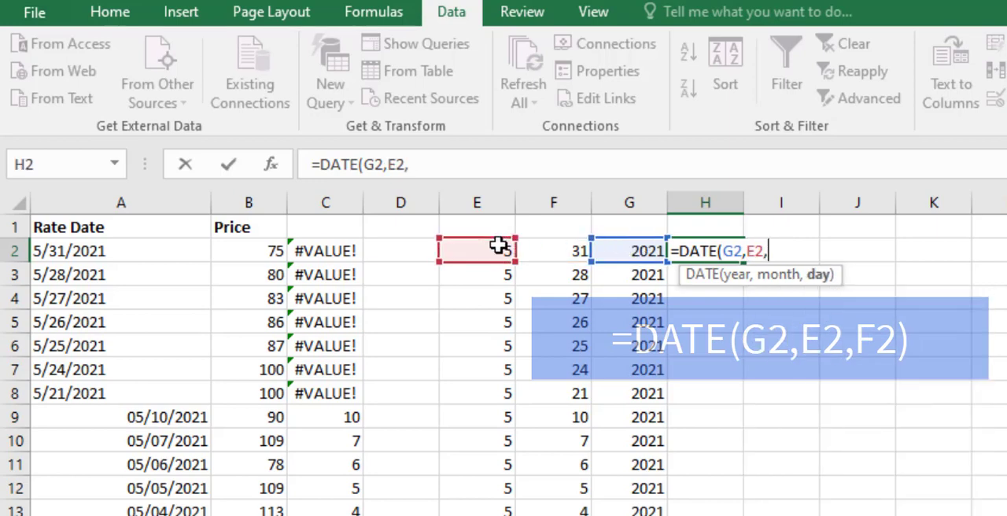
{"action": "mouse_move", "coordinate": [566, 249]}
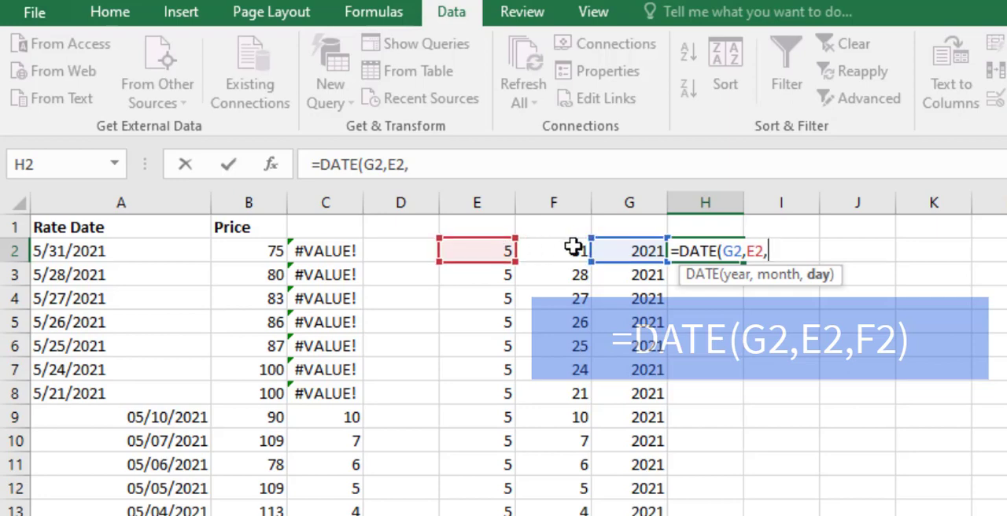
{"action": "left_click", "coordinate": [554, 250]}
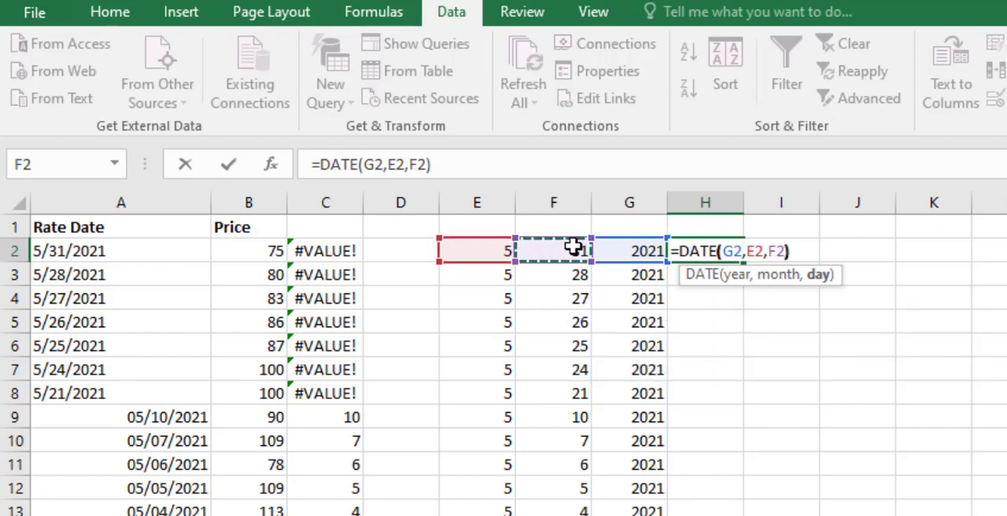
{"action": "key", "text": "Enter"}
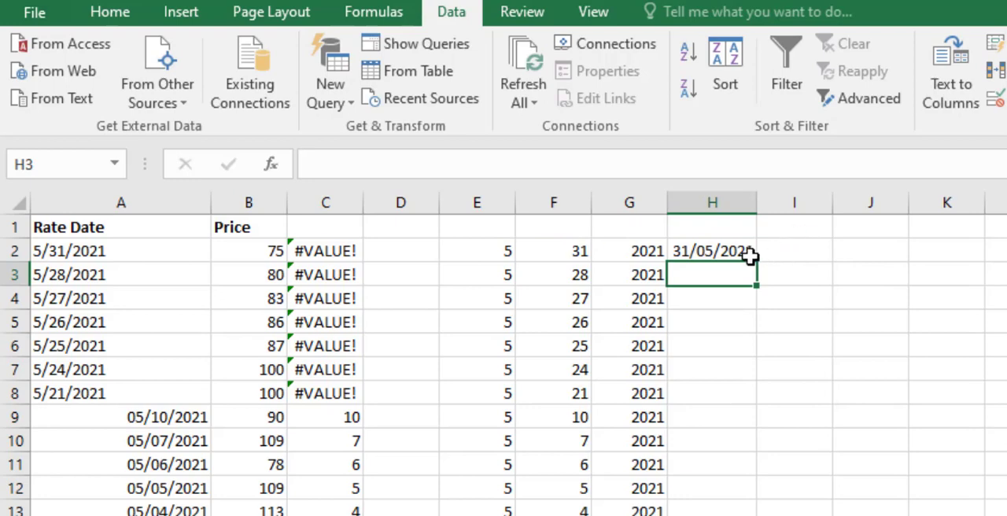
Step: Fill the DATE formula from H2 down column H
{"action": "left_click", "coordinate": [711, 250]}
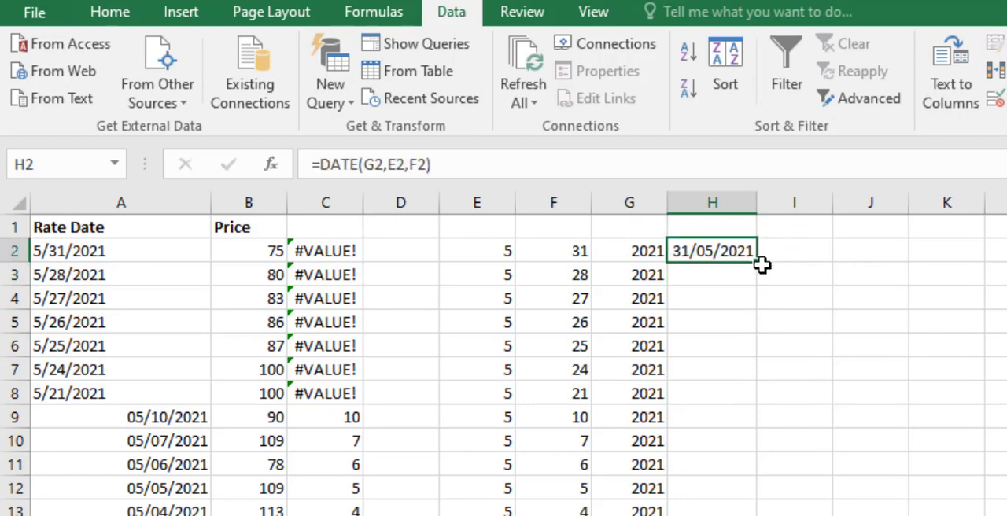
{"action": "left_click_drag", "start_coordinate": [758, 252], "coordinate": [758, 510]}
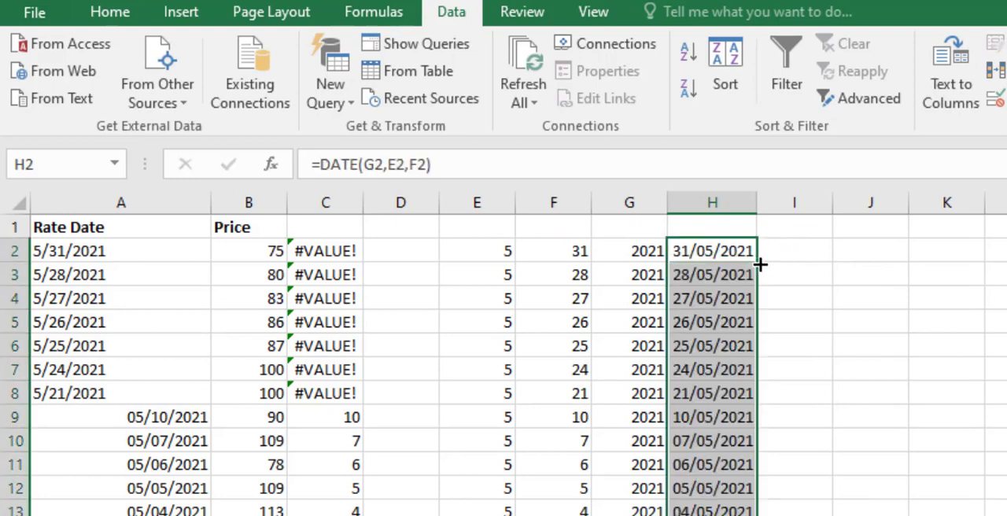
{"action": "left_click", "coordinate": [714, 417]}
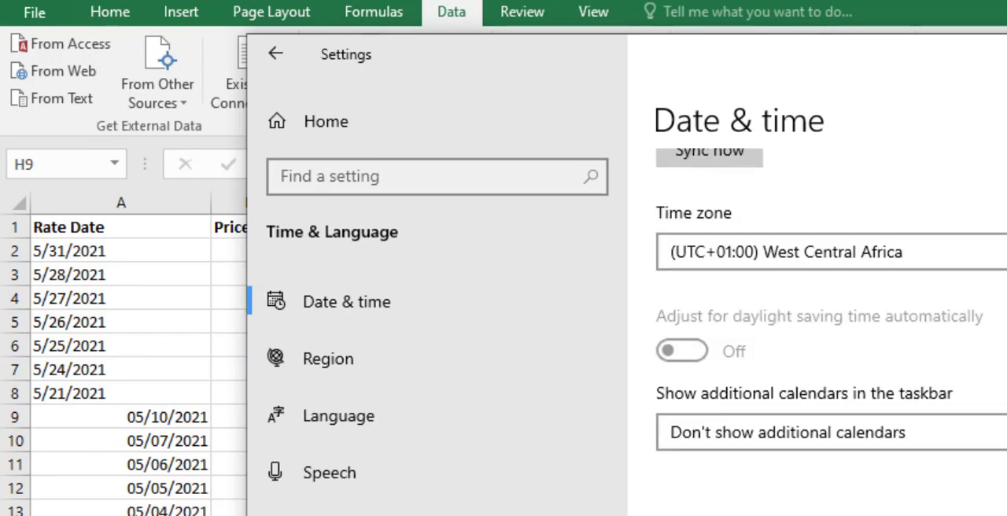
Step: Reopen the Region settings and the regional format choices to switch back to a US-style format
{"action": "left_click", "coordinate": [327, 359]}
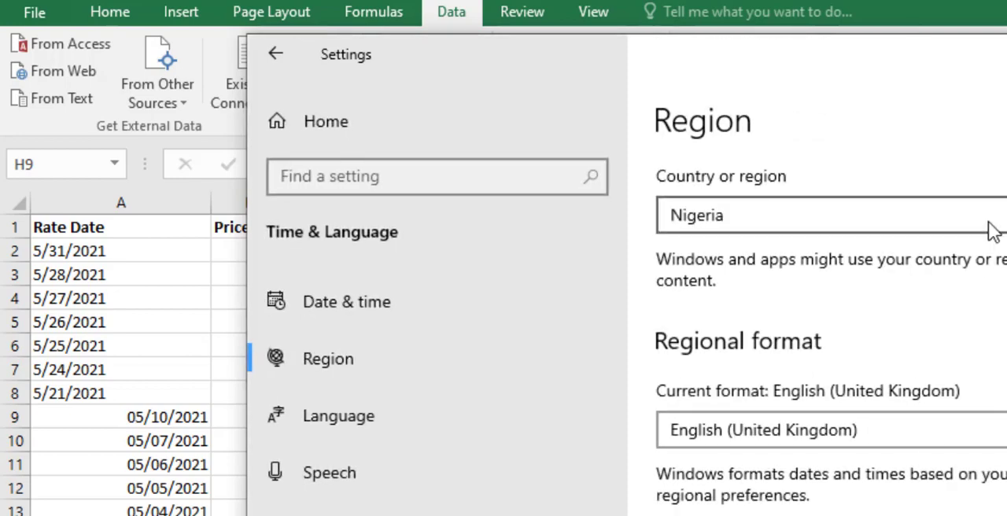
{"action": "left_click", "coordinate": [818, 429]}
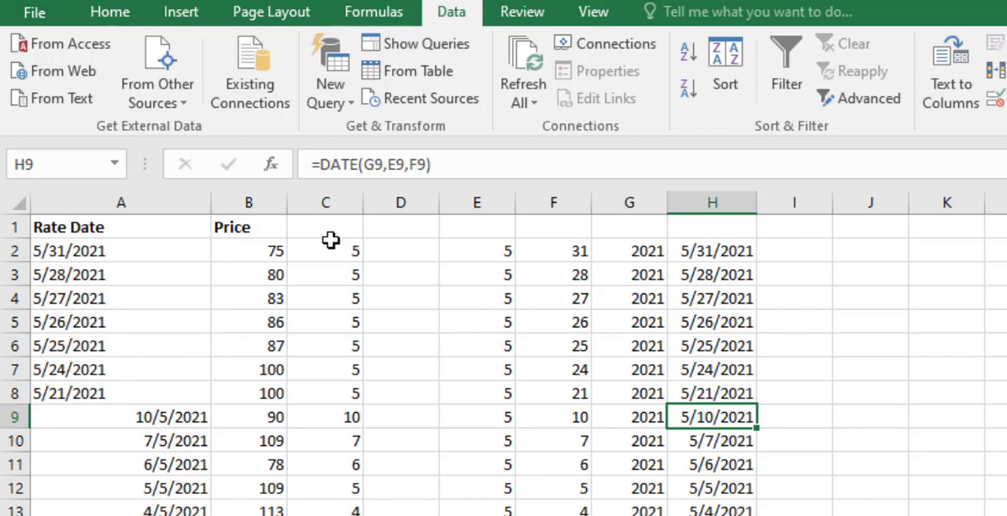
Step: Delete helper columns E through H after checking the C2 month formula
{"action": "left_click", "coordinate": [324, 251]}
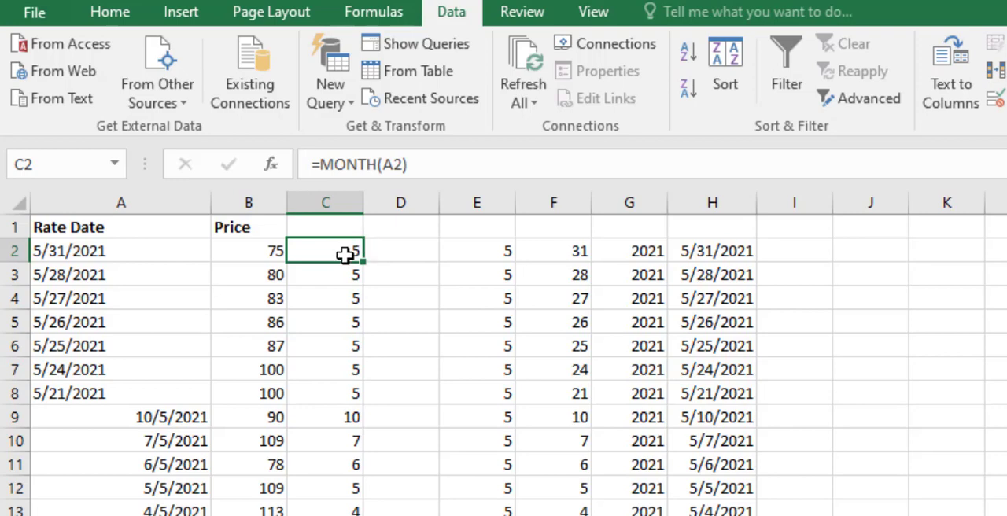
{"action": "mouse_move", "coordinate": [554, 297]}
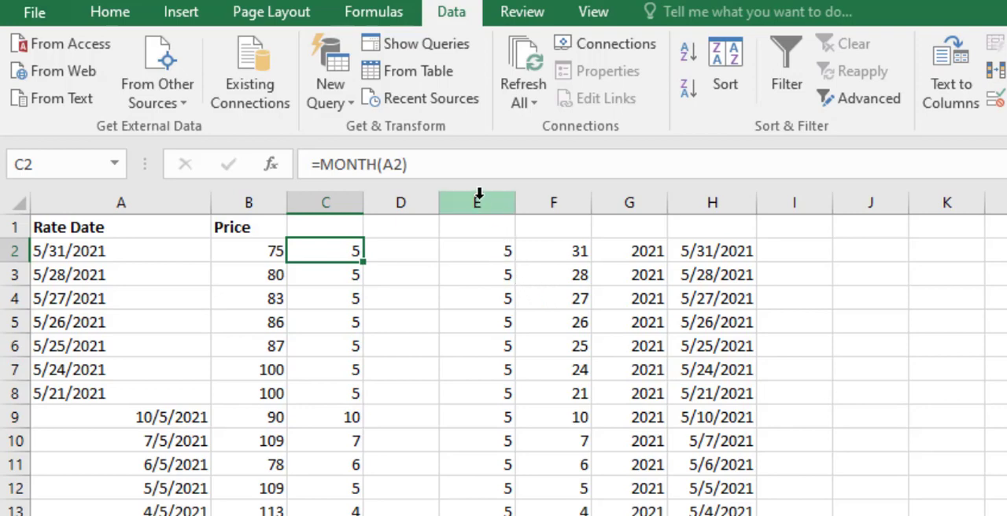
{"action": "left_click", "coordinate": [400, 201]}
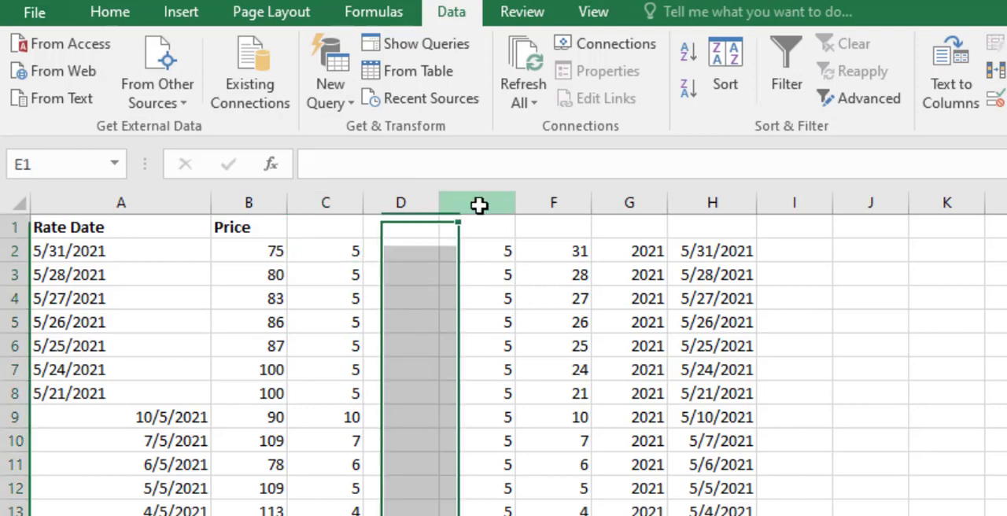
{"action": "left_click_drag", "start_coordinate": [477, 203], "coordinate": [711, 203]}
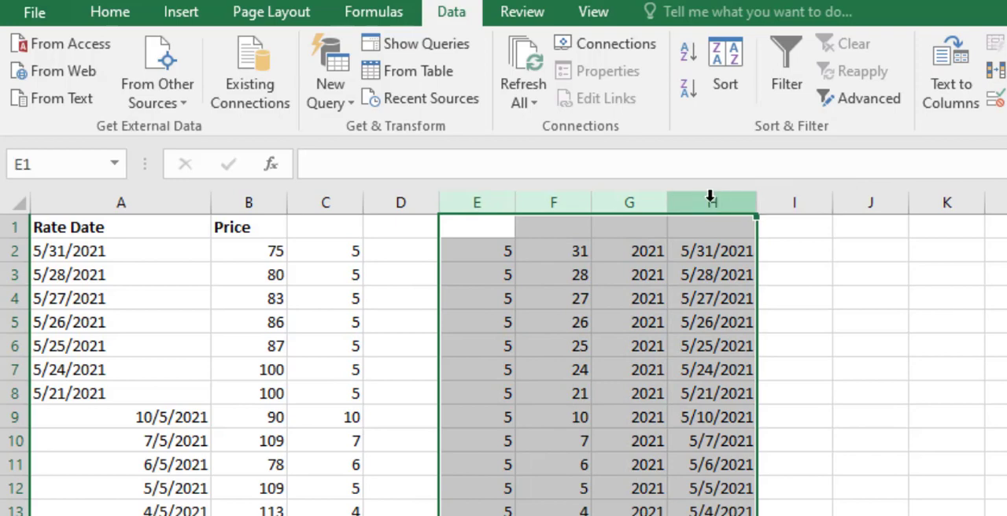
{"action": "right_click", "coordinate": [711, 202]}
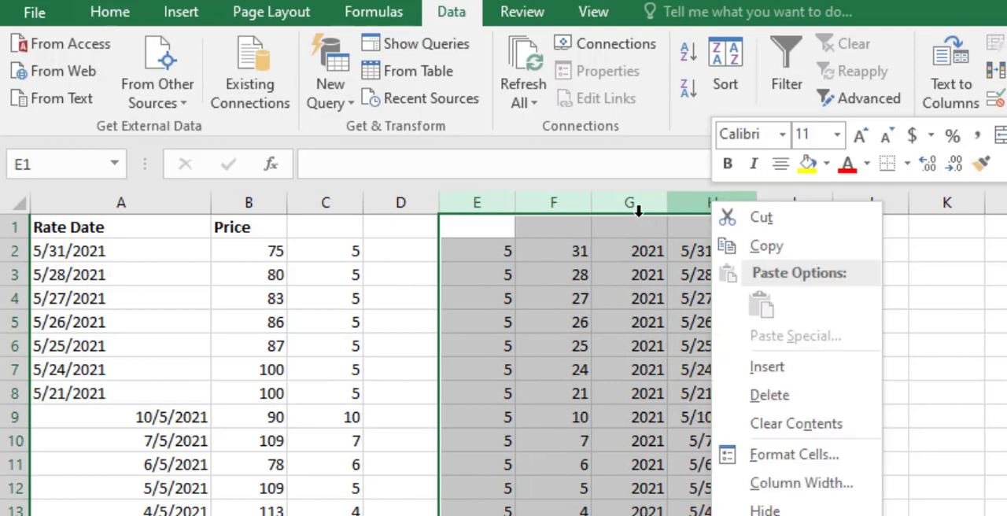
{"action": "left_click", "coordinate": [784, 373]}
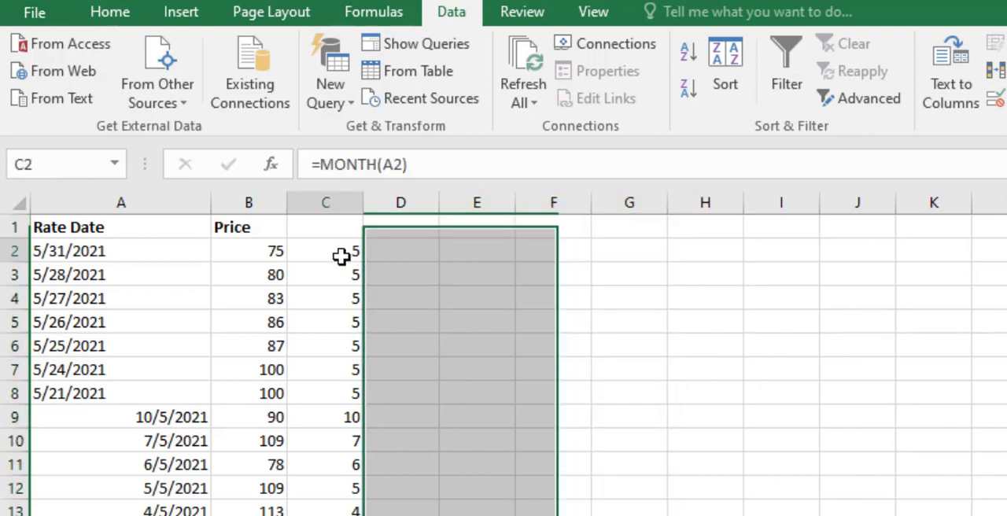
Step: Check the remaining MONTH results in C2 and C9
{"action": "left_click", "coordinate": [324, 250]}
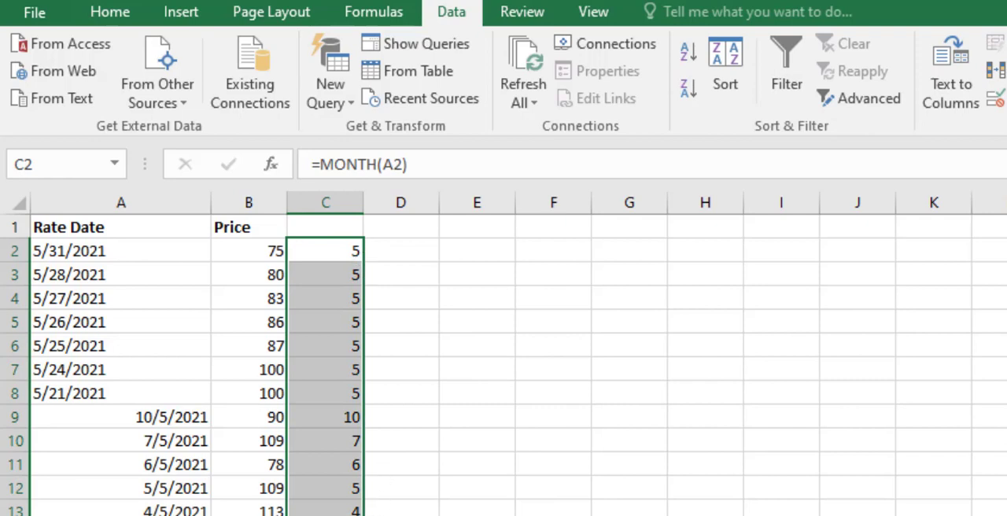
{"action": "mouse_move", "coordinate": [579, 486]}
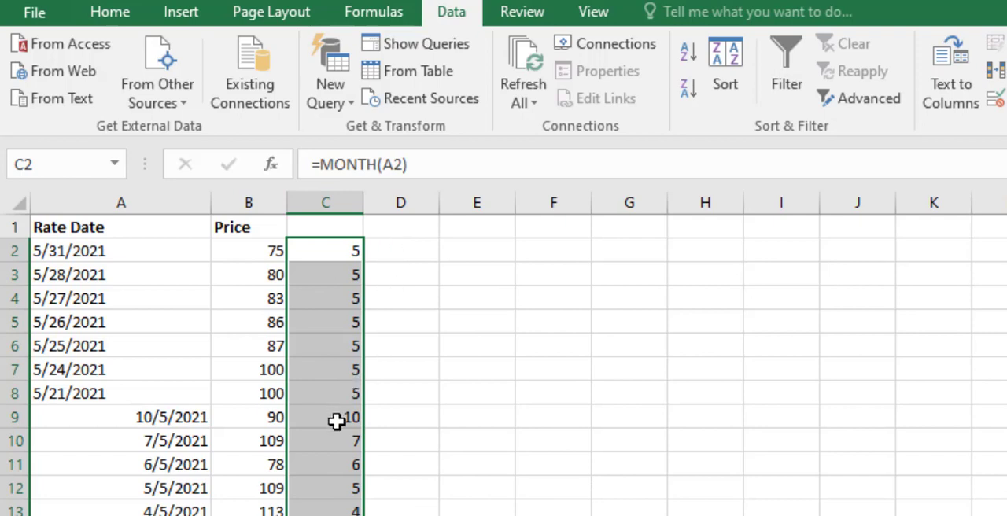
{"action": "left_click", "coordinate": [327, 417]}
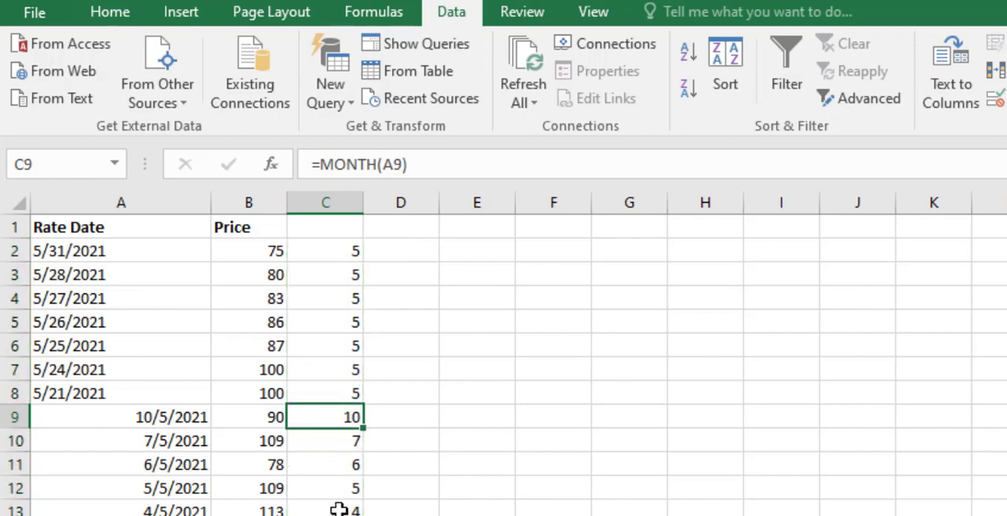
{"action": "mouse_move", "coordinate": [382, 250]}
{"action": "type", "text": "="}
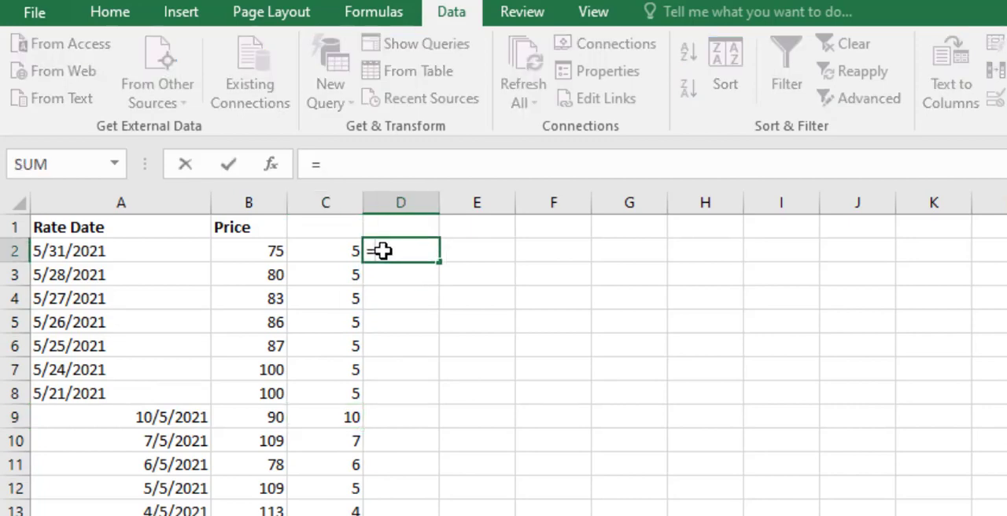
Step: Enter =DAY(A2) in D2 and fill the day numbers down column D
{"action": "type", "text": "DAY("}
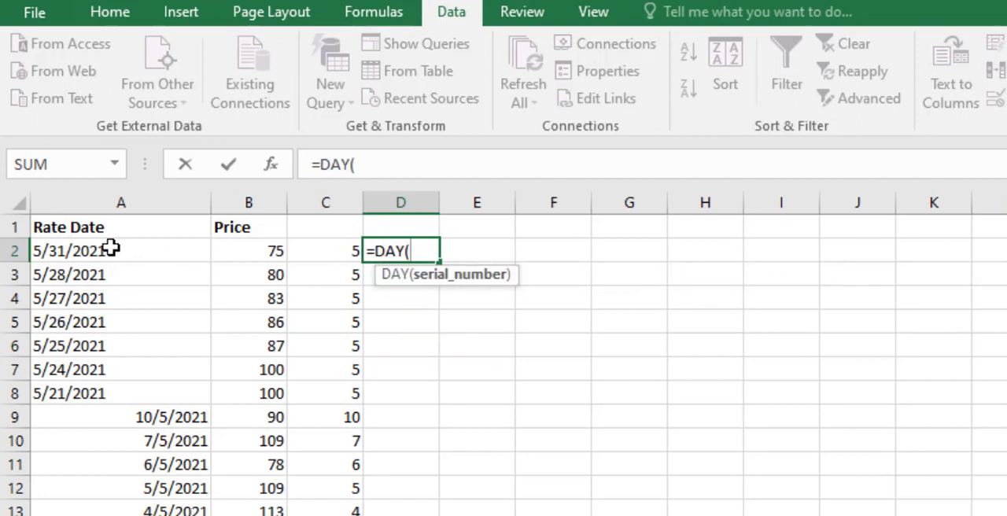
{"action": "left_click", "coordinate": [94, 250]}
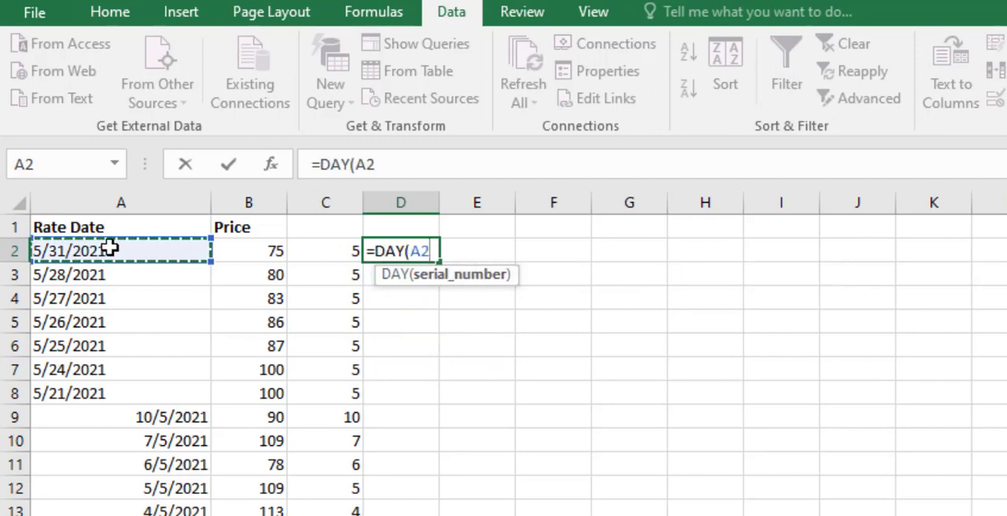
{"action": "key", "text": "Enter"}
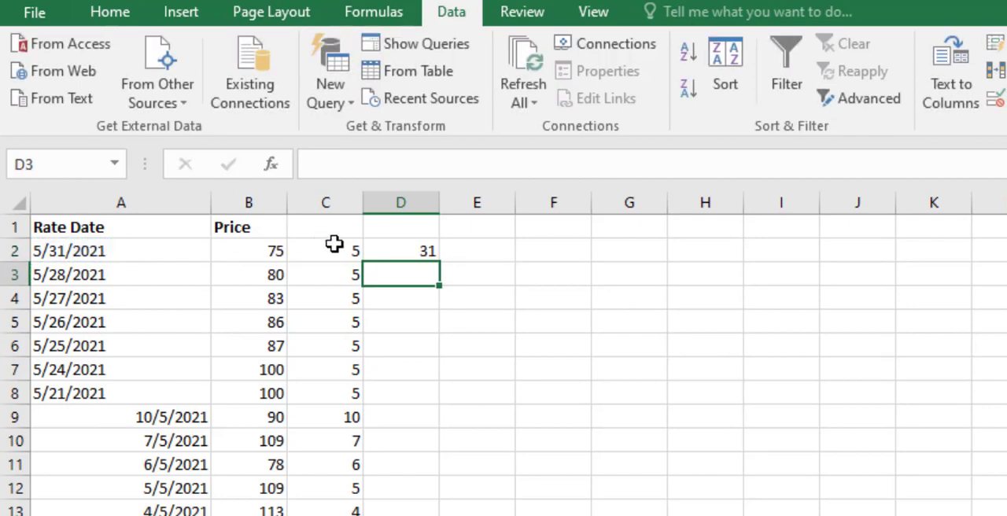
{"action": "left_click", "coordinate": [400, 250]}
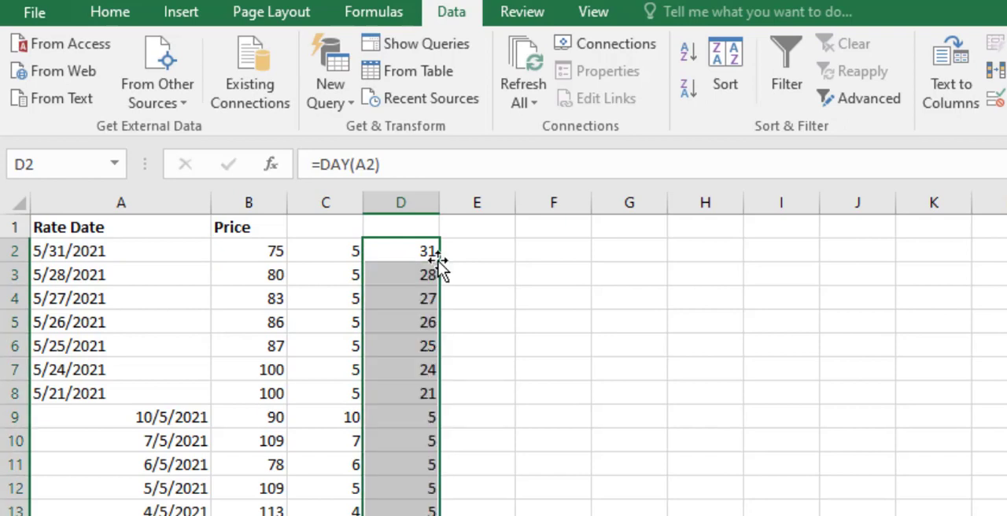
{"action": "mouse_move", "coordinate": [379, 424]}
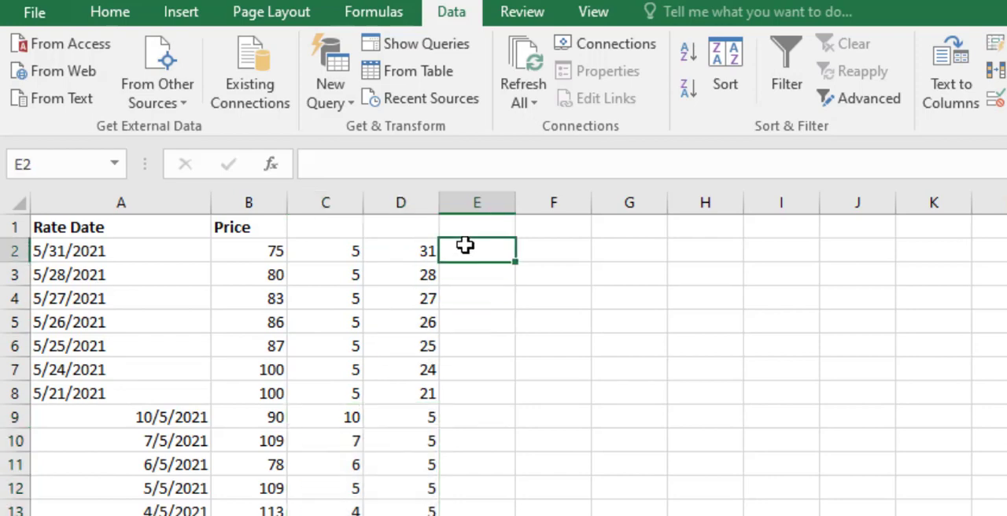
Step: Enter =YEAR(A2) in E2 so column E shows 2021 for each Rate Date
{"action": "type", "text": "="}
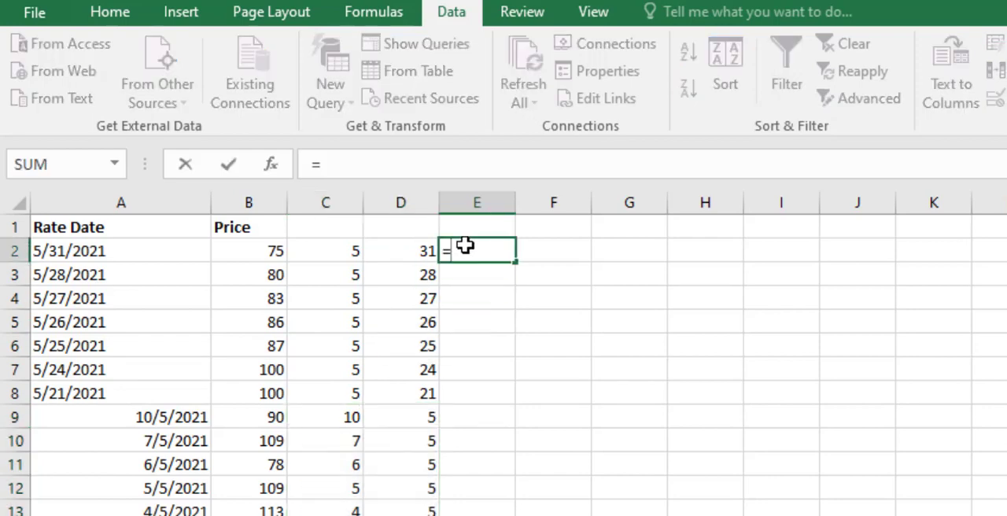
{"action": "type", "text": "year`"}
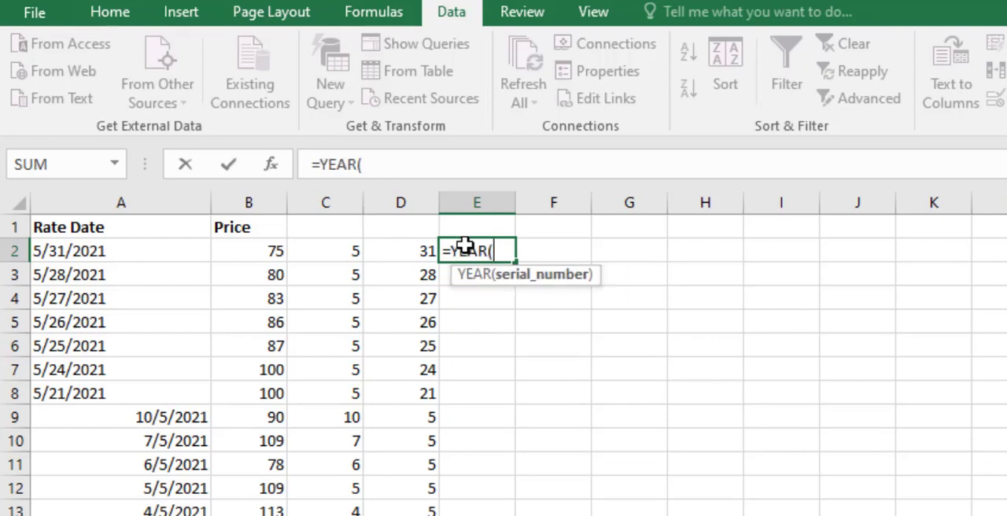
{"action": "left_click", "coordinate": [118, 250]}
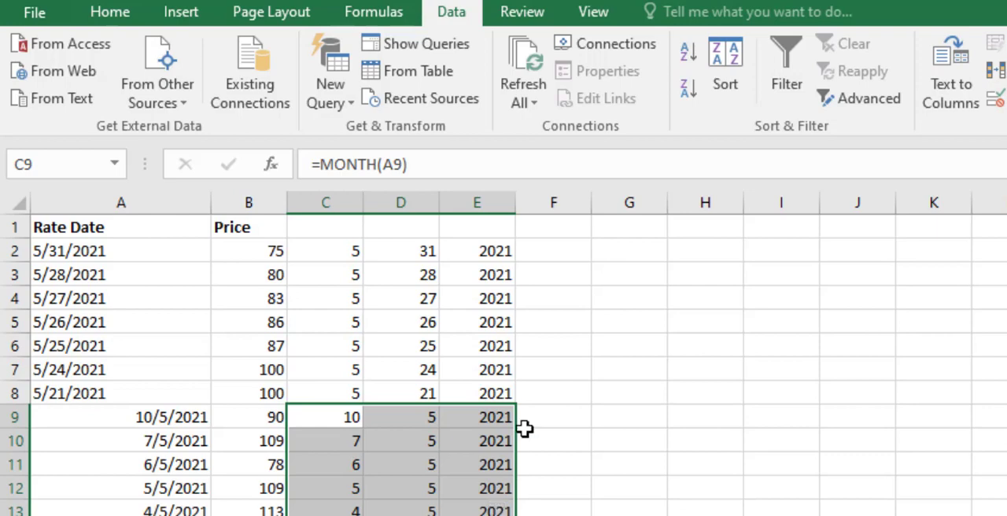
{"action": "mouse_move", "coordinate": [573, 348]}
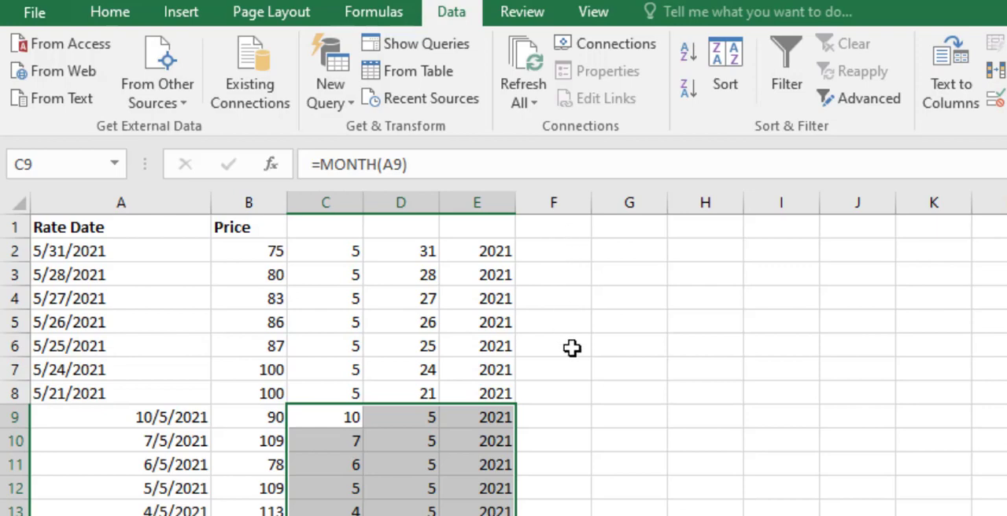
{"action": "mouse_move", "coordinate": [553, 239]}
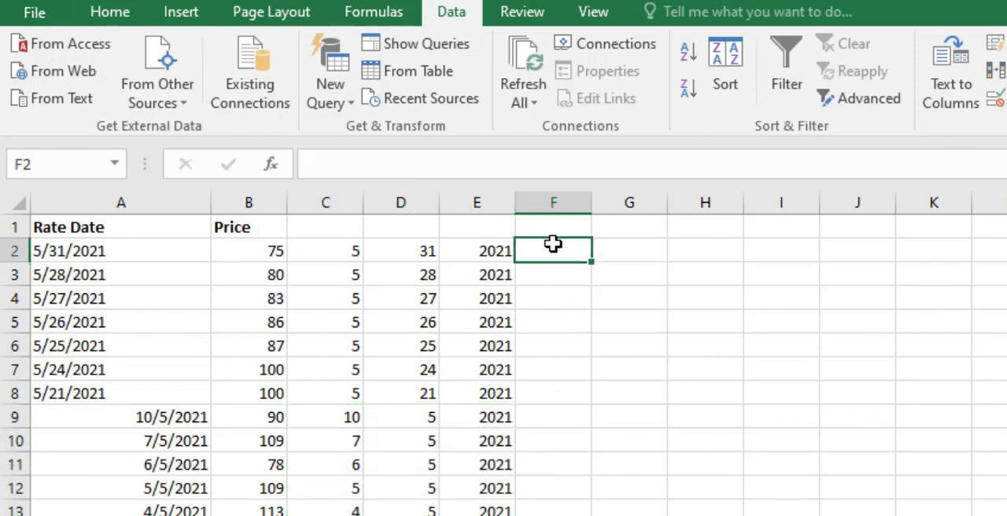
Step: Abandon a formula started in F2 and inspect the mixed Rate Date entries in column A
{"action": "type", "text": "="}
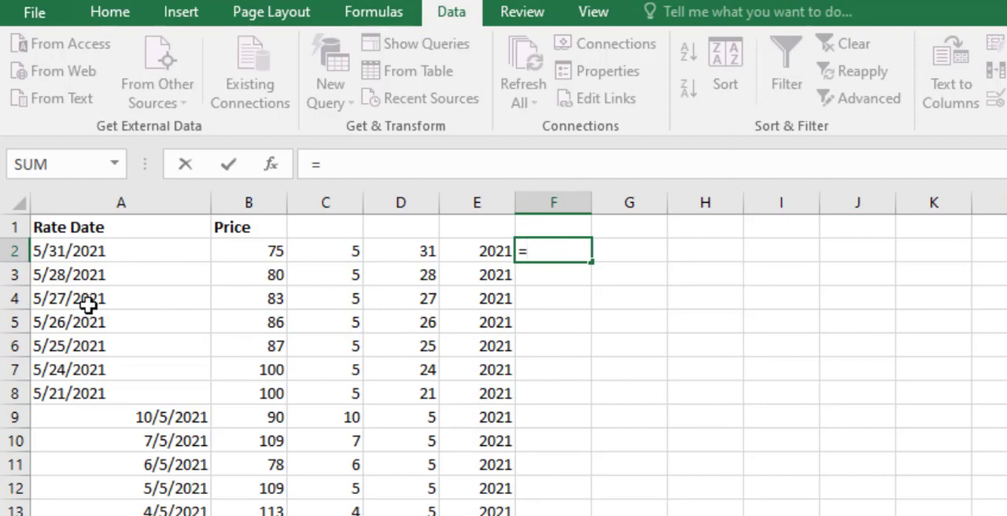
{"action": "mouse_move", "coordinate": [114, 274]}
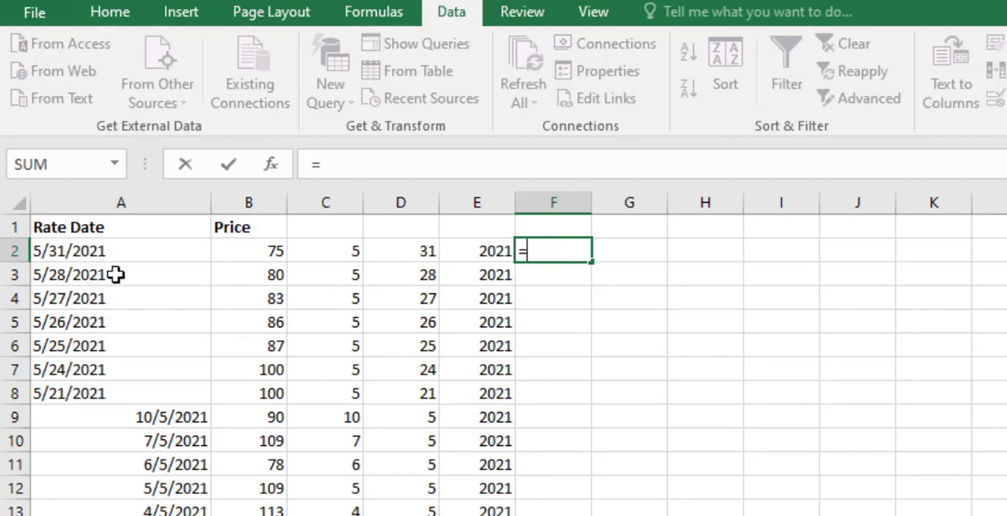
{"action": "key", "text": "Escape"}
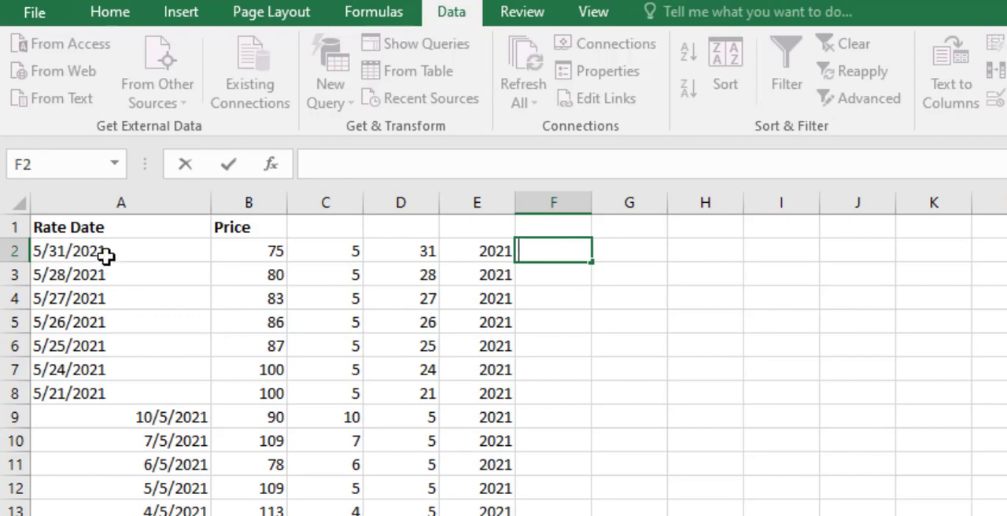
{"action": "left_click", "coordinate": [94, 250]}
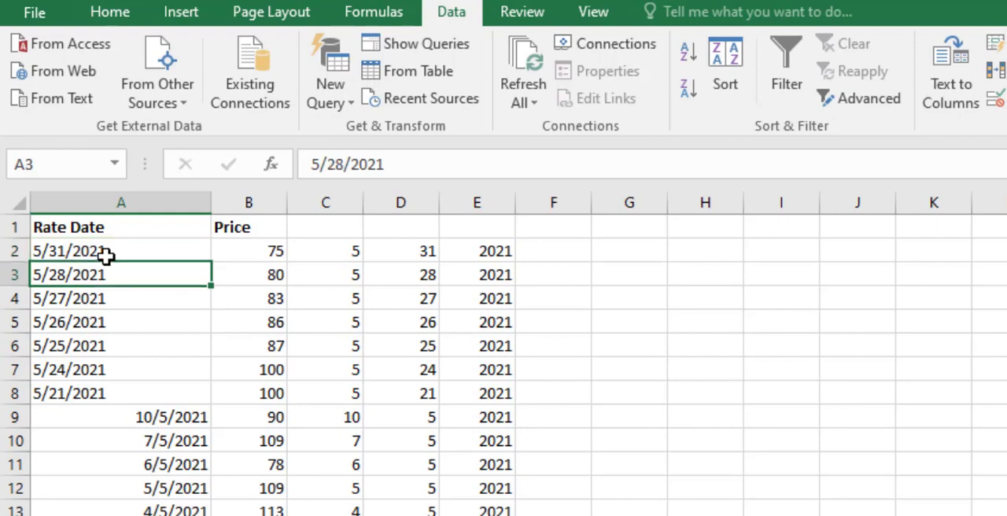
{"action": "left_click", "coordinate": [118, 417]}
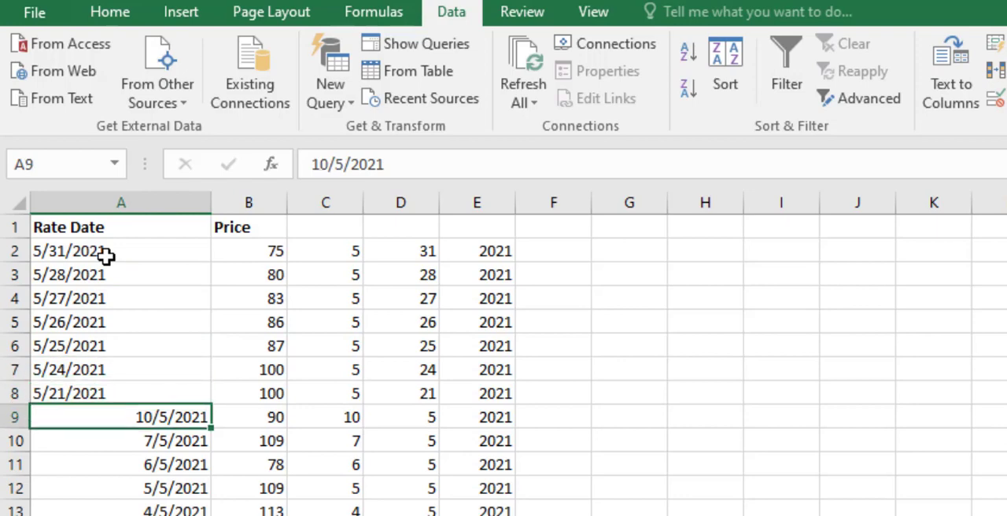
{"action": "left_click", "coordinate": [123, 444]}
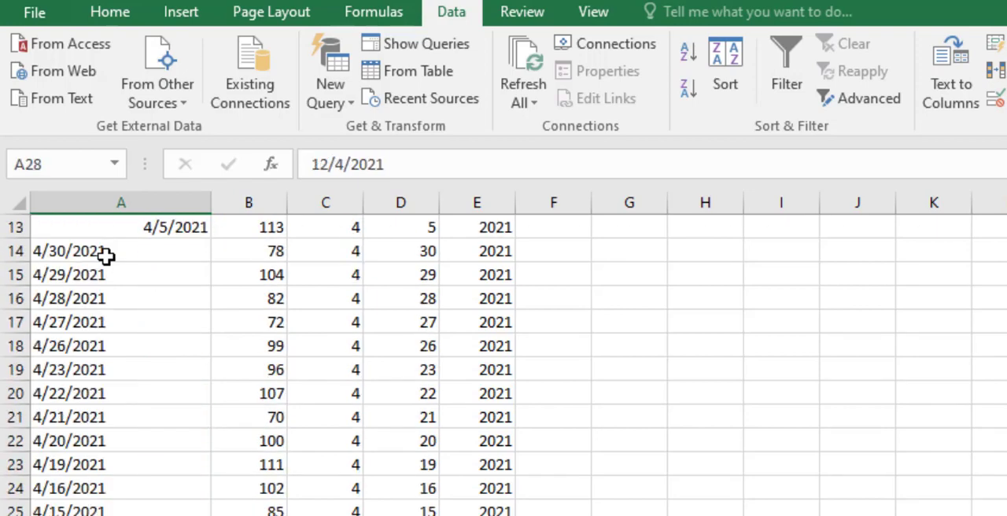
{"action": "key", "text": "Down"}
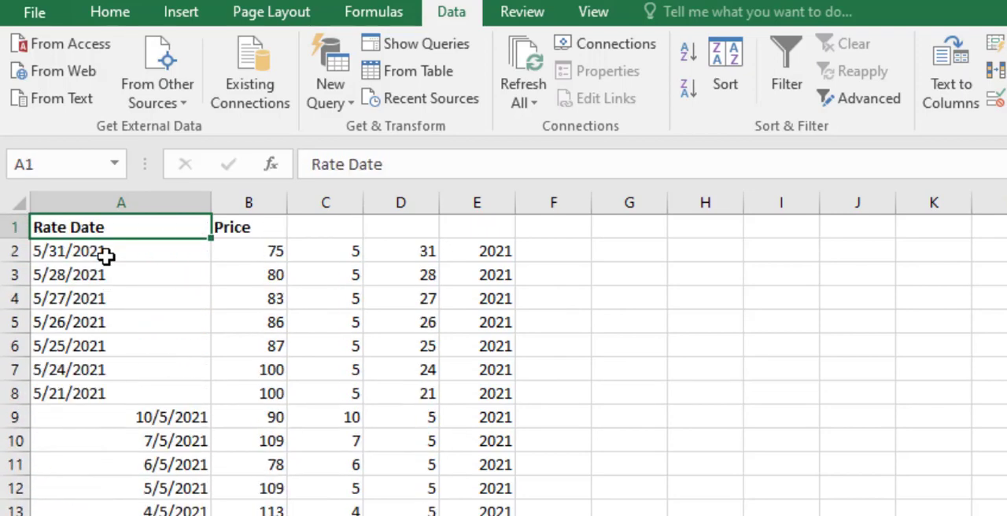
{"action": "mouse_move", "coordinate": [559, 258]}
{"action": "type", "text": "="}
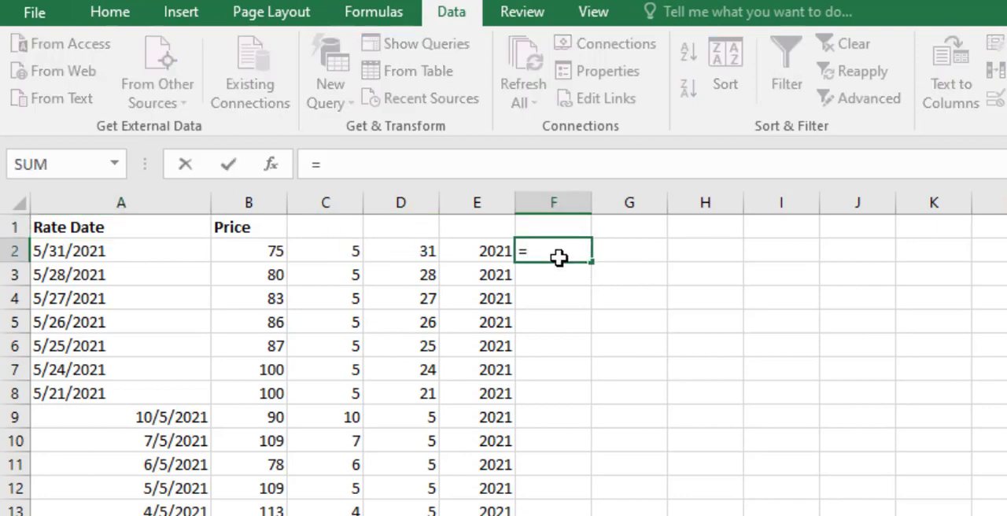
Step: Build the first half of F2's formula: =IF(D2>=12,DATE(E2,C2,D2), using year, month and day columns
{"action": "type", "text": "if"}
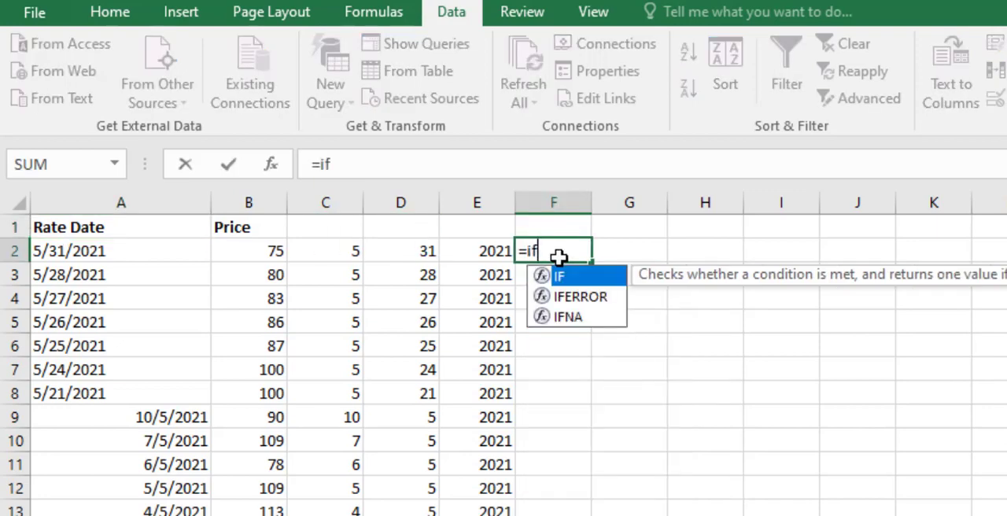
{"action": "key", "text": "Tab"}
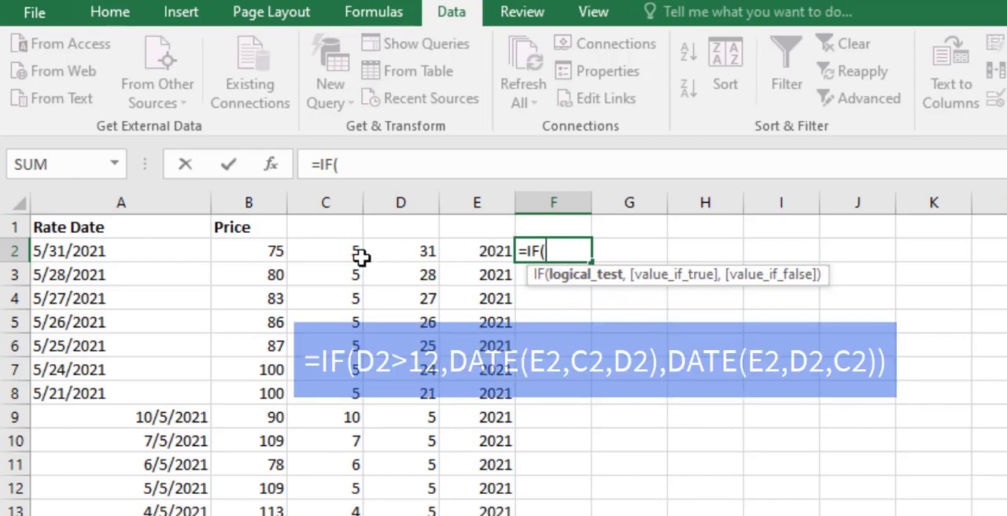
{"action": "mouse_move", "coordinate": [400, 251]}
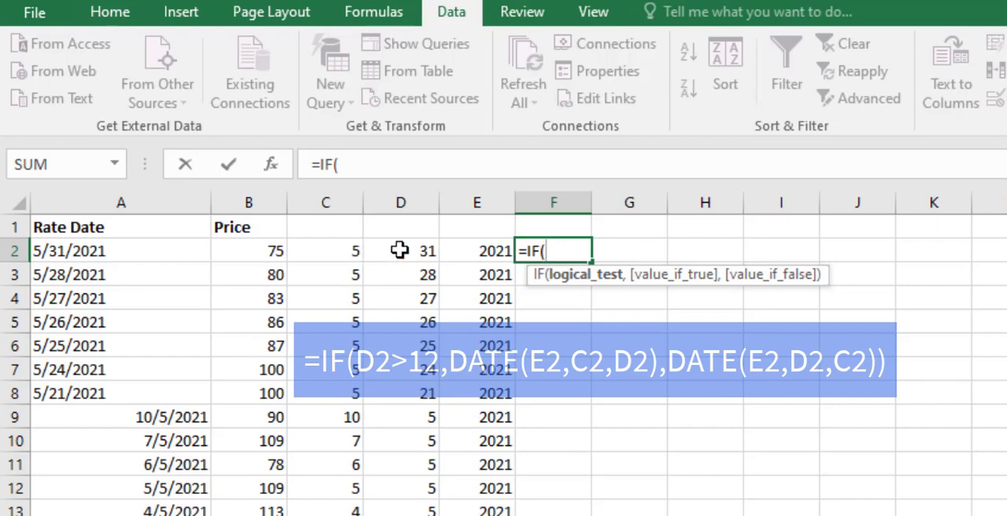
{"action": "left_click", "coordinate": [400, 250]}
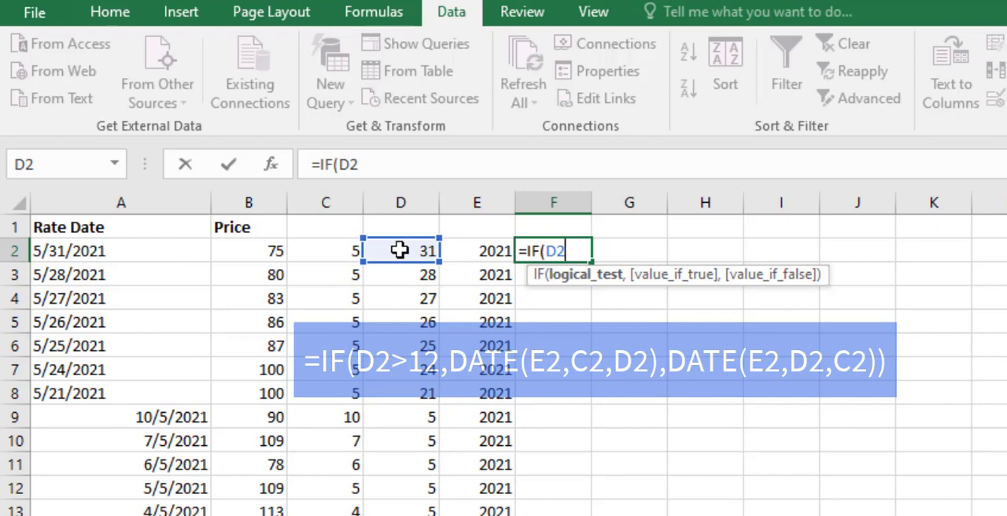
{"action": "type", "text": ">"}
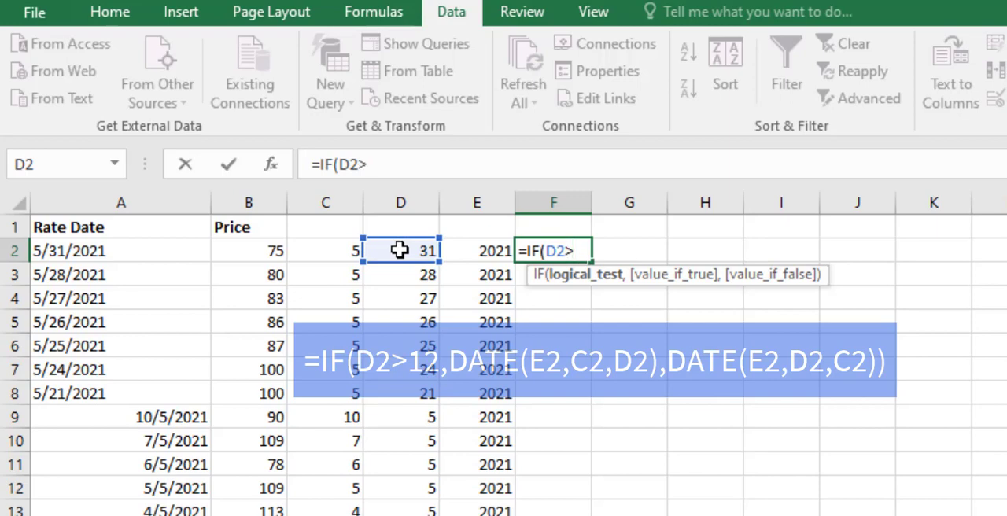
{"action": "type", "text": "=12"}
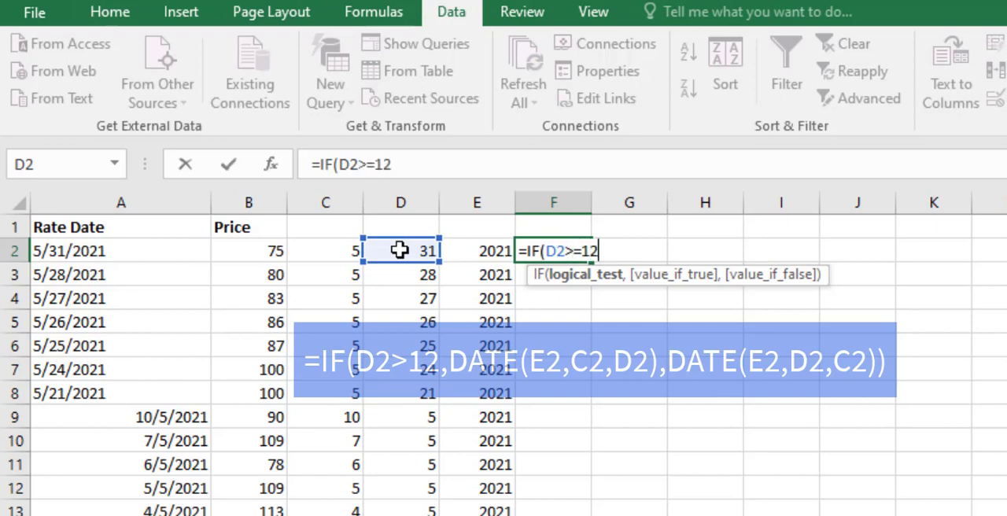
{"action": "type", "text": ","}
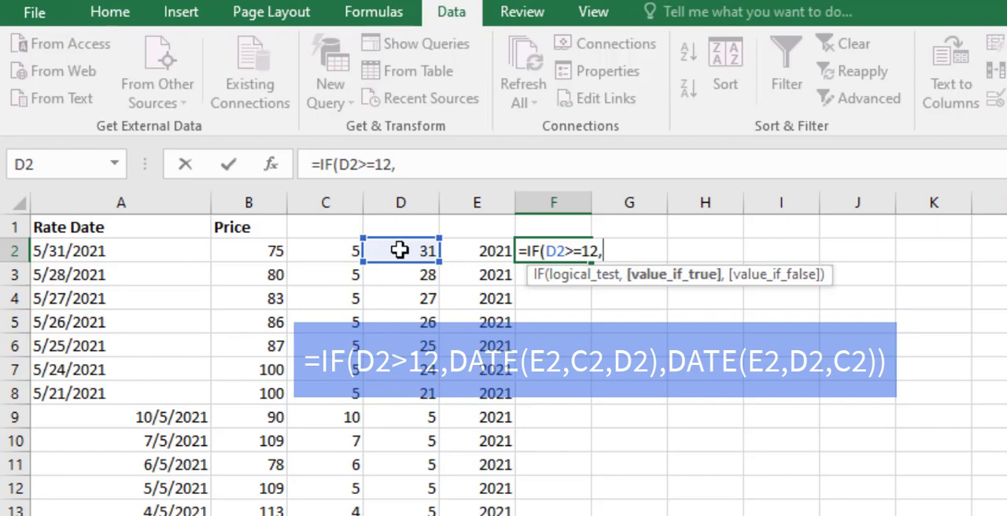
{"action": "type", "text": "dat"}
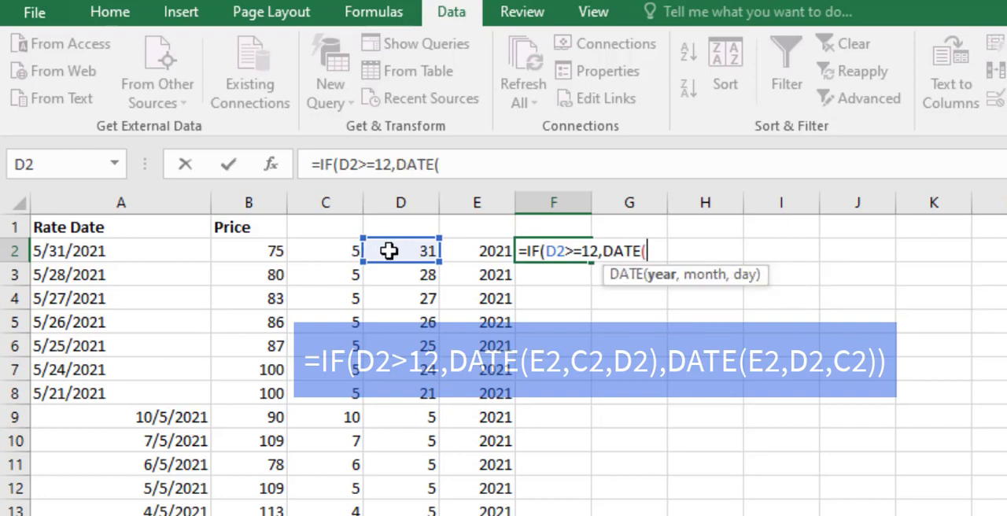
{"action": "left_click", "coordinate": [475, 250]}
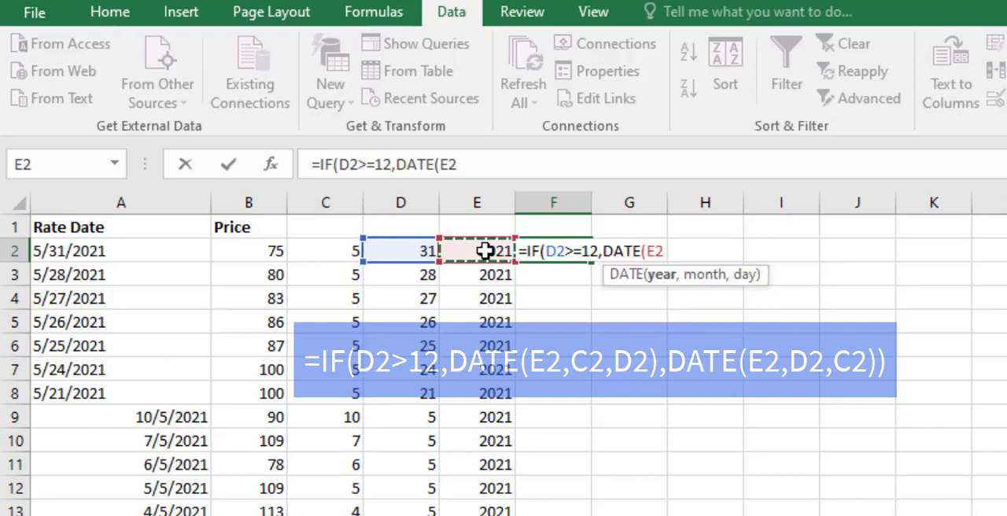
{"action": "type", "text": ","}
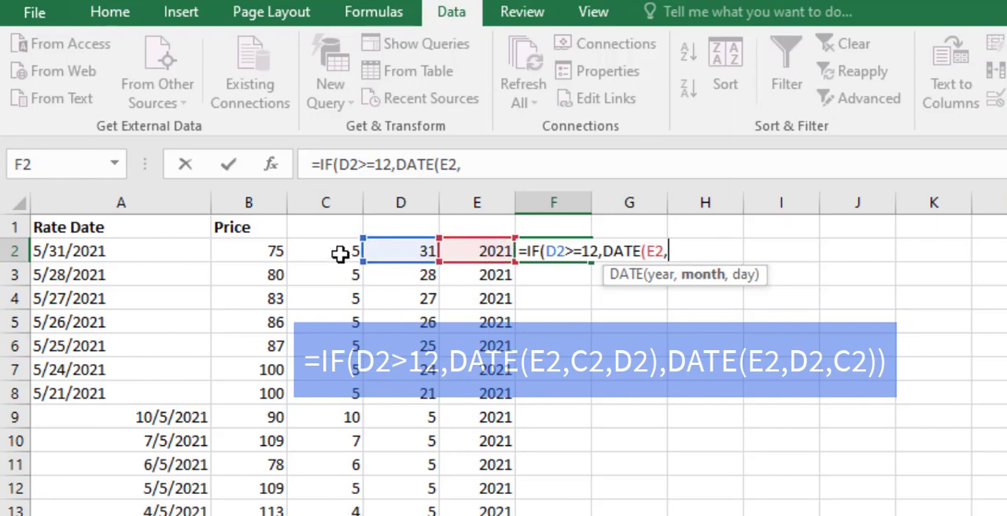
{"action": "left_click", "coordinate": [325, 250]}
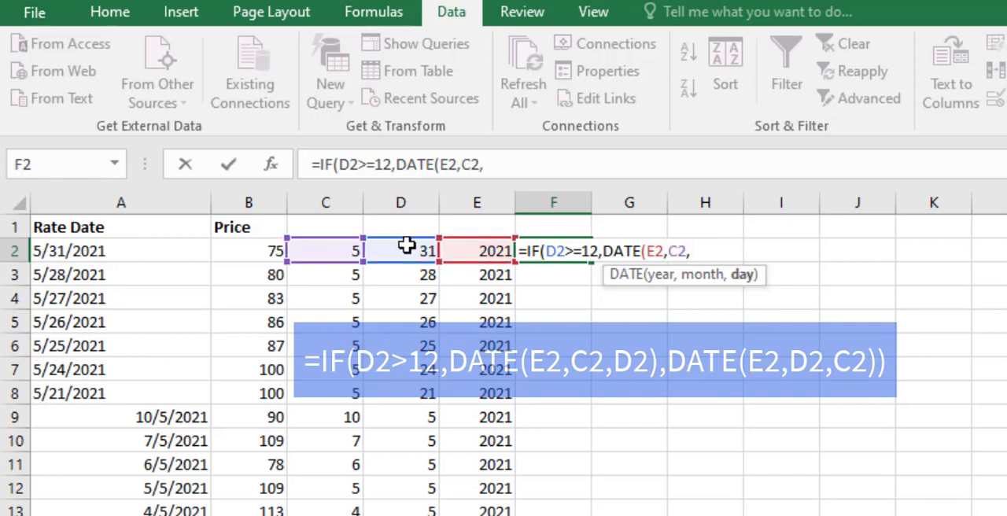
{"action": "left_click", "coordinate": [399, 250]}
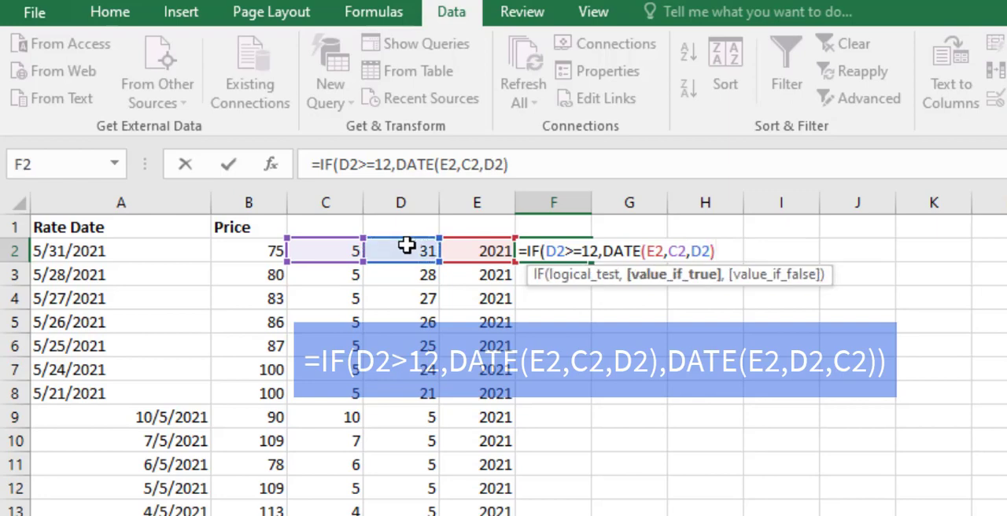
{"action": "type", "text": ","}
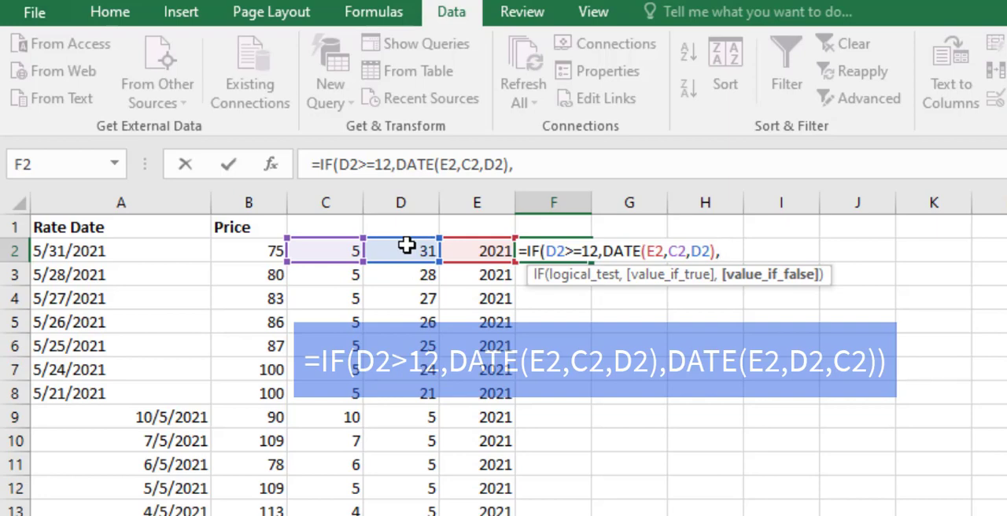
{"action": "mouse_move", "coordinate": [377, 245]}
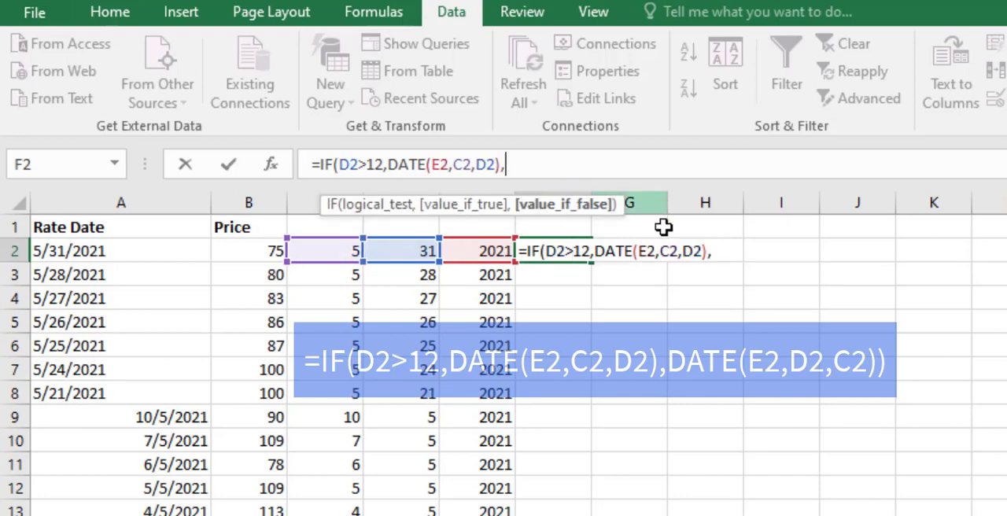
{"action": "mouse_move", "coordinate": [639, 250]}
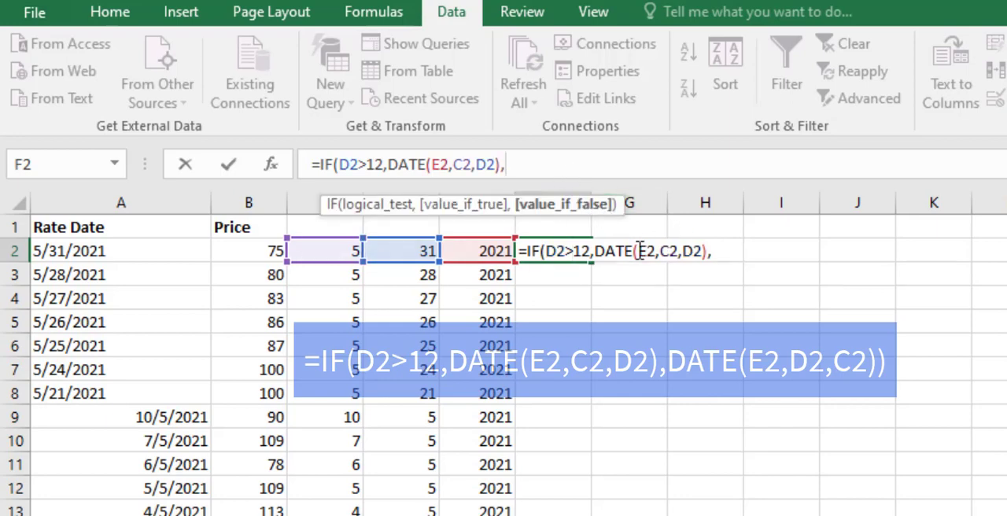
Step: Finish F2 with the swapped DATE(E2,D2,C2) branch and enter the rebuilt Rate Date formula
{"action": "type", "text": "date"}
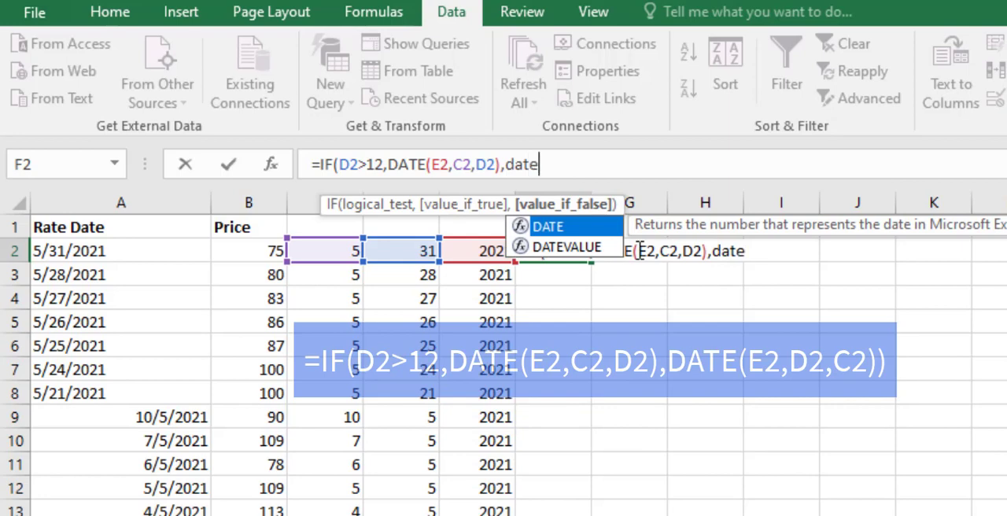
{"action": "type", "text": "DATE("}
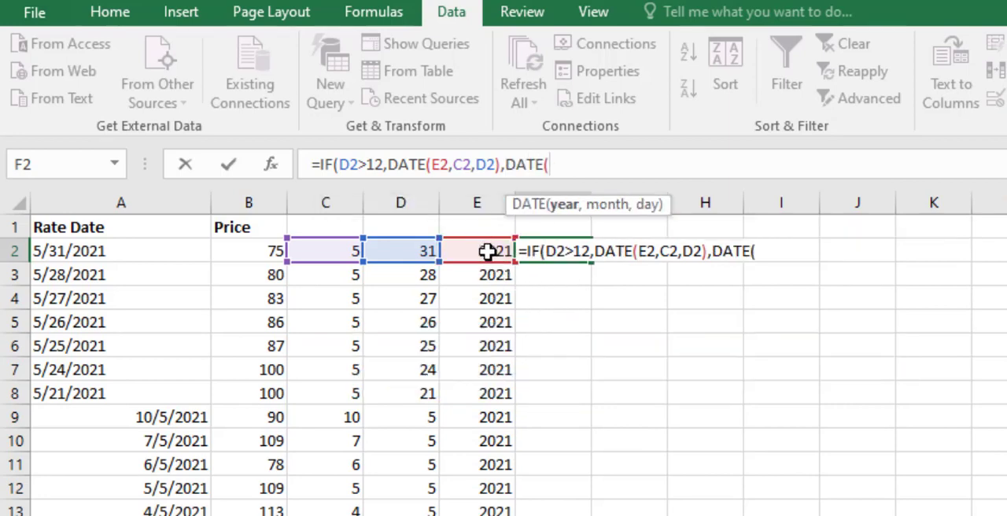
{"action": "left_click", "coordinate": [485, 250]}
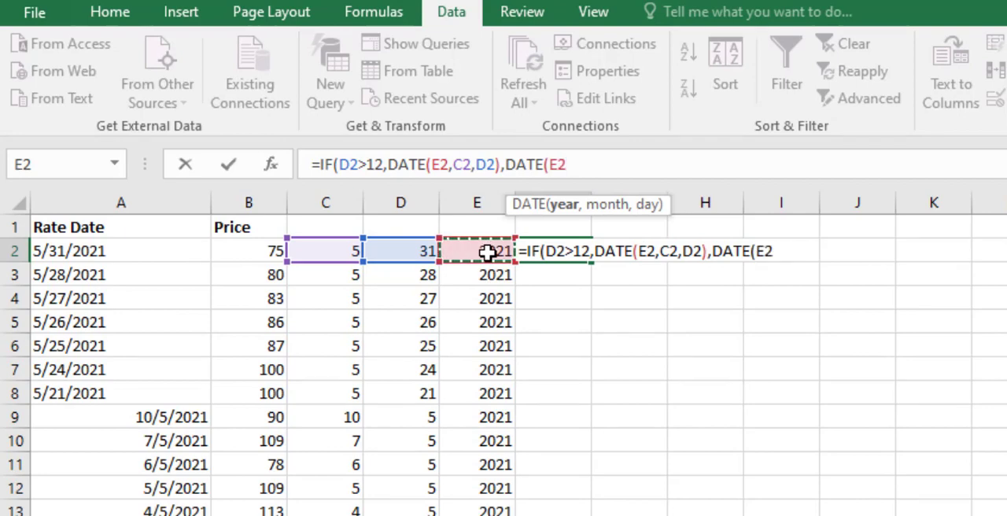
{"action": "type", "text": ","}
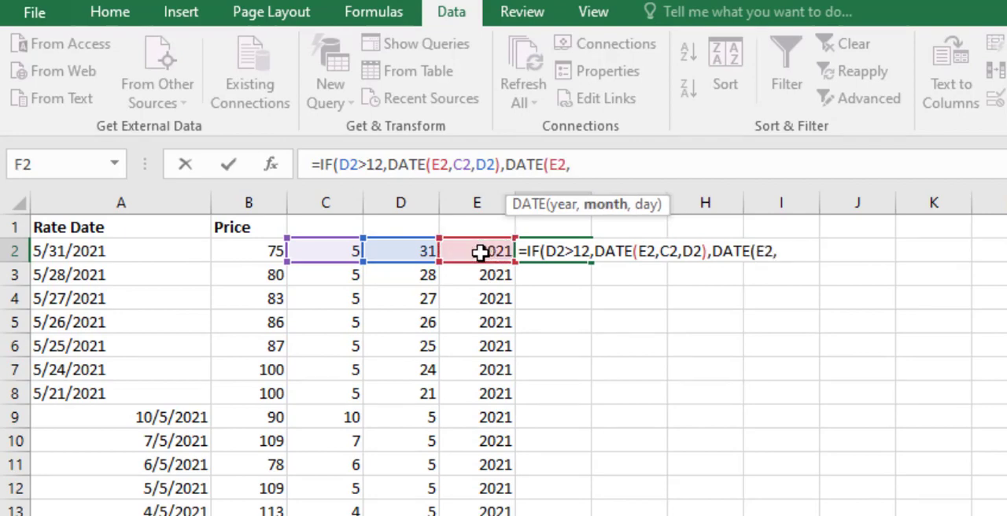
{"action": "mouse_move", "coordinate": [415, 254]}
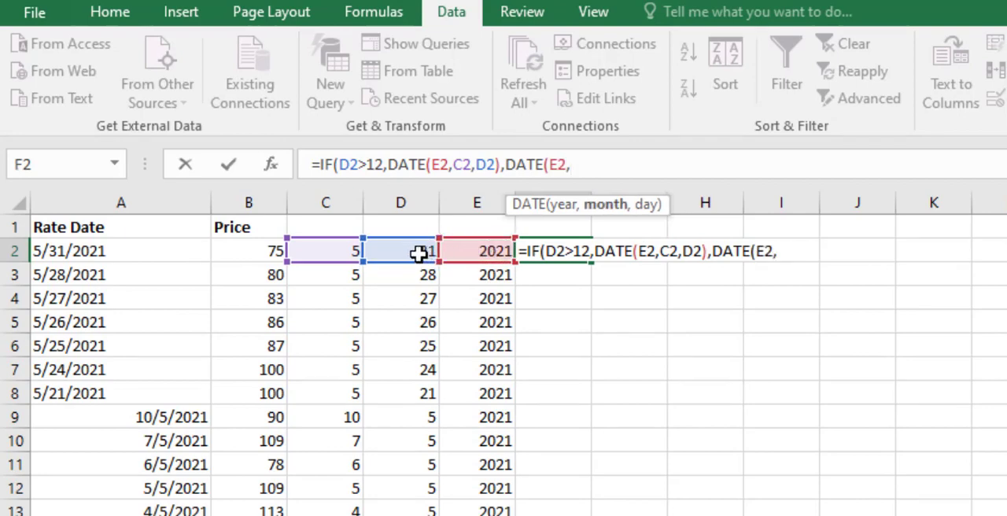
{"action": "left_click", "coordinate": [400, 251]}
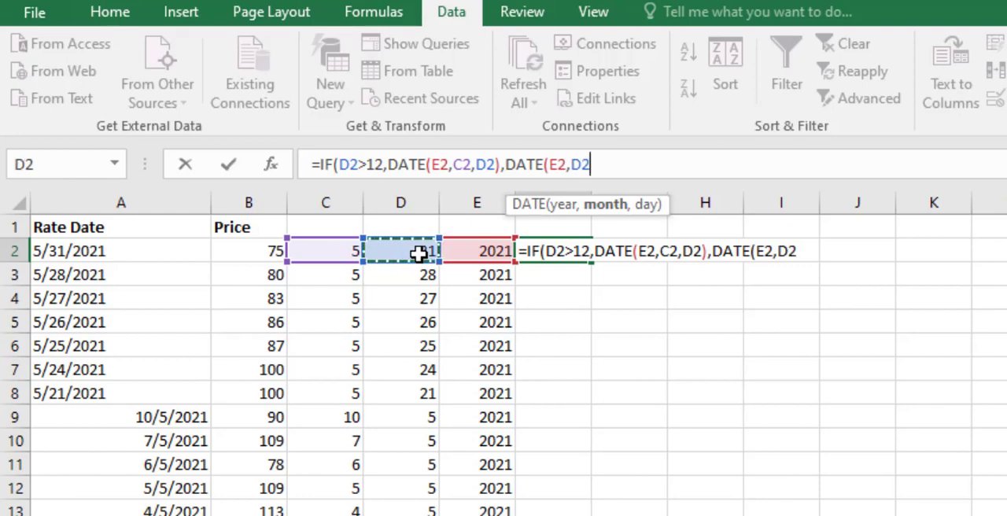
{"action": "type", "text": ","}
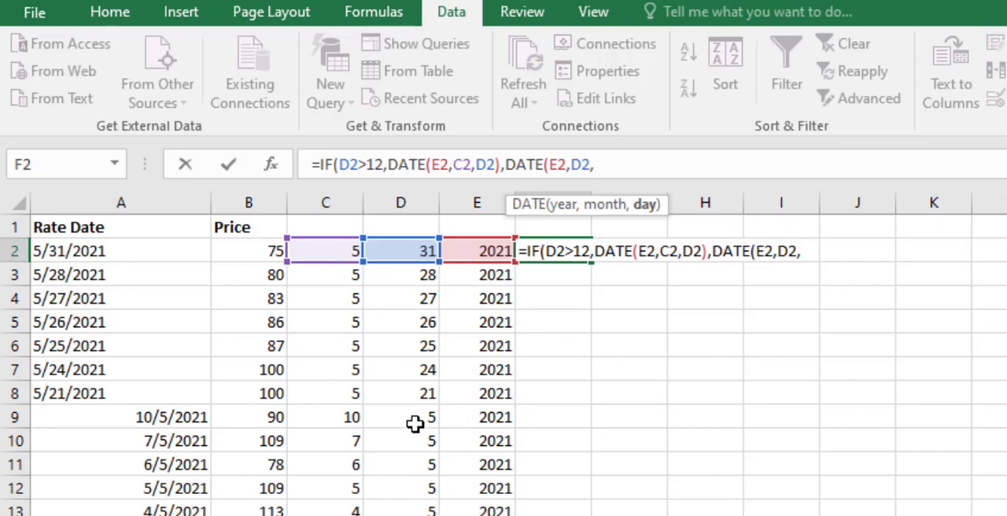
{"action": "type", "text": ","}
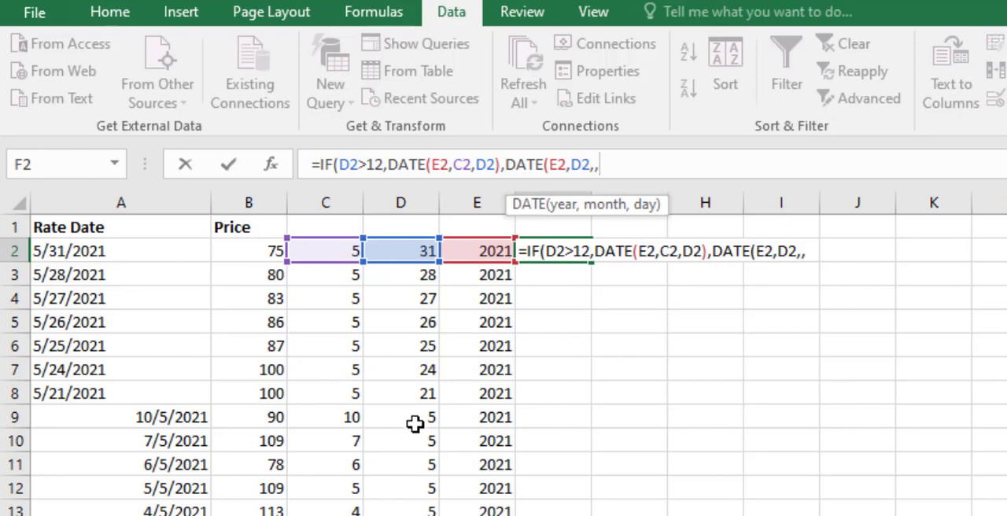
{"action": "key", "text": "Backspace"}
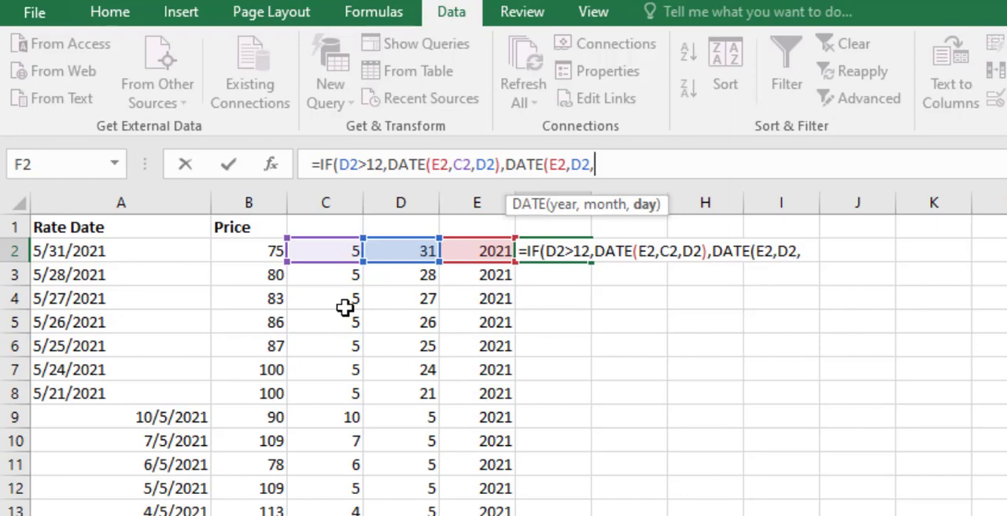
{"action": "mouse_move", "coordinate": [339, 250]}
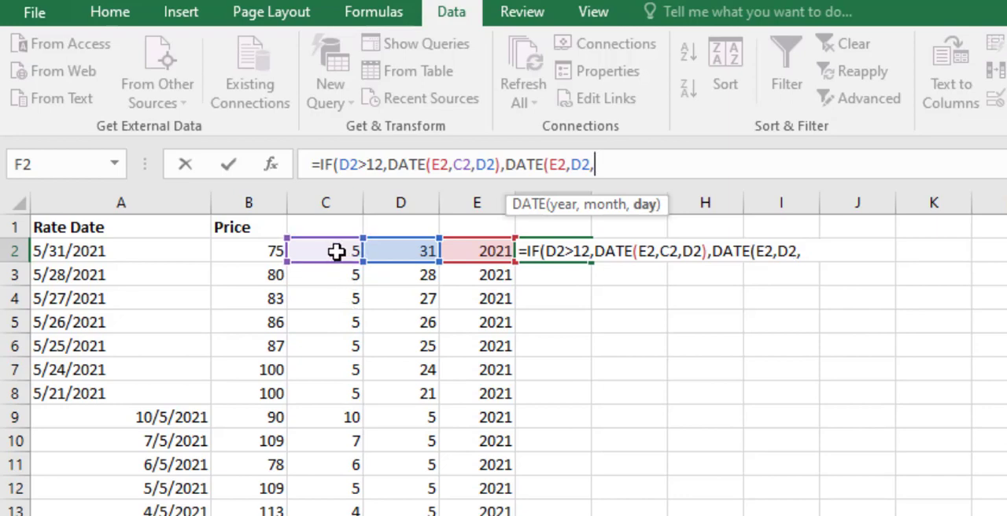
{"action": "left_click", "coordinate": [337, 250]}
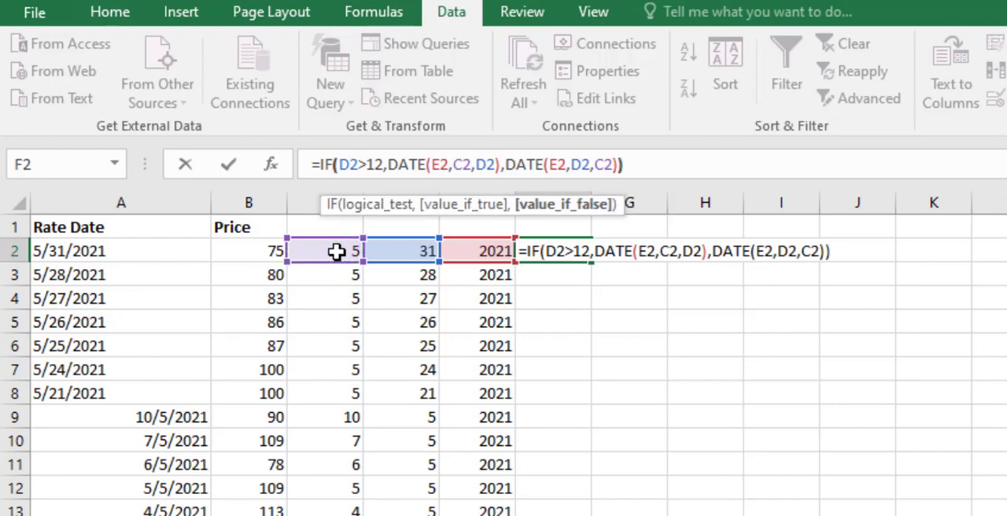
{"action": "key", "text": "Enter"}
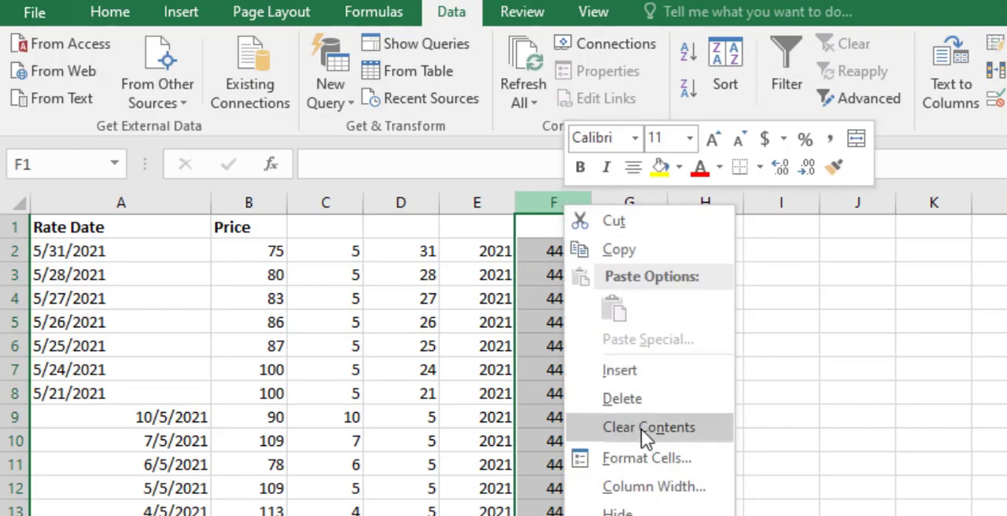
Step: Format column F as dates in the 14-Mar-12 style, giving values like 31-May-21
{"action": "left_click", "coordinate": [649, 428]}
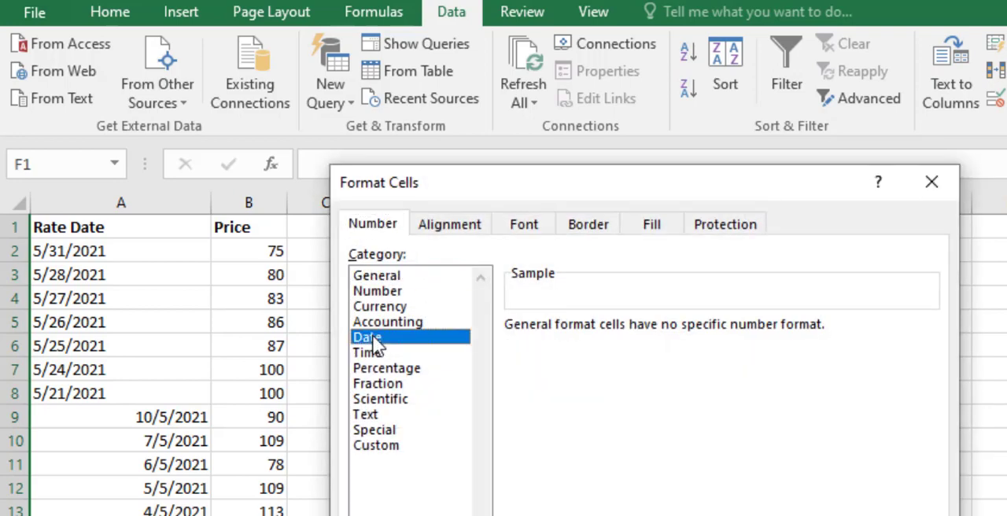
{"action": "left_click", "coordinate": [368, 337]}
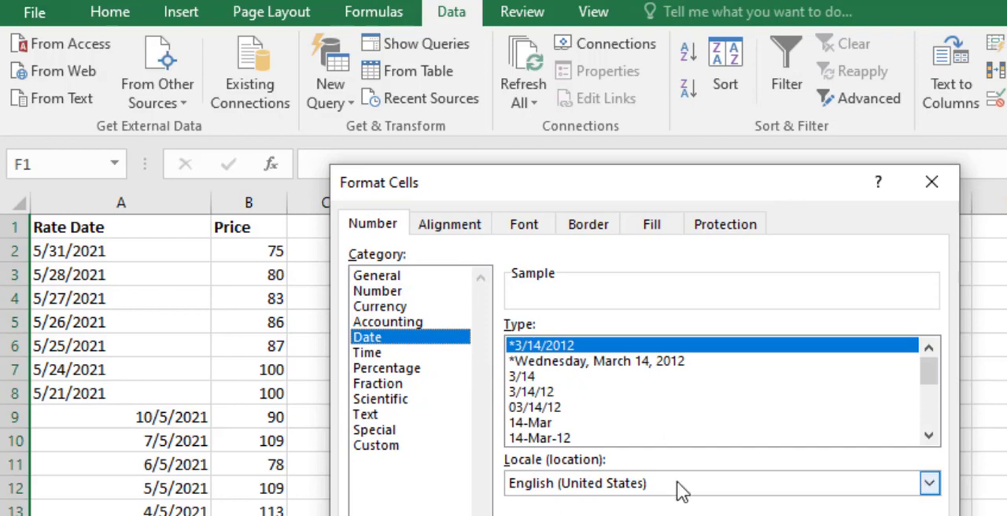
{"action": "left_click", "coordinate": [559, 437]}
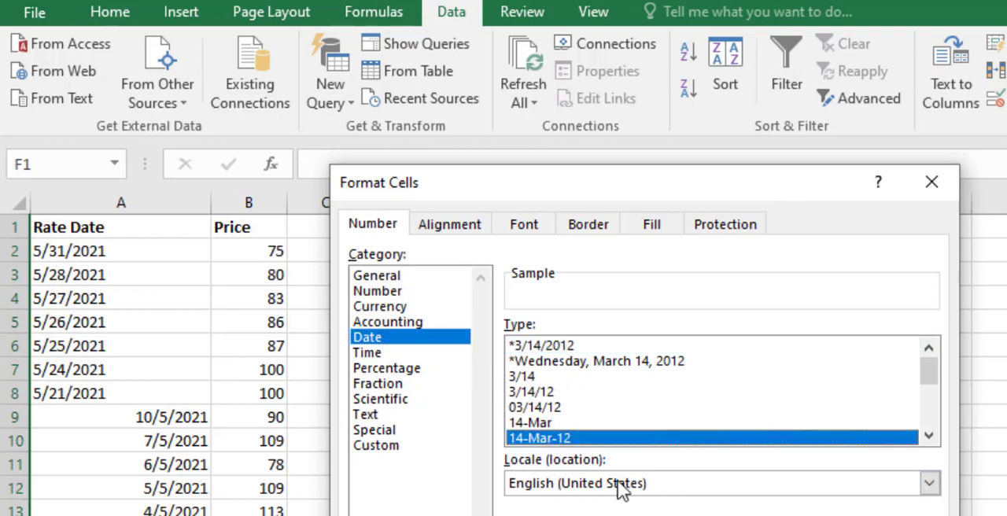
{"action": "left_click", "coordinate": [929, 183]}
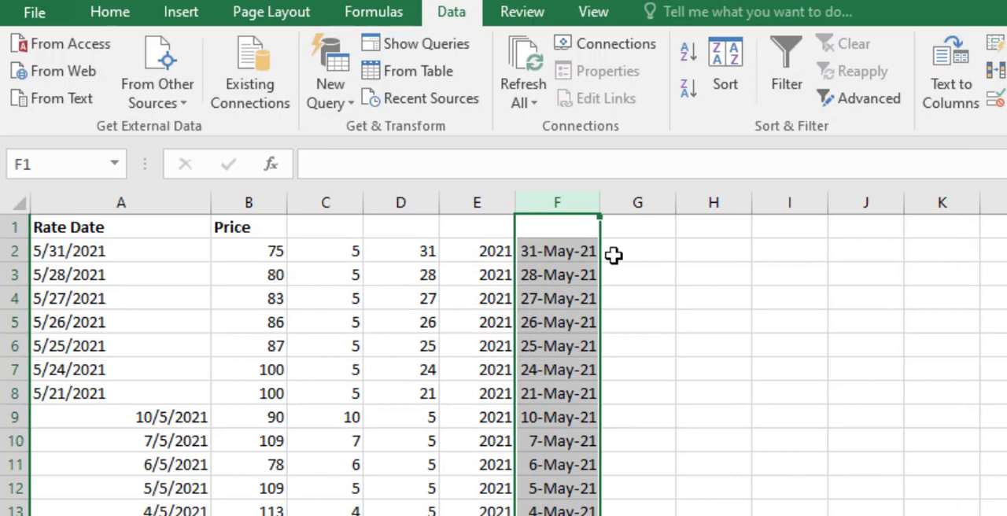
Step: Check the rebuilt date formulas in F9 and F12, then select column F
{"action": "left_click", "coordinate": [557, 250]}
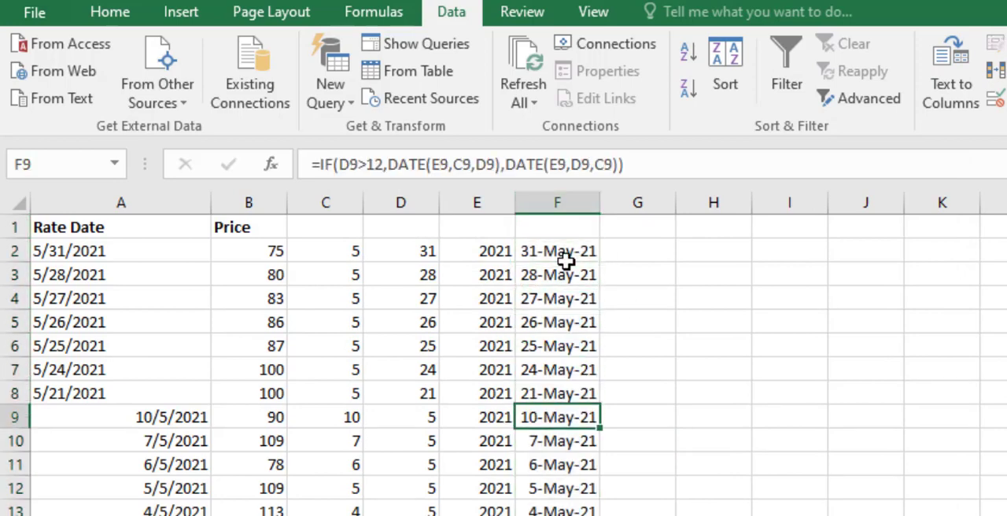
{"action": "left_click", "coordinate": [559, 488]}
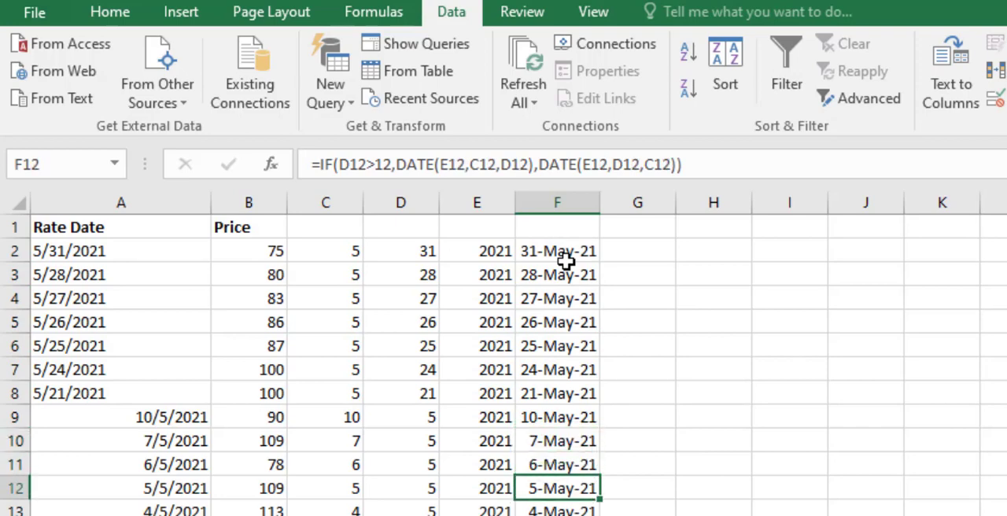
{"action": "left_click", "coordinate": [557, 201]}
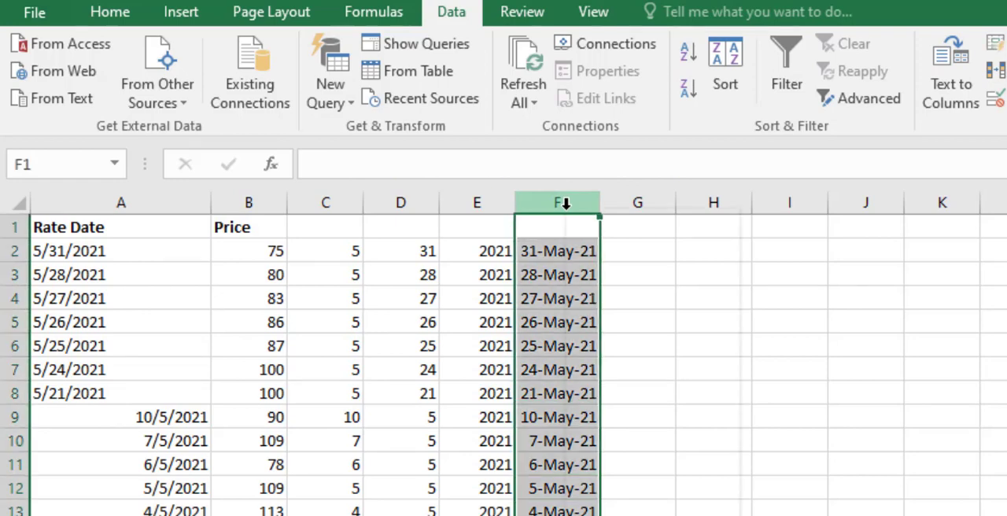
Step: Copy column F and paste it as plain values into column G starting at G1
{"action": "right_click", "coordinate": [560, 202]}
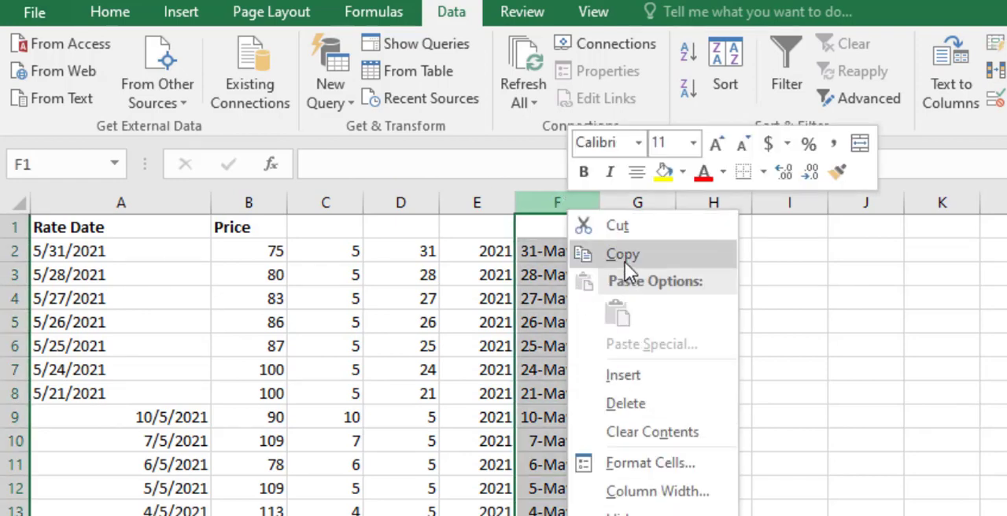
{"action": "left_click", "coordinate": [623, 253]}
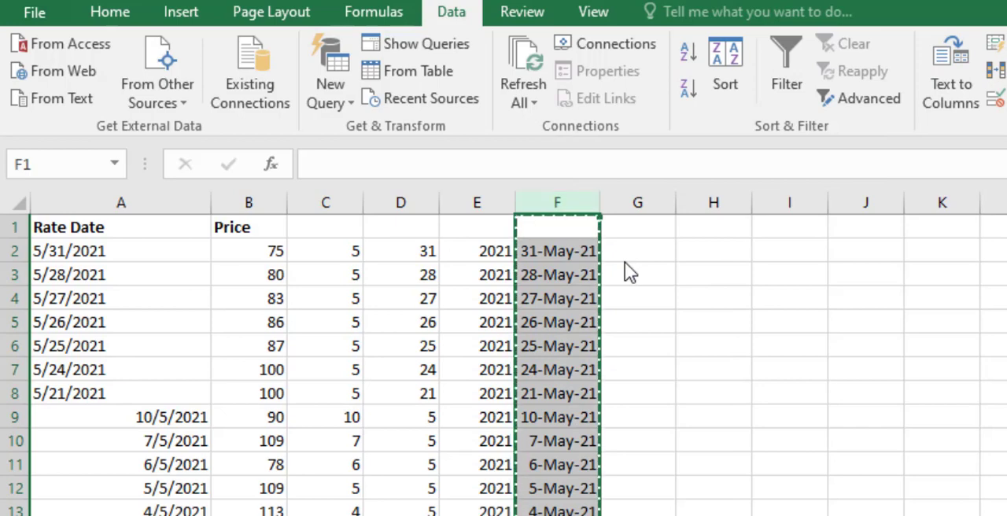
{"action": "mouse_move", "coordinate": [639, 239]}
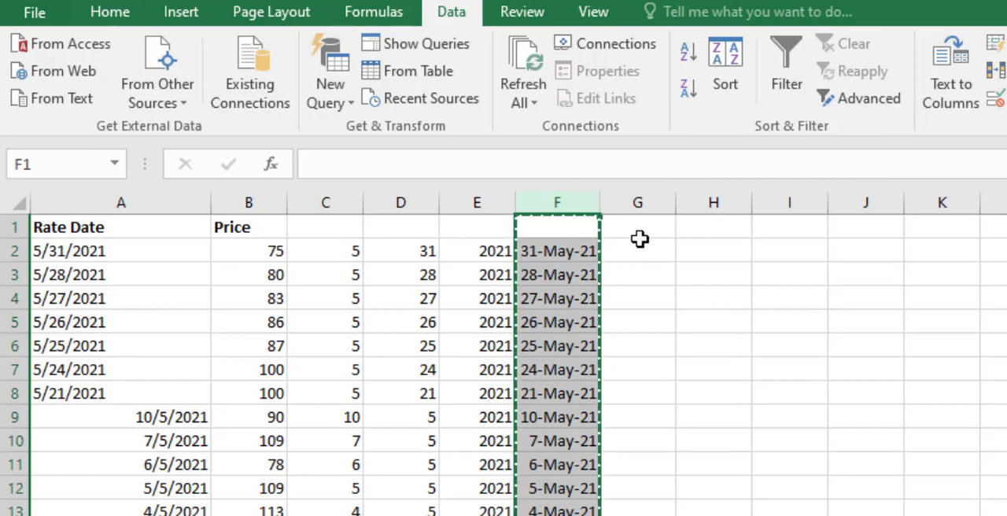
{"action": "left_click", "coordinate": [637, 227]}
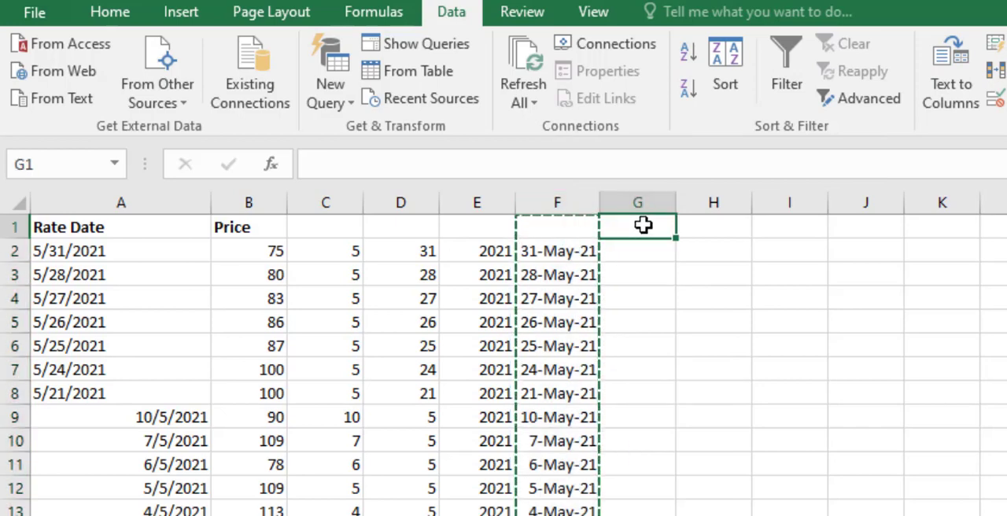
{"action": "right_click", "coordinate": [639, 224]}
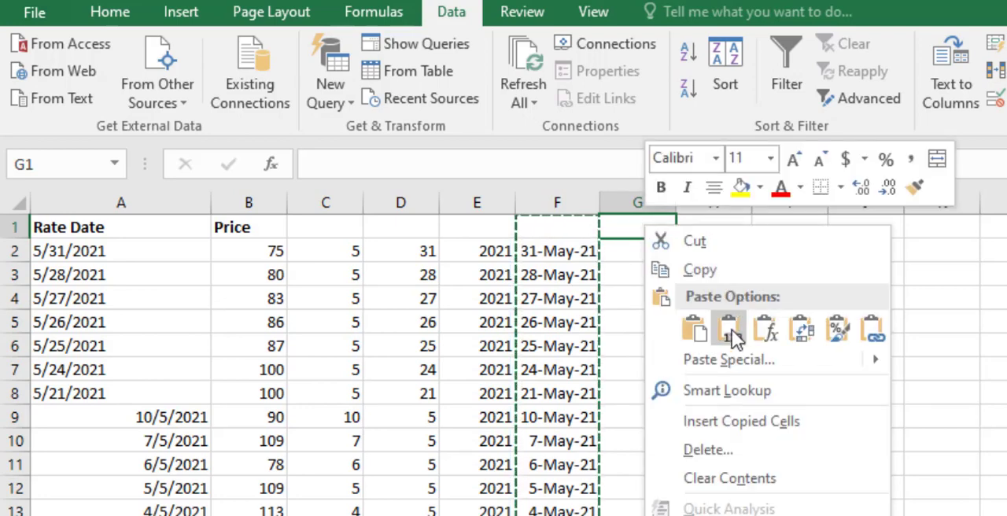
{"action": "left_click", "coordinate": [730, 329]}
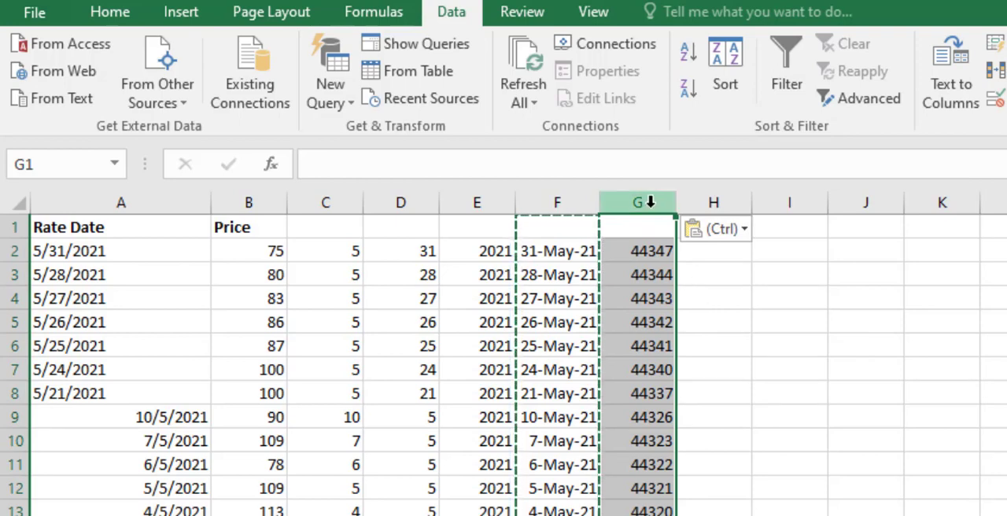
{"action": "left_click", "coordinate": [743, 228]}
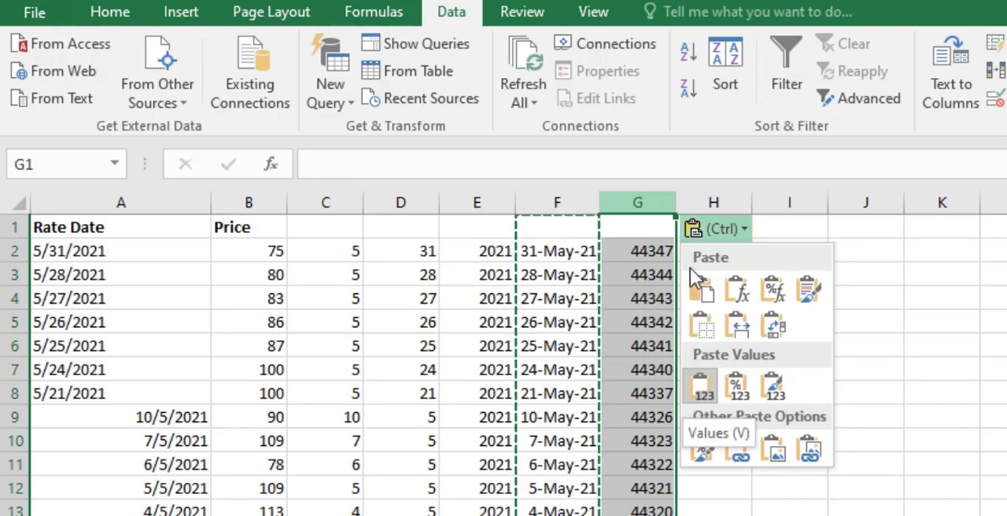
{"action": "mouse_move", "coordinate": [648, 208]}
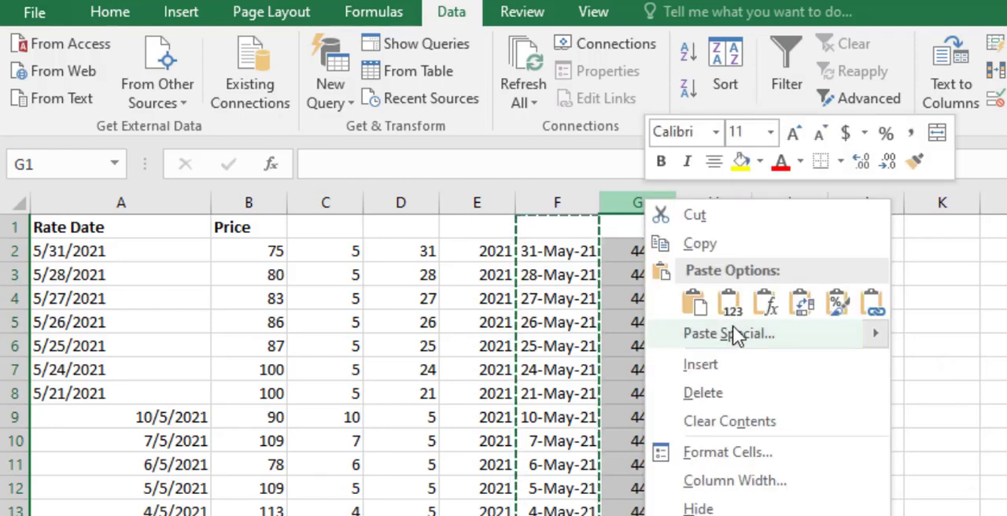
{"action": "mouse_move", "coordinate": [727, 453]}
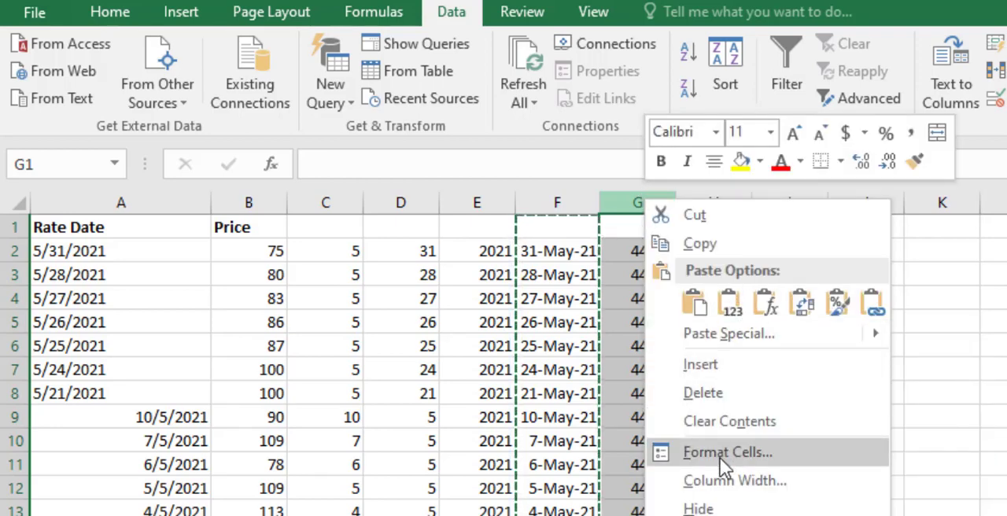
Step: Format column G's serial numbers as dates like 5/31/2021
{"action": "left_click", "coordinate": [727, 454]}
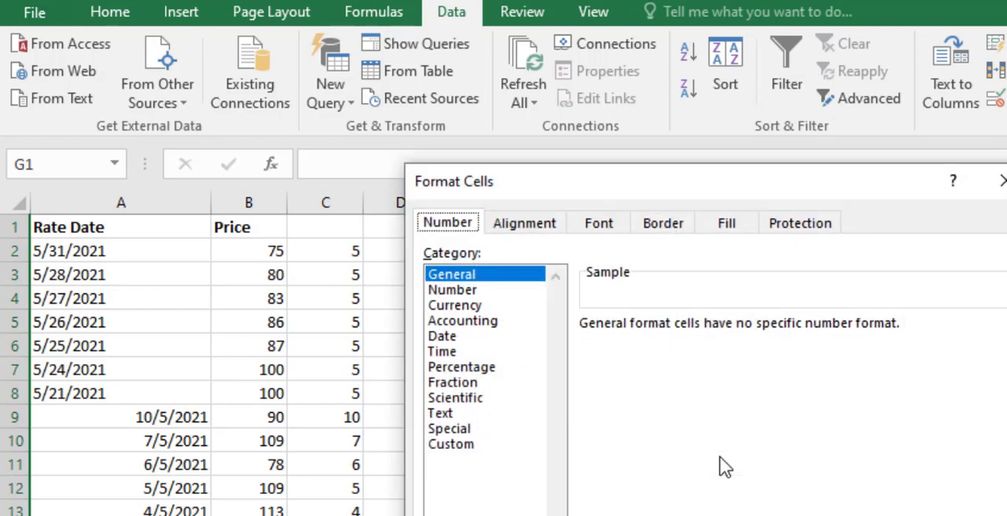
{"action": "left_click", "coordinate": [443, 337]}
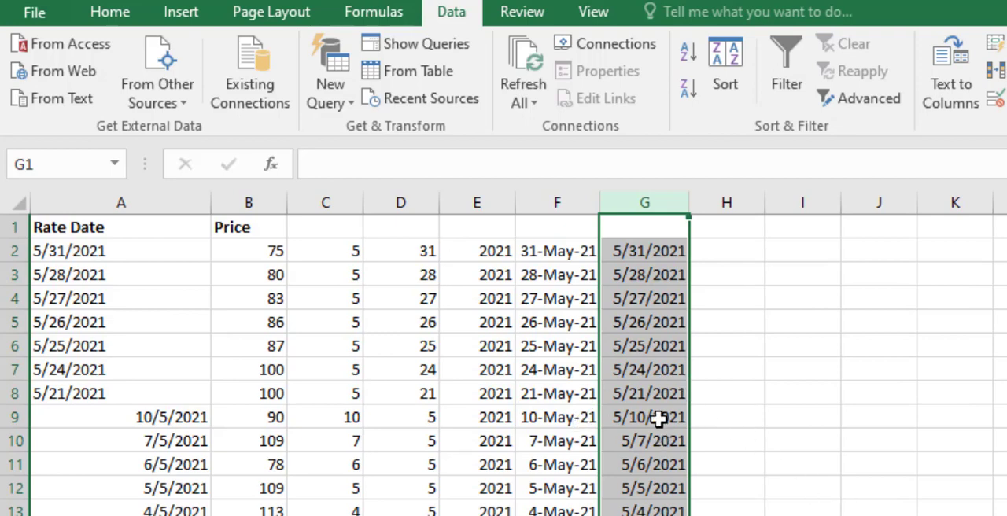
{"action": "mouse_move", "coordinate": [645, 203]}
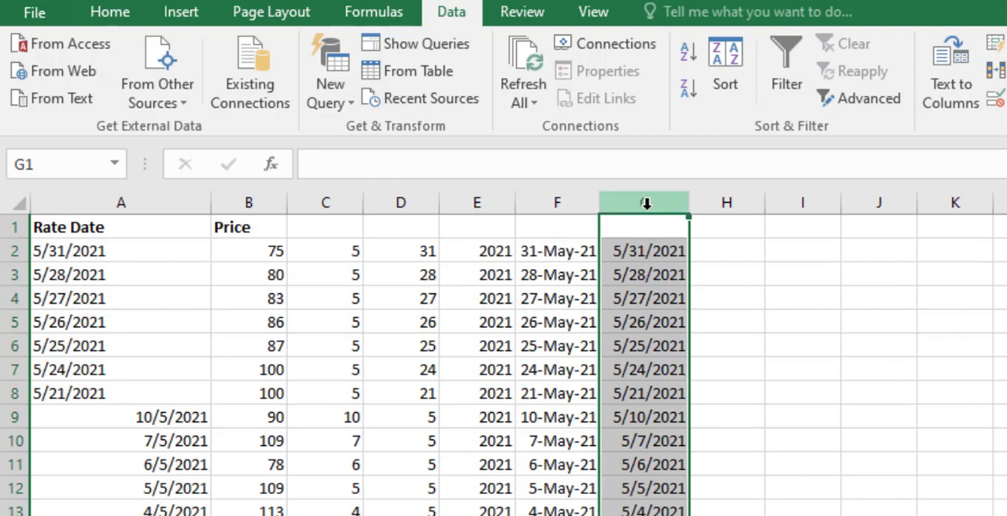
{"action": "mouse_move", "coordinate": [602, 323]}
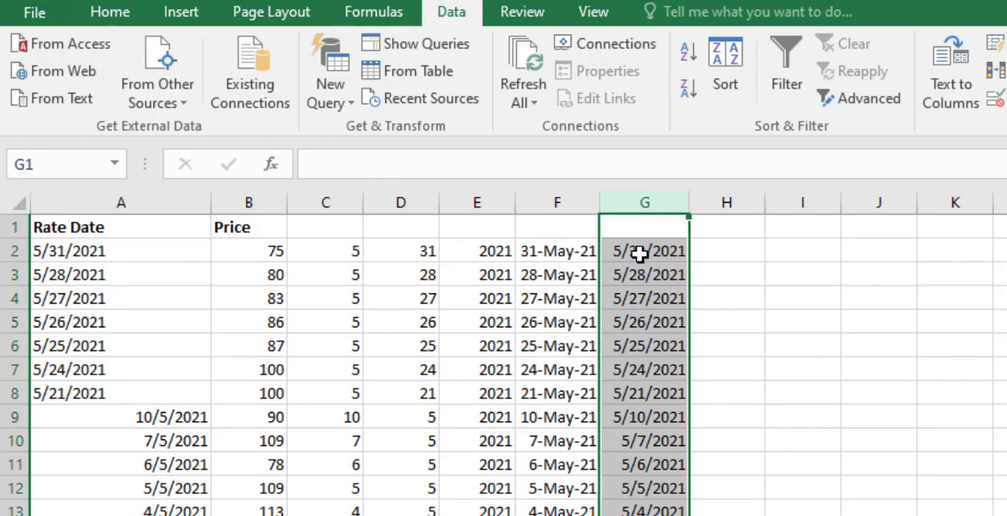
Step: Format column G with the 14-Mar-2012 date style so dates read like 31-May-2021
{"action": "right_click", "coordinate": [639, 250]}
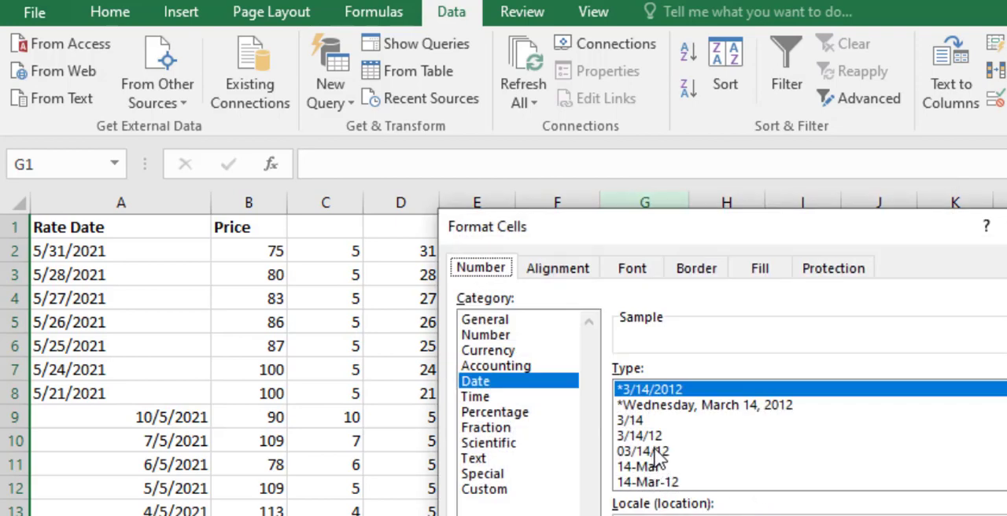
{"action": "left_click", "coordinate": [652, 458]}
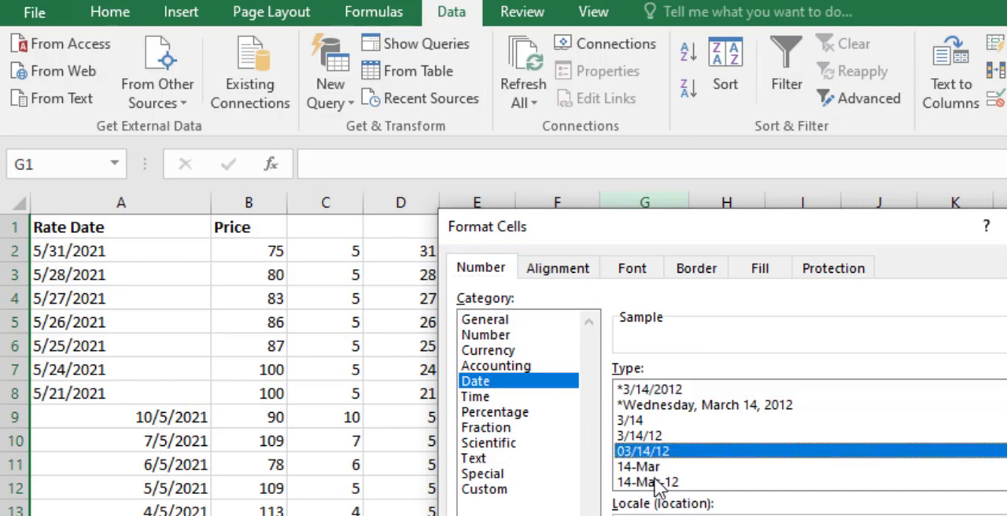
{"action": "mouse_move", "coordinate": [664, 497]}
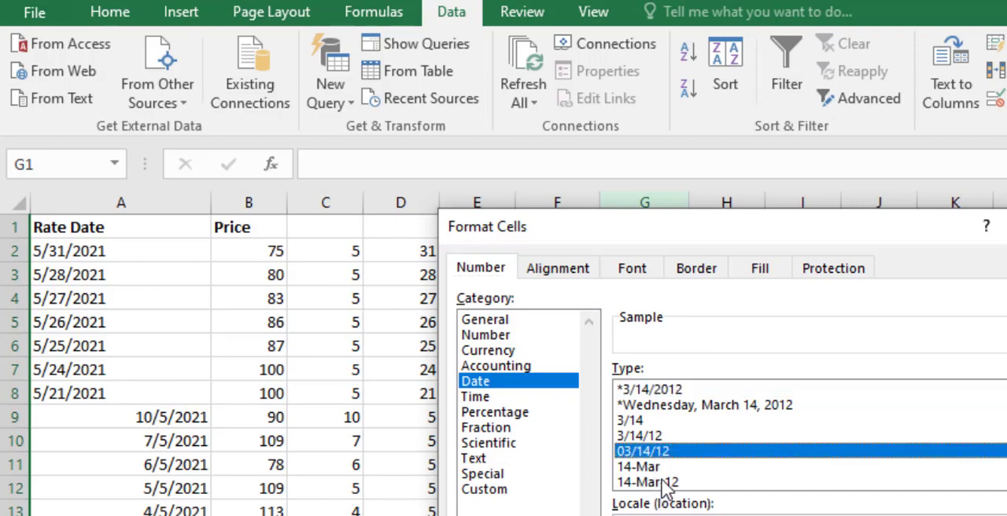
{"action": "scroll", "scroll_direction": "down", "scroll_amount": 3}
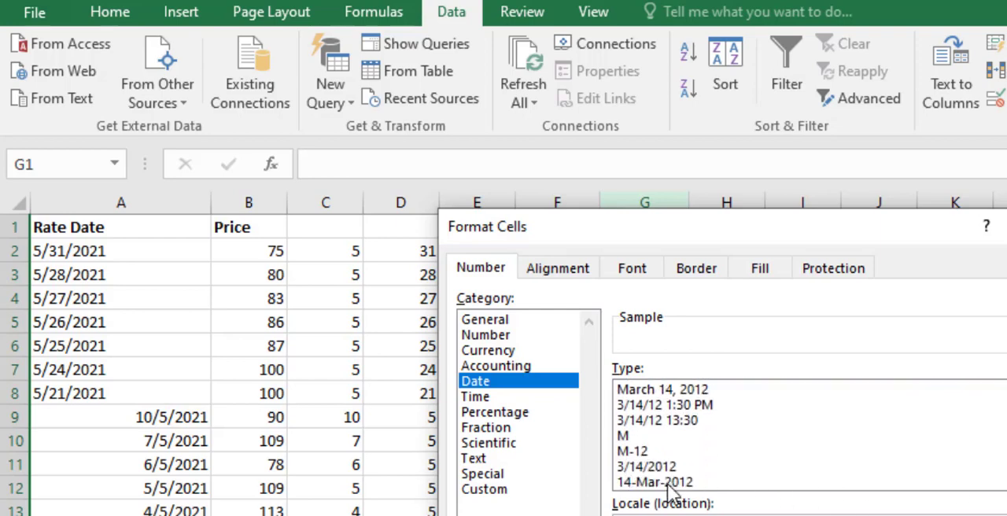
{"action": "left_click", "coordinate": [656, 482]}
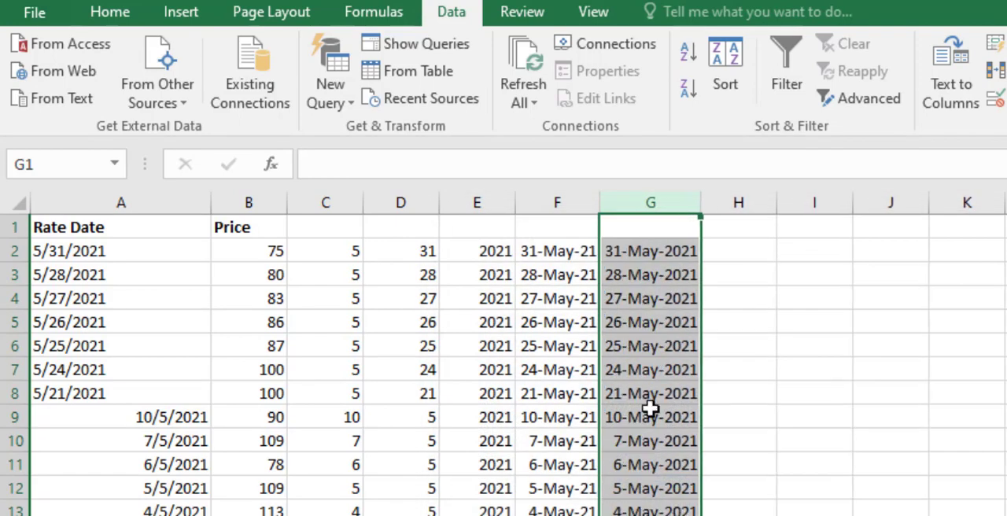
{"action": "left_click", "coordinate": [650, 346]}
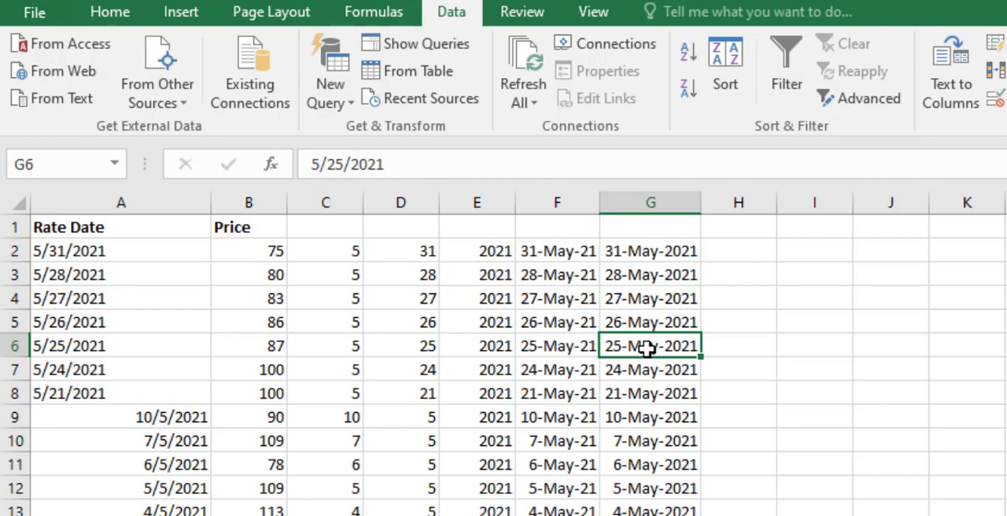
{"action": "mouse_move", "coordinate": [763, 285]}
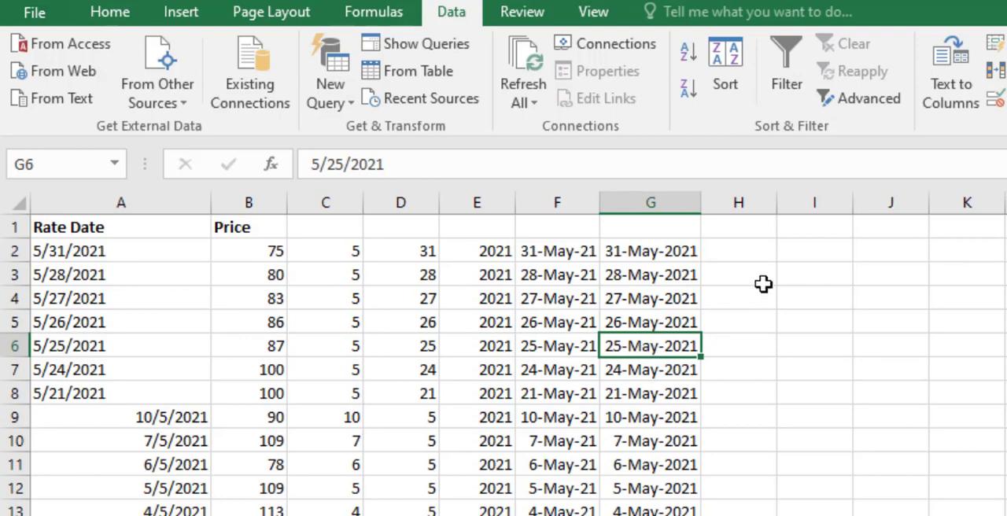
{"action": "mouse_move", "coordinate": [689, 299]}
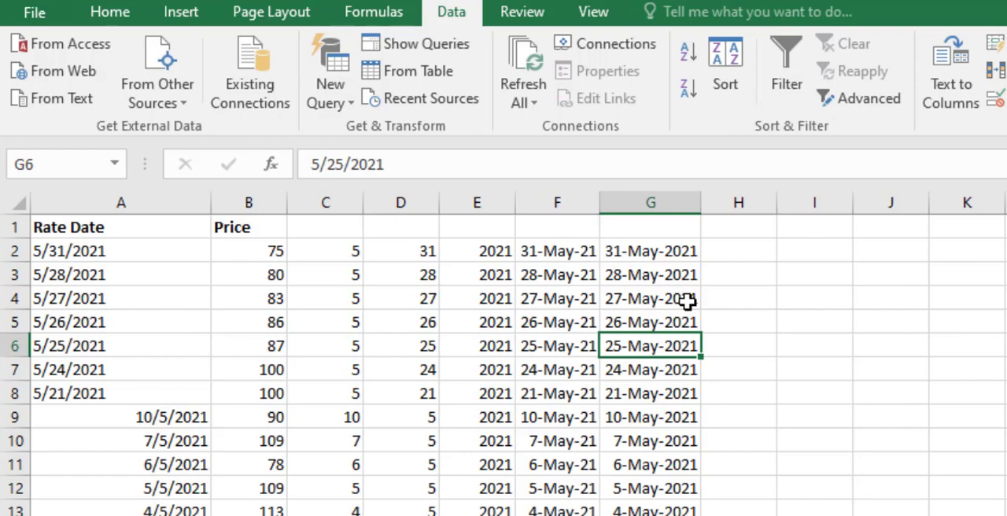
{"action": "mouse_move", "coordinate": [588, 274]}
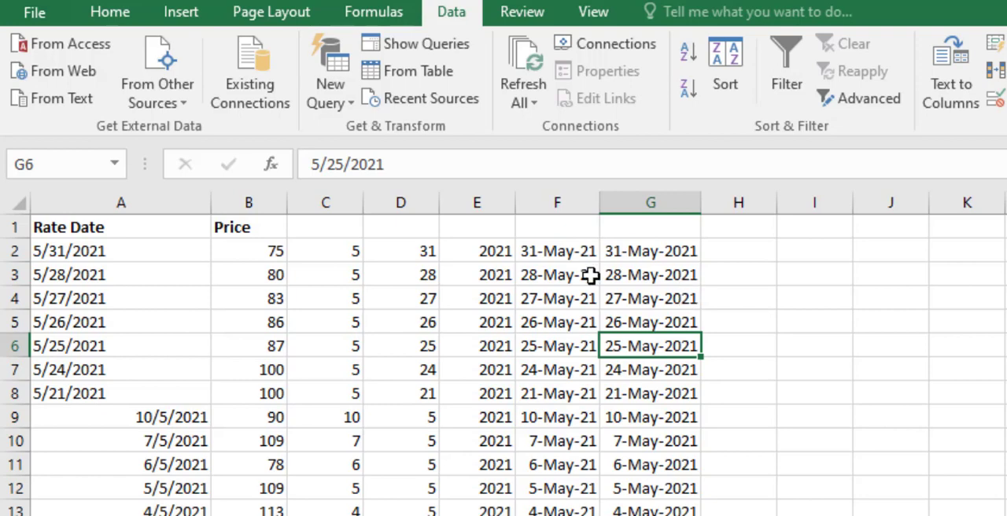